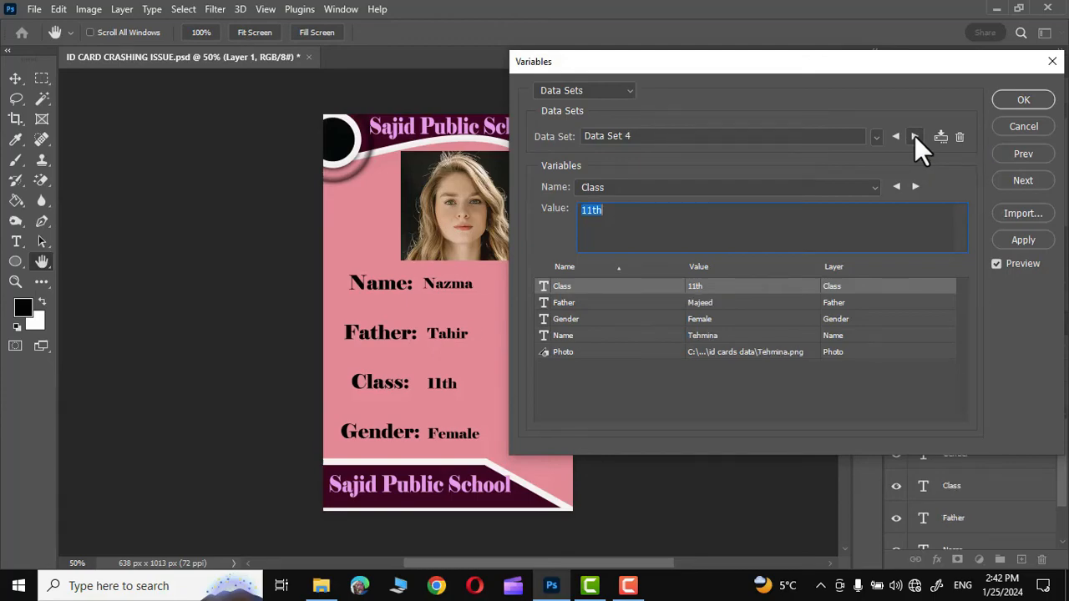
Cycle the Data Set preview through three successive students' details on the card.
left_click(915, 137)
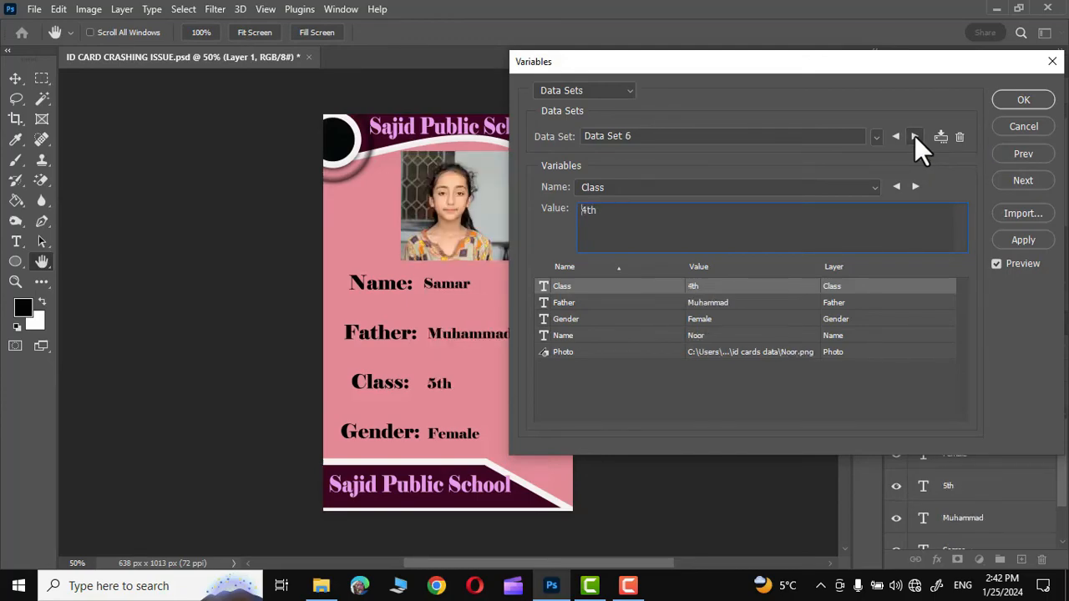
left_click(915, 137)
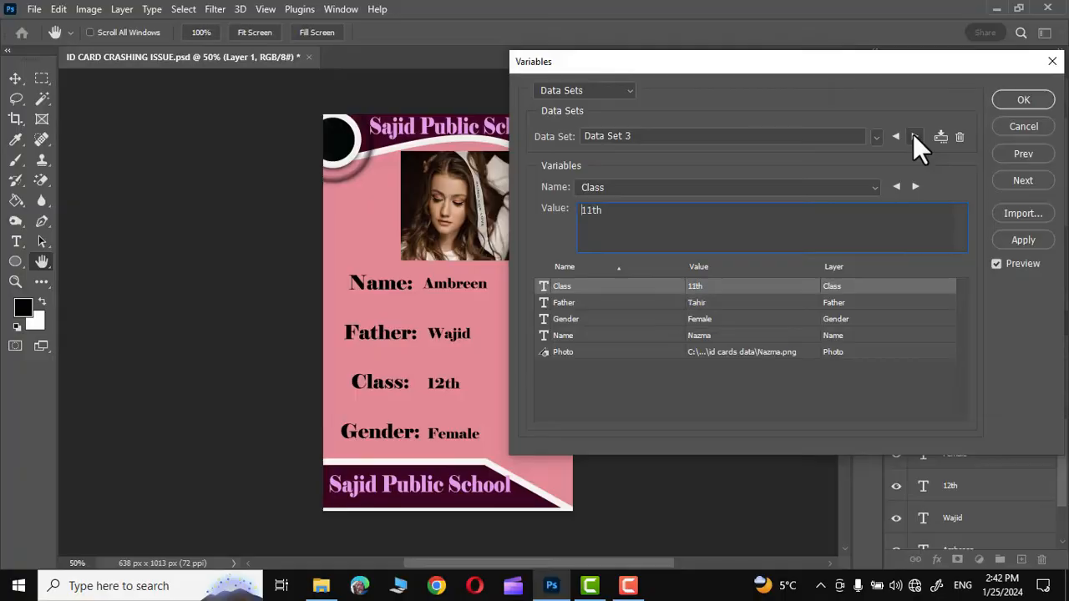
left_click(915, 137)
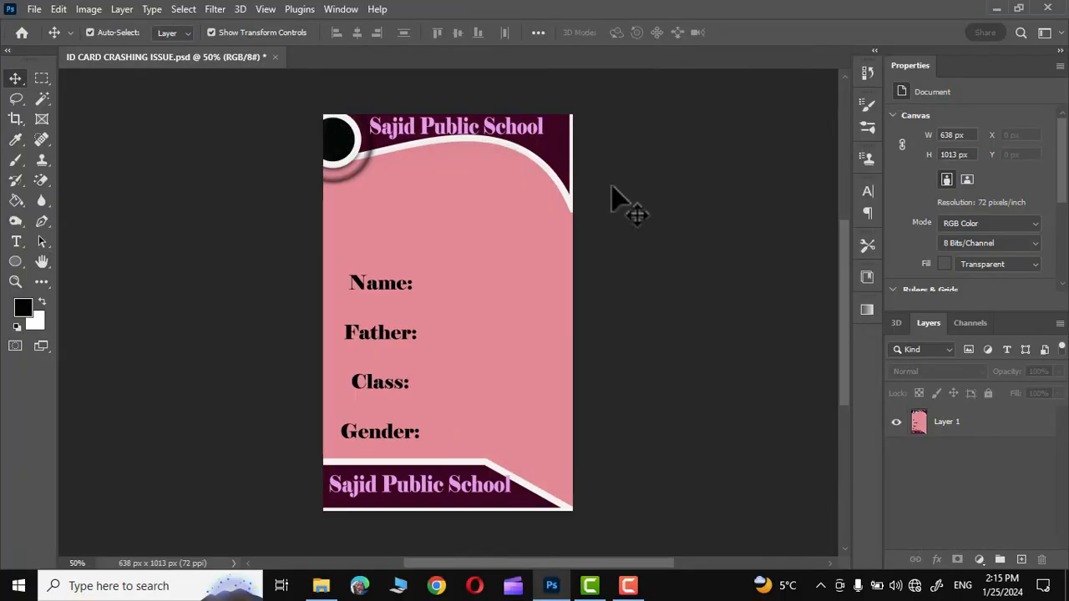
mouse_move(334, 514)
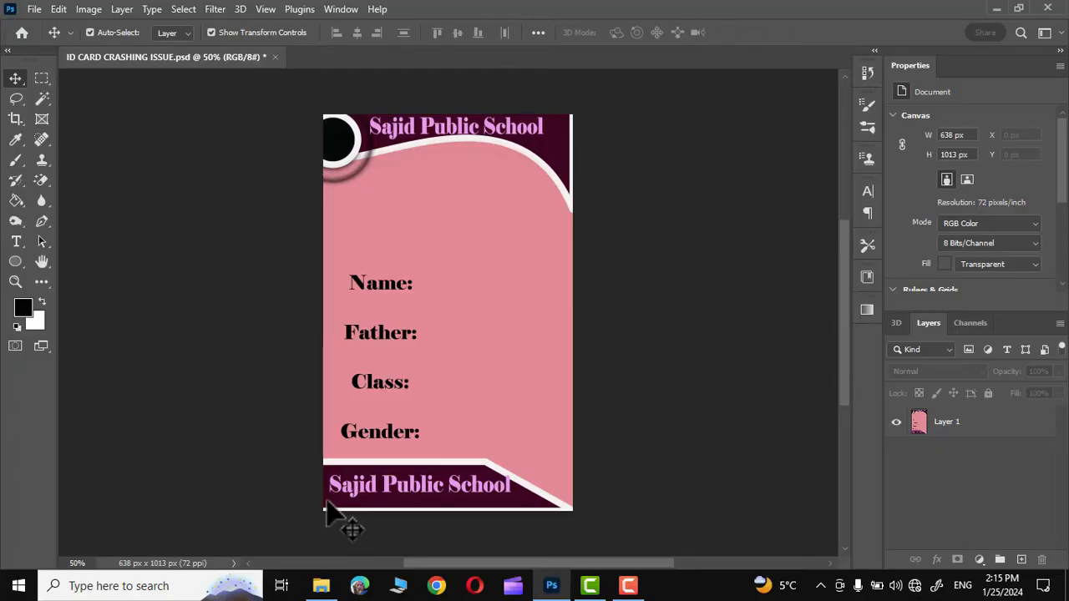
mouse_move(493, 515)
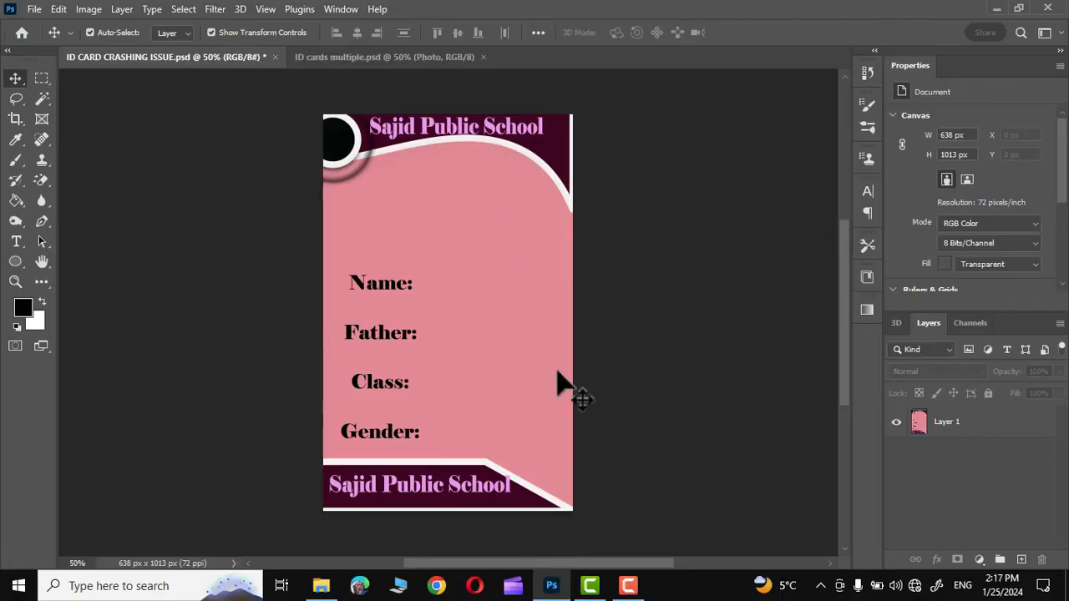
mouse_move(401, 70)
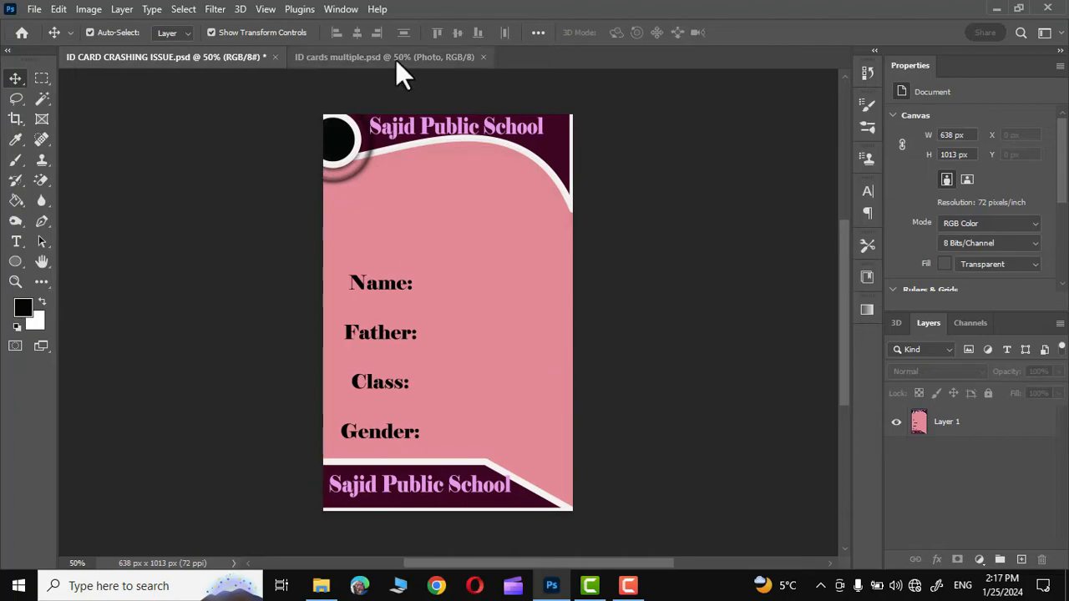
left_click(384, 57)
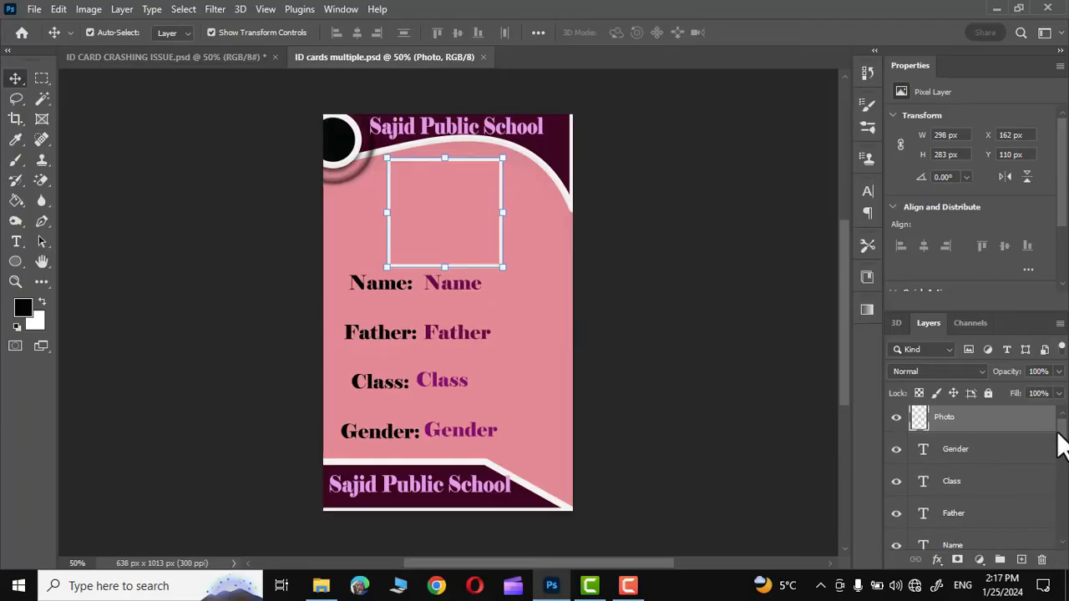
left_click(33, 10)
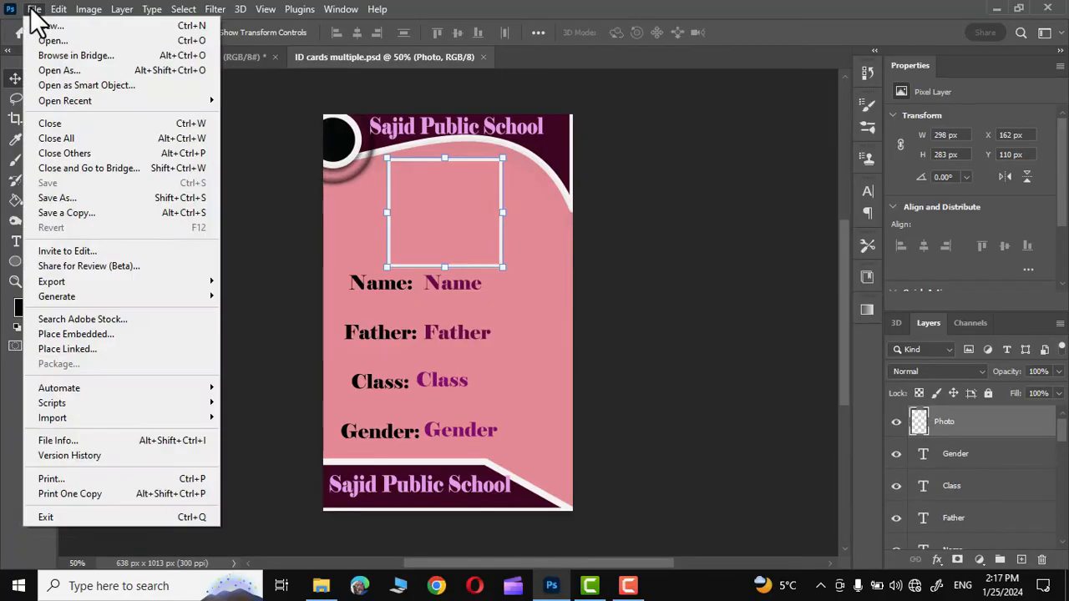
mouse_move(51, 280)
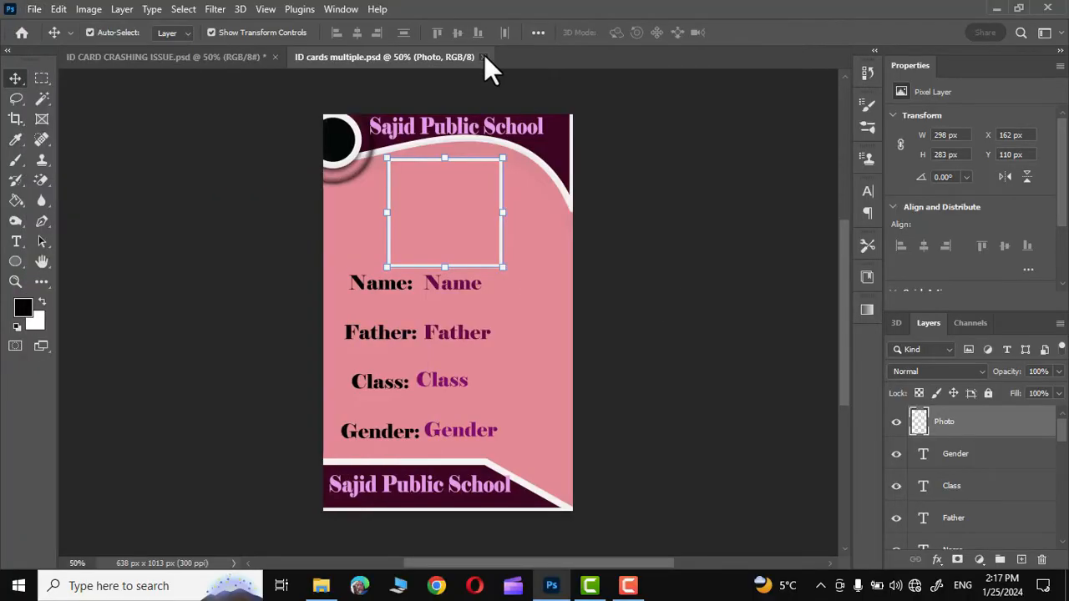
left_click(485, 57)
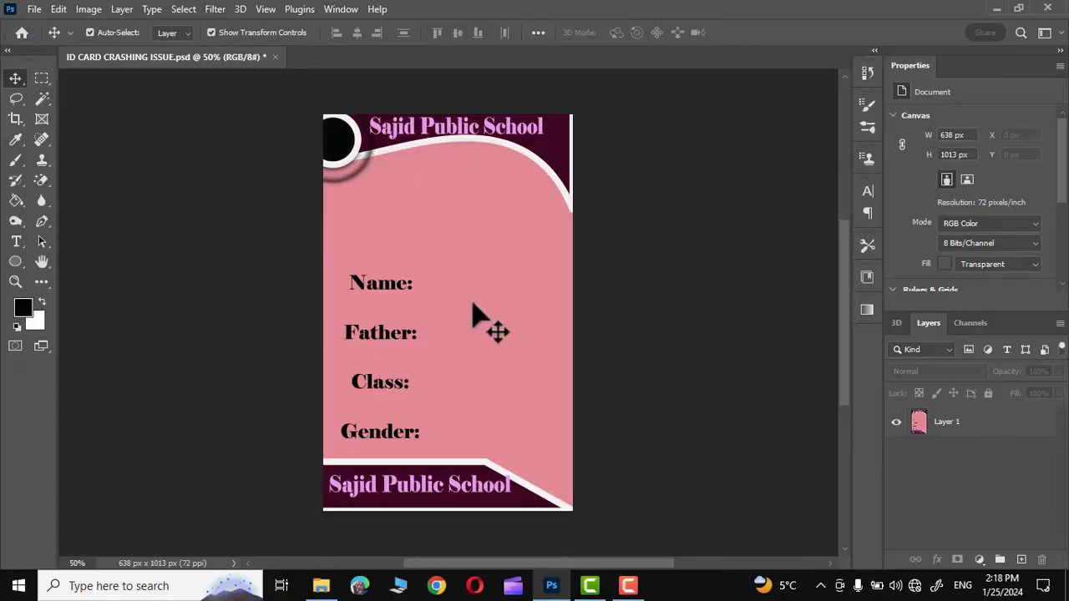
mouse_move(284, 288)
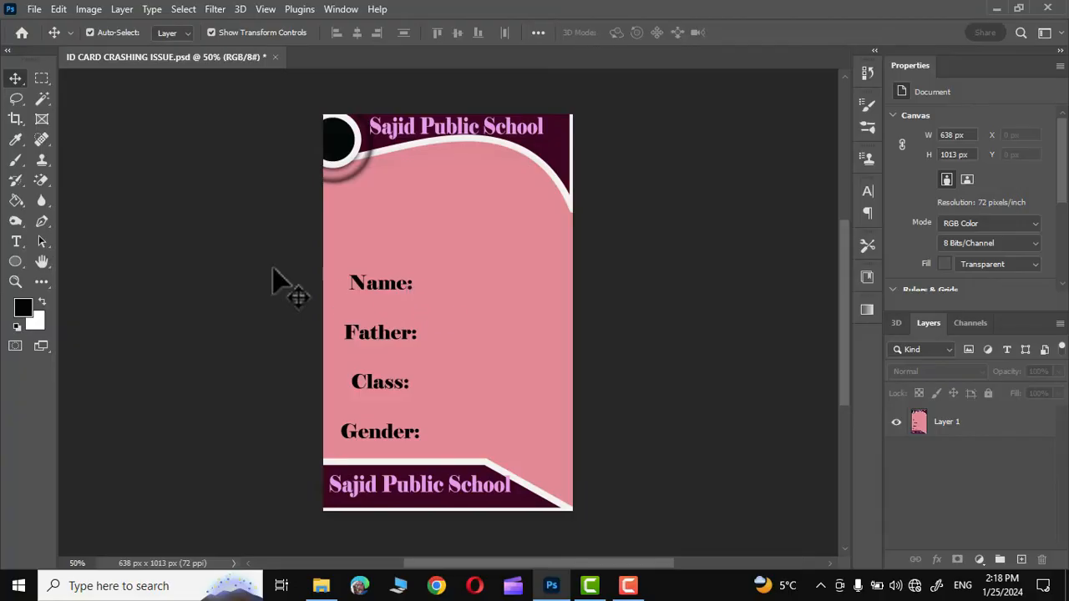
mouse_move(421, 304)
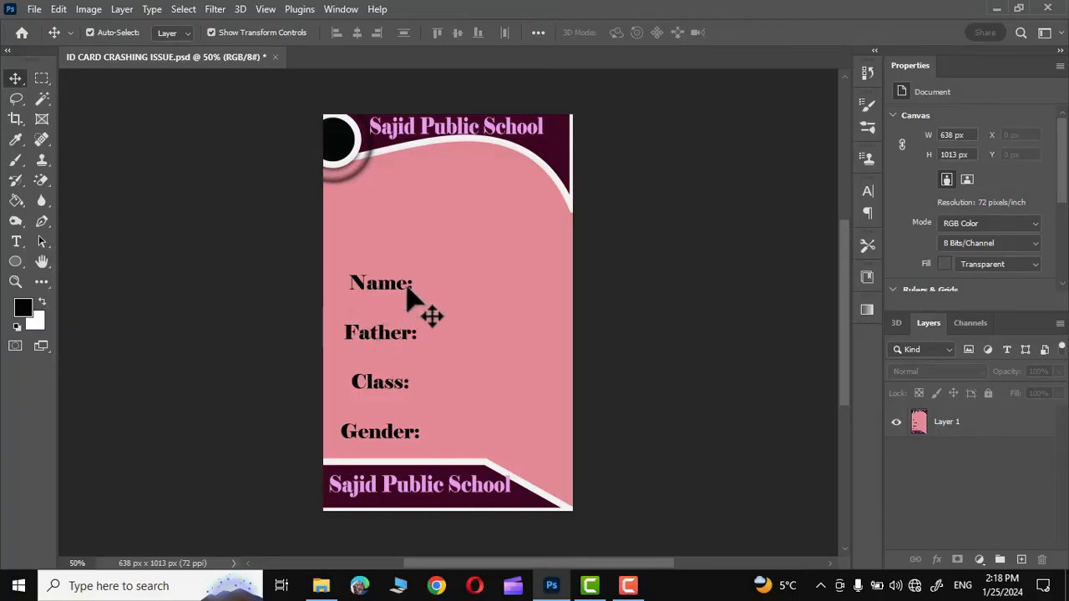
mouse_move(384, 443)
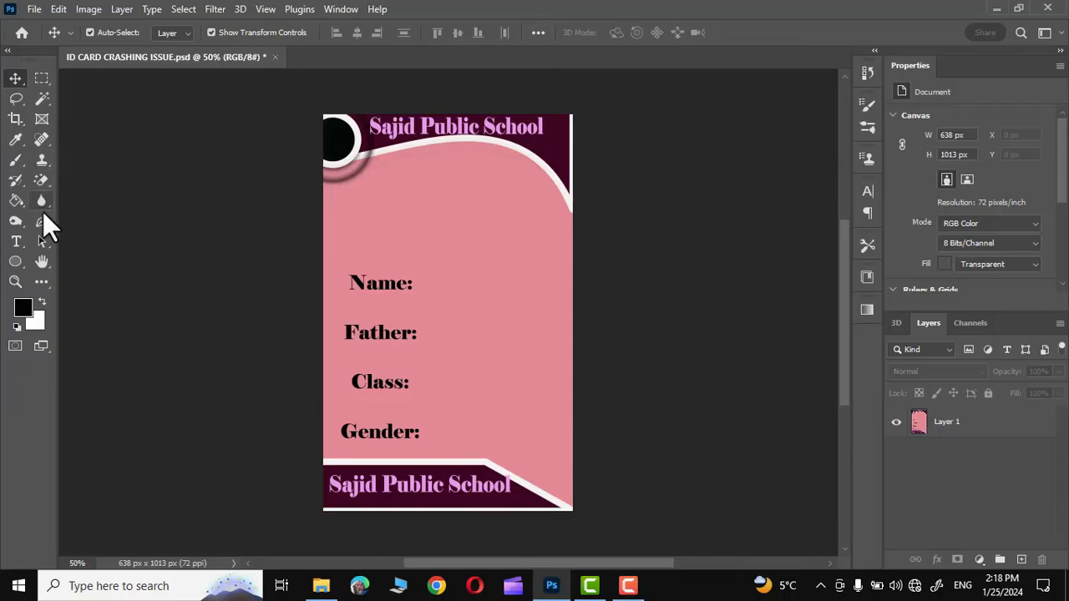
mouse_move(15, 241)
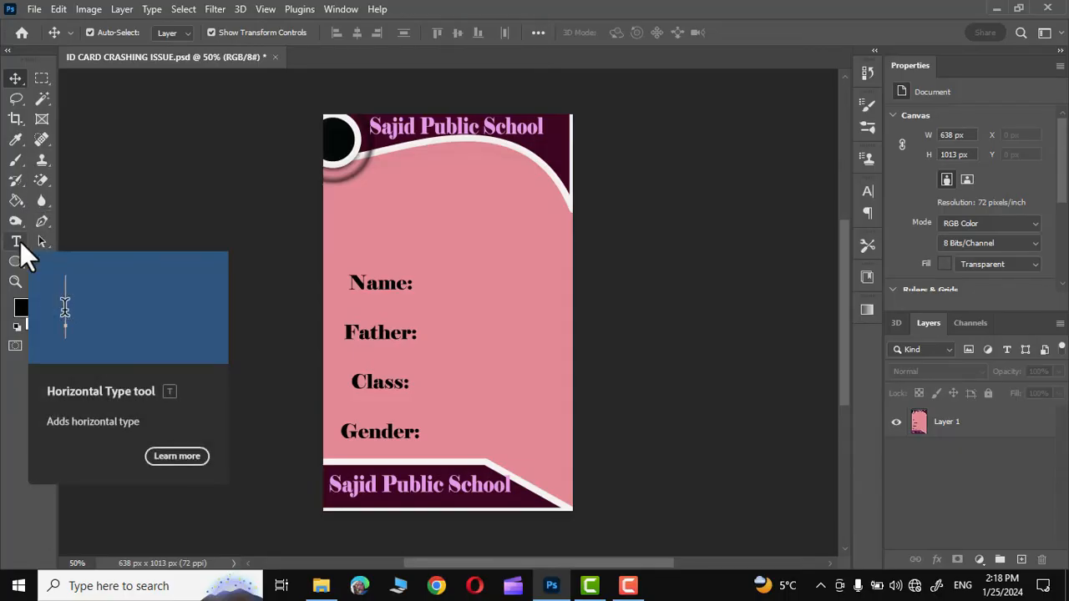
Add a Name placeholder text layer, then duplicate it to reword as Father, Class and Gender.
left_click(15, 240)
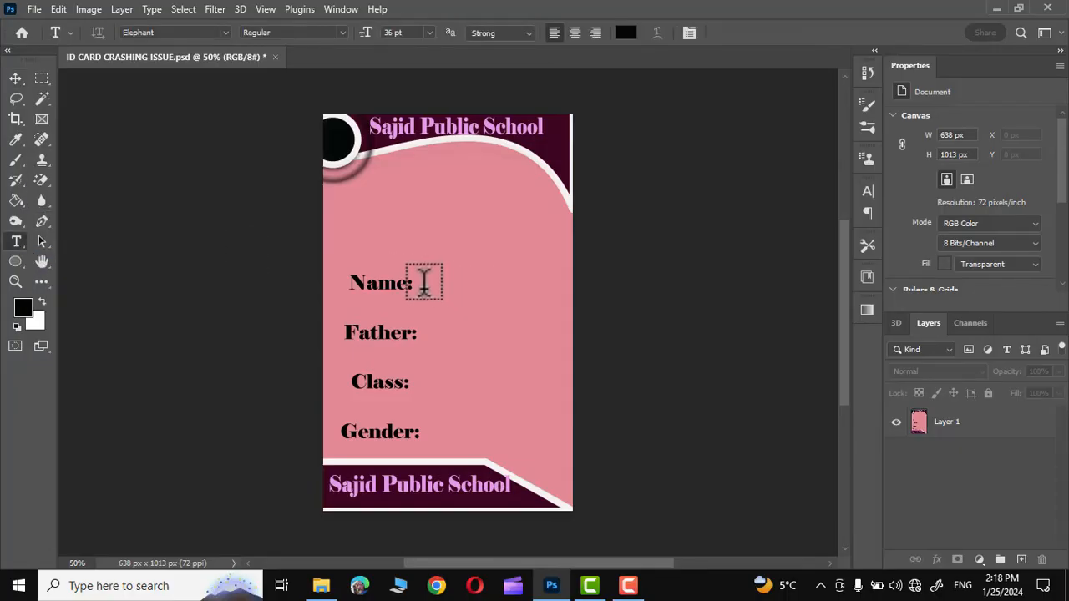
type("Name")
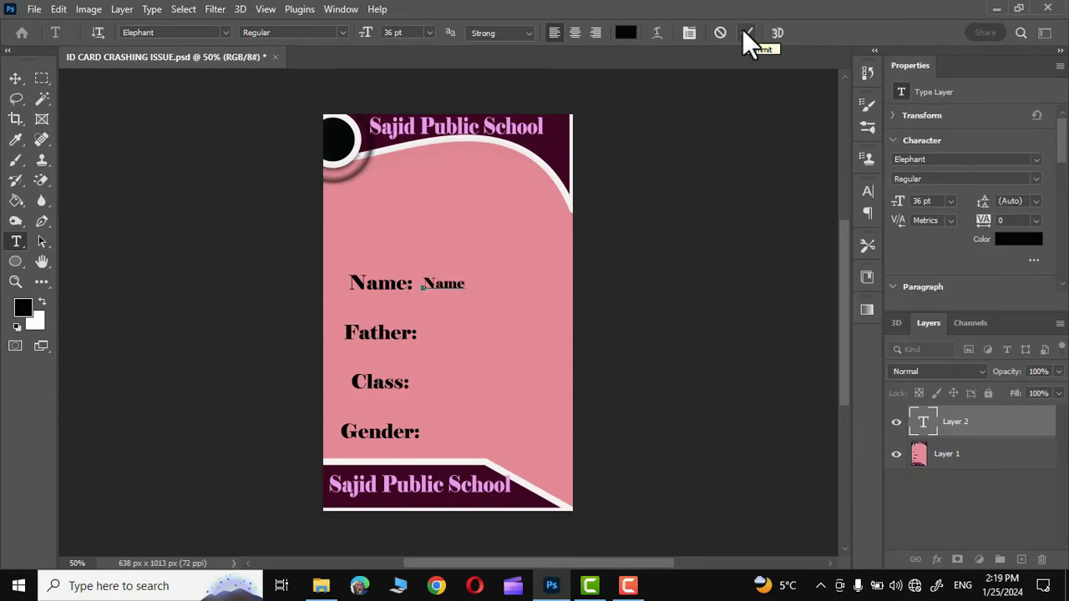
left_click(749, 33)
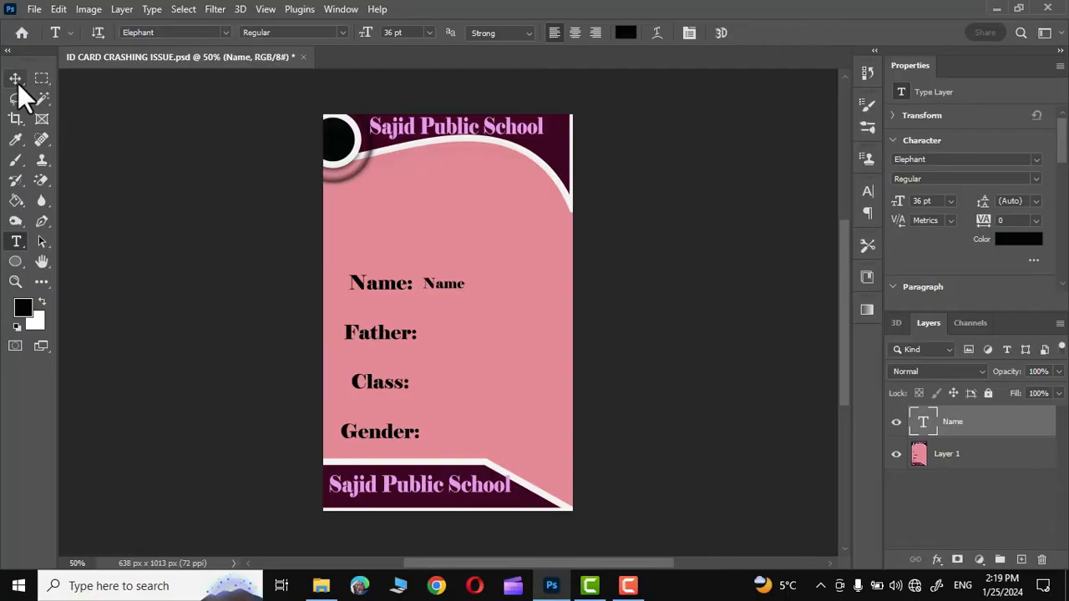
left_click(15, 78)
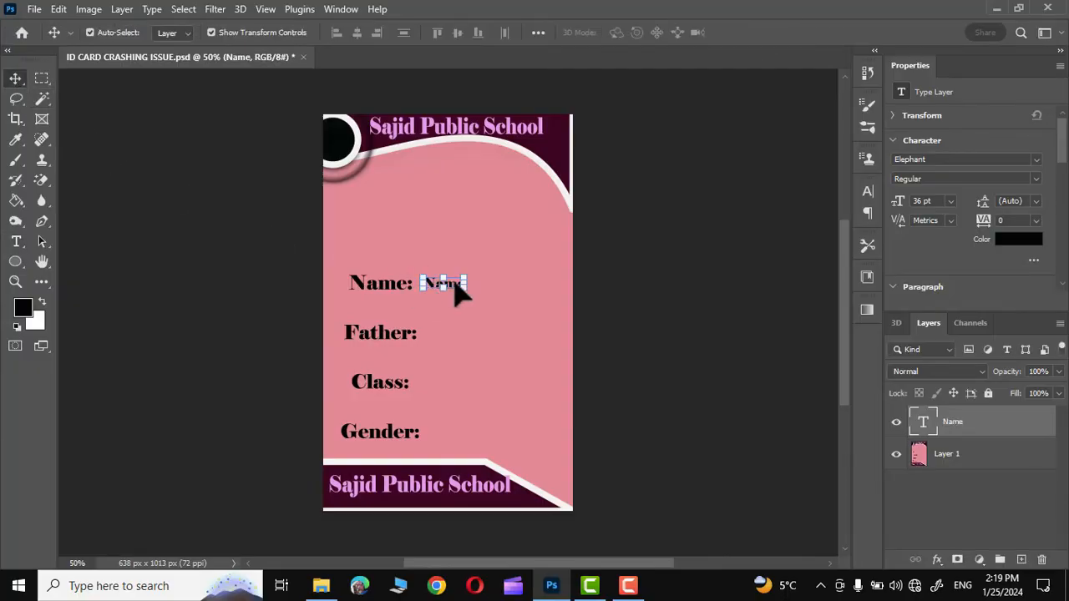
mouse_move(467, 297)
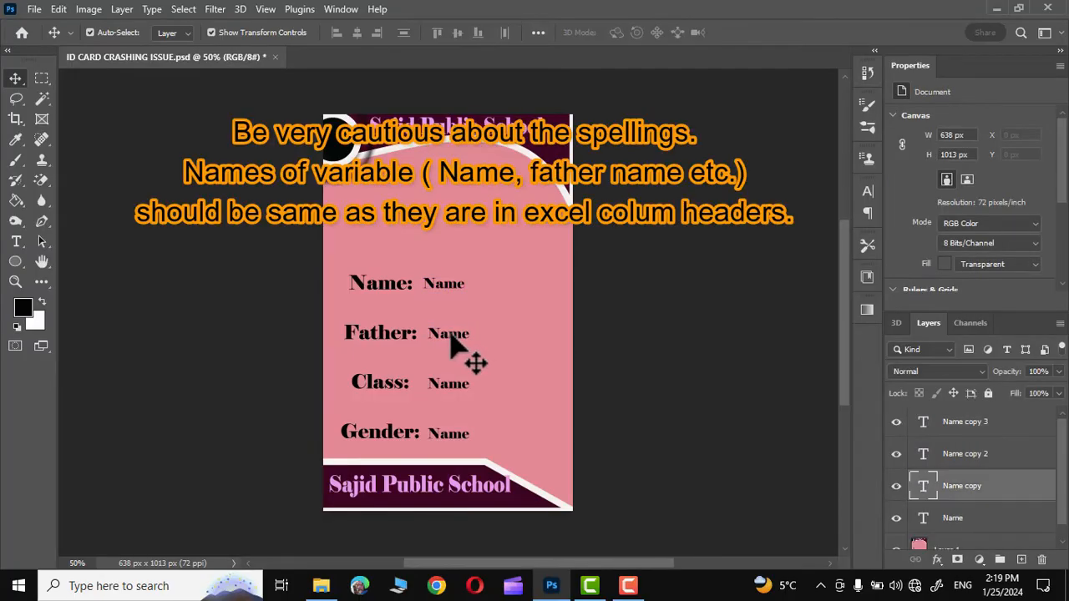
left_click(447, 332)
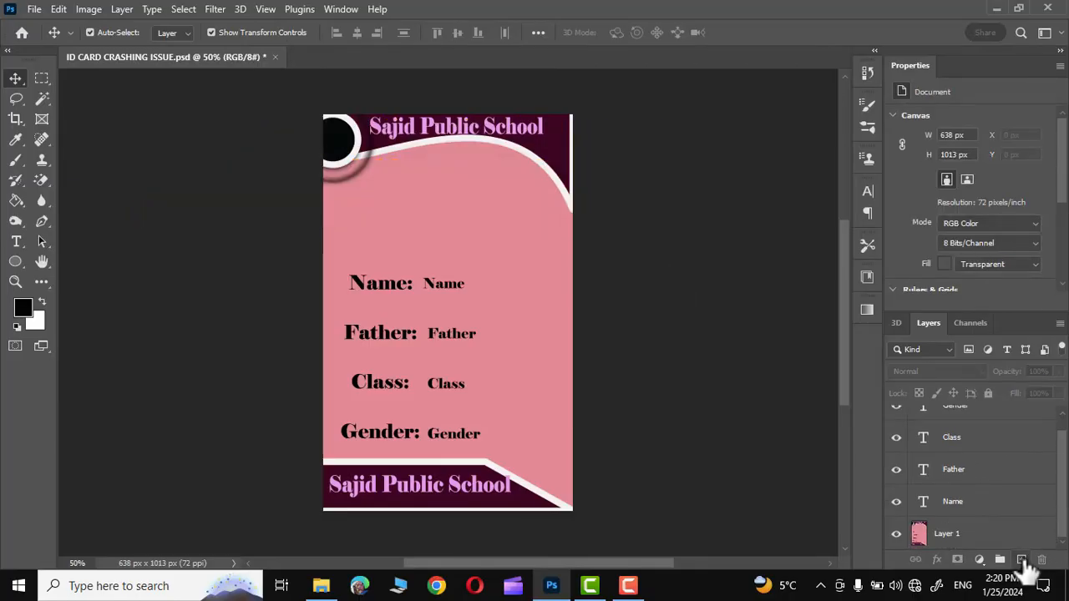
Create a Photo layer and fill a rectangular photo selection with a dark maroon colour.
left_click(1021, 560)
type("Photo")
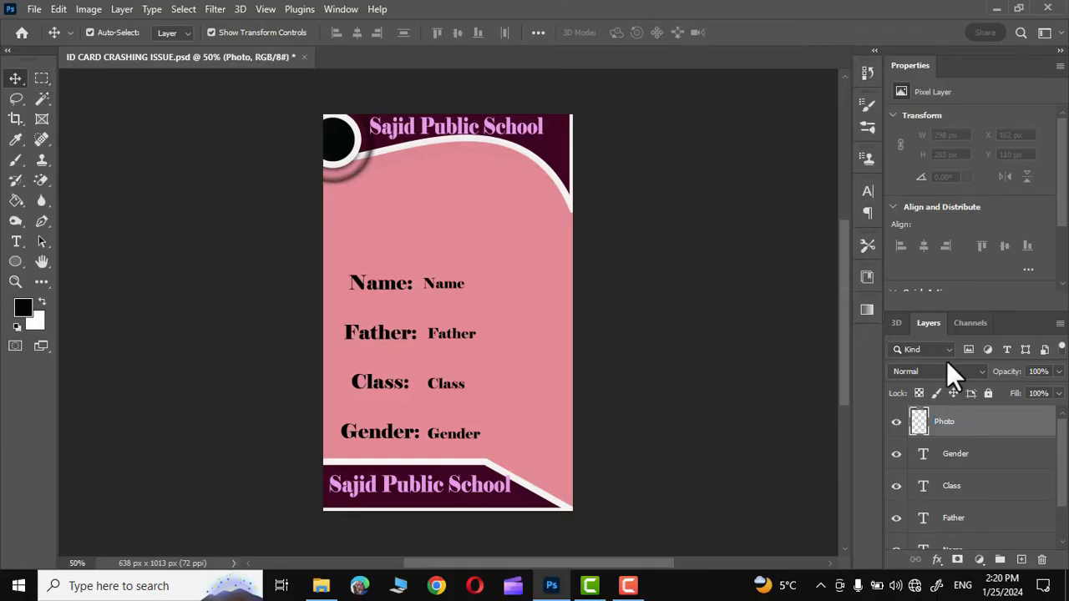
mouse_move(426, 180)
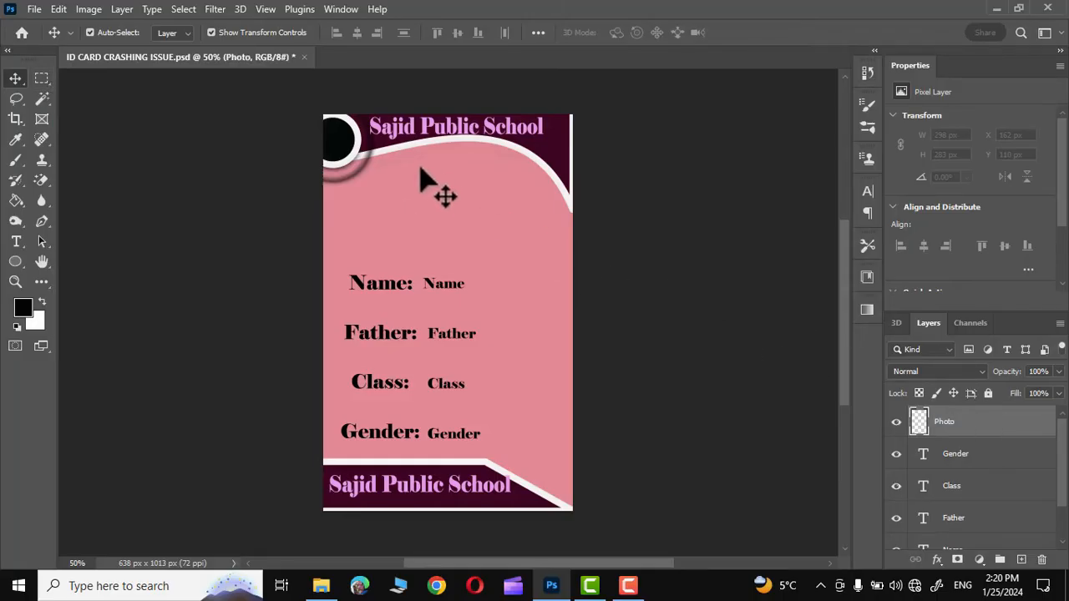
mouse_move(42, 78)
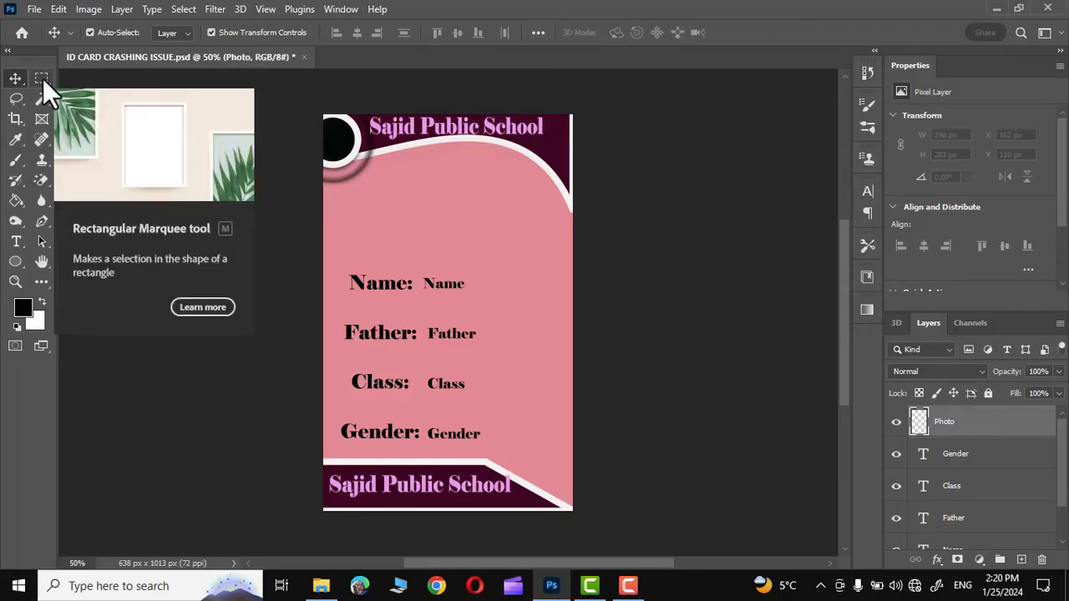
left_click(42, 79)
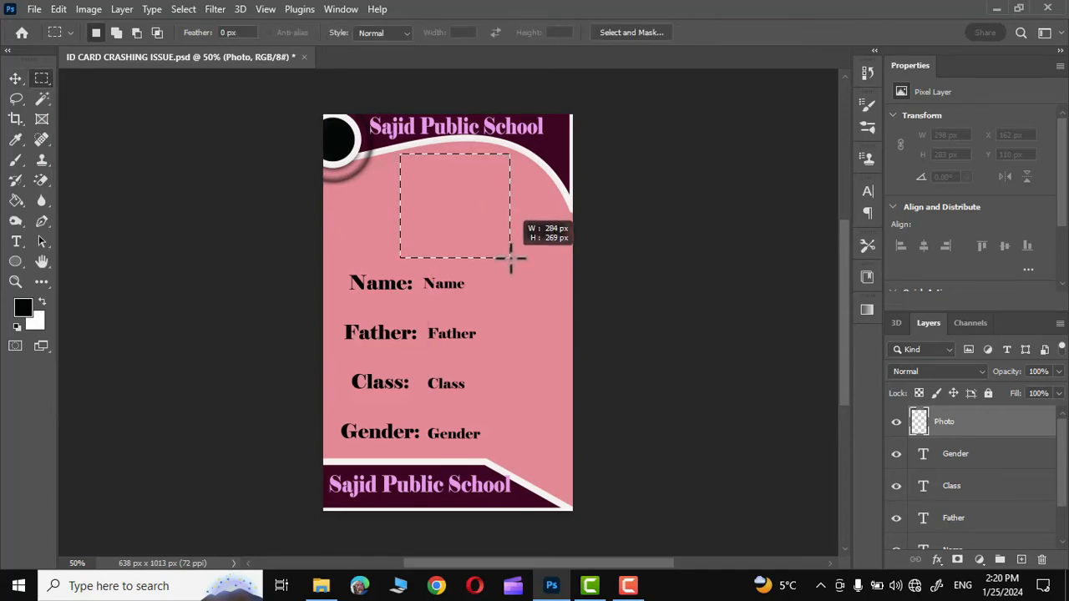
right_click(511, 267)
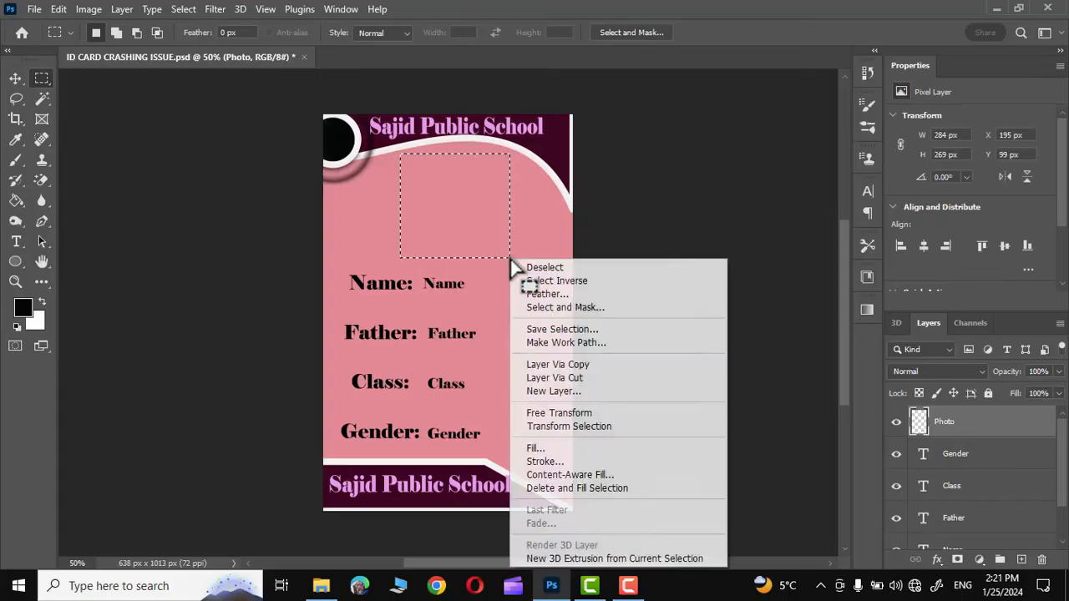
left_click(535, 448)
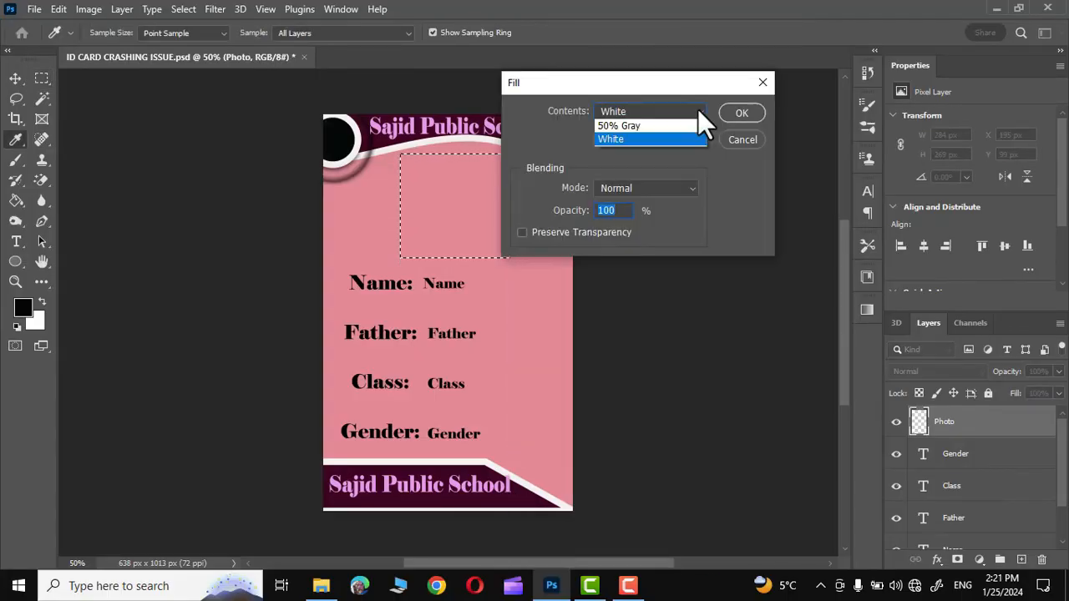
left_click(650, 111)
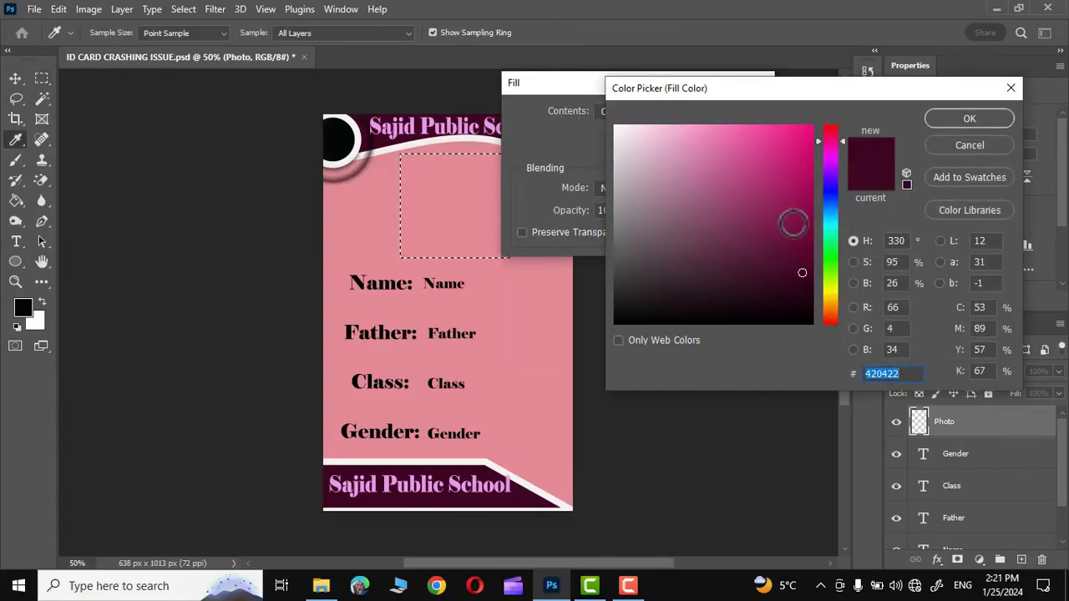
left_click(969, 117)
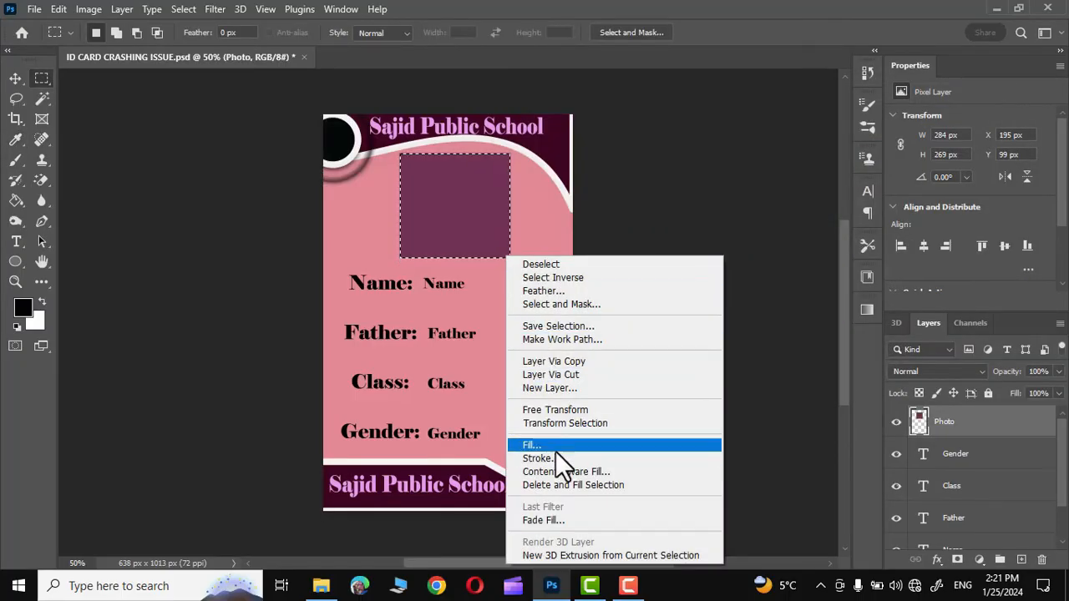
Stroke the photo area with a black 10 px centred border.
left_click(538, 458)
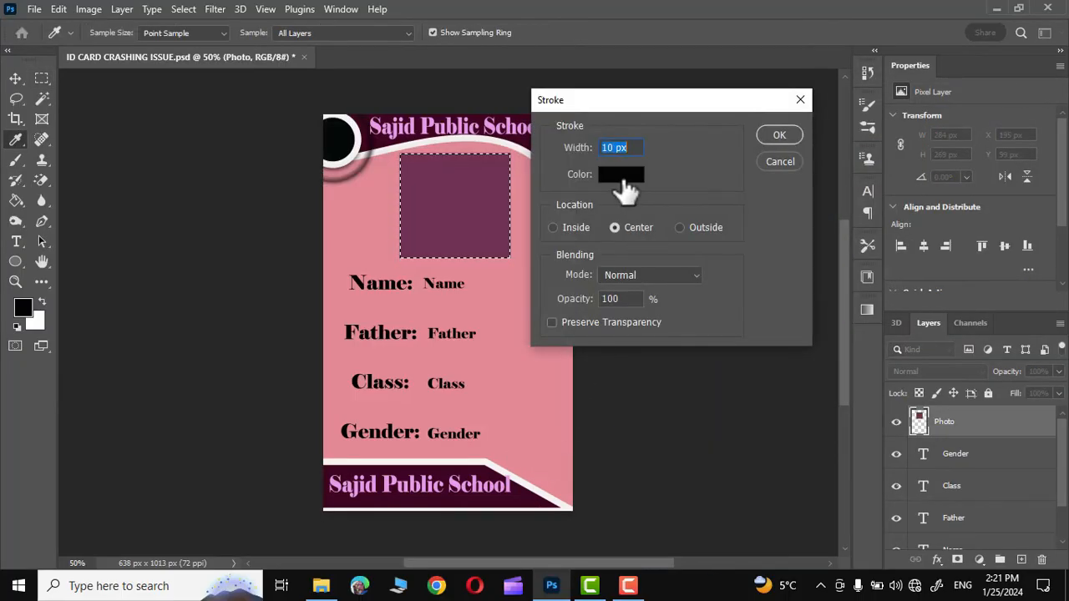
left_click(779, 160)
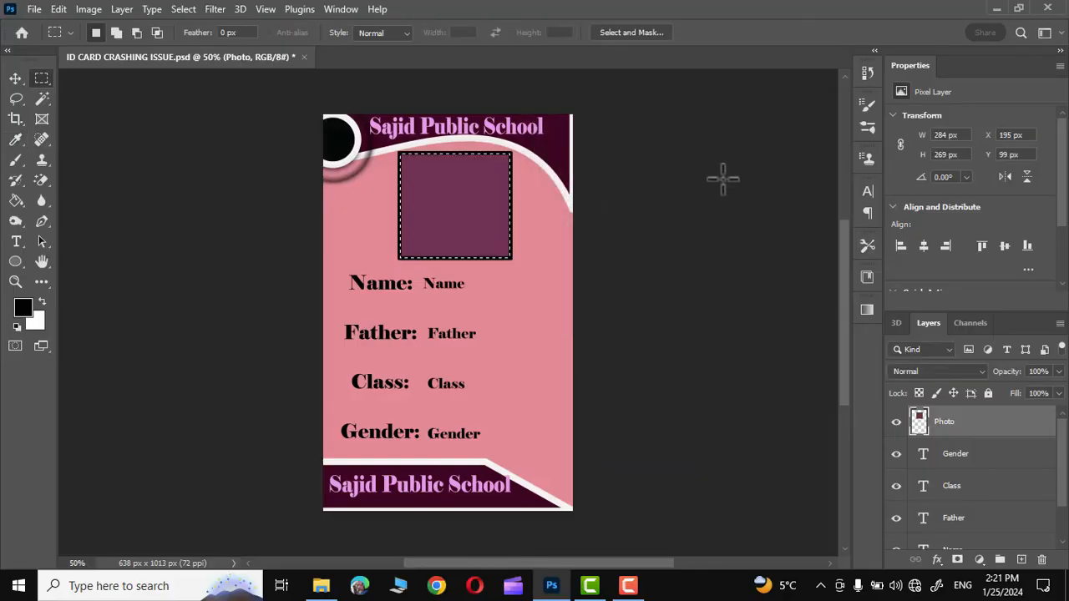
mouse_move(649, 197)
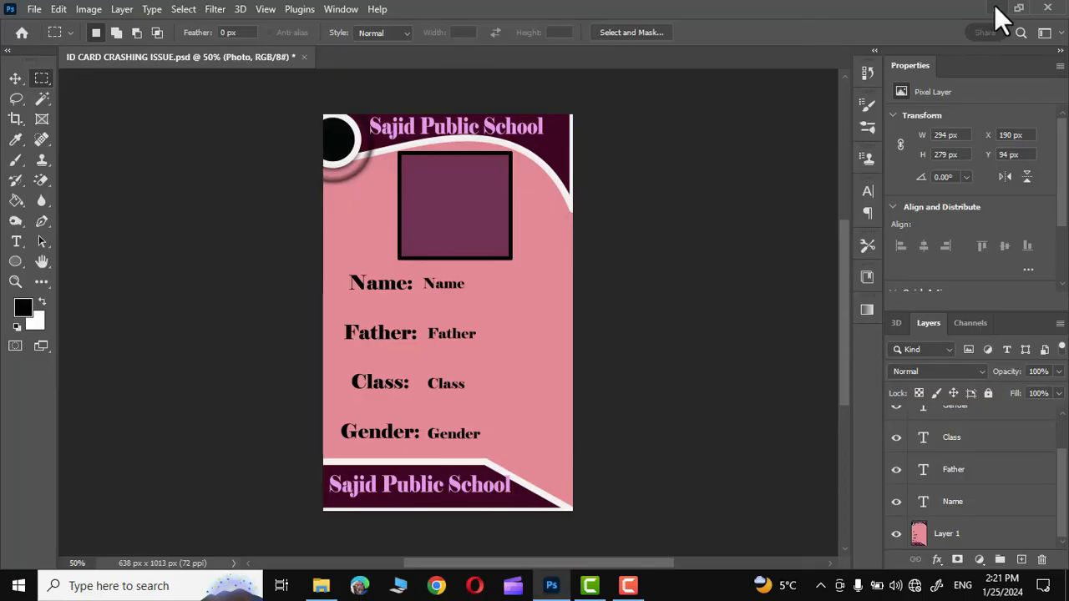
mouse_move(1019, 20)
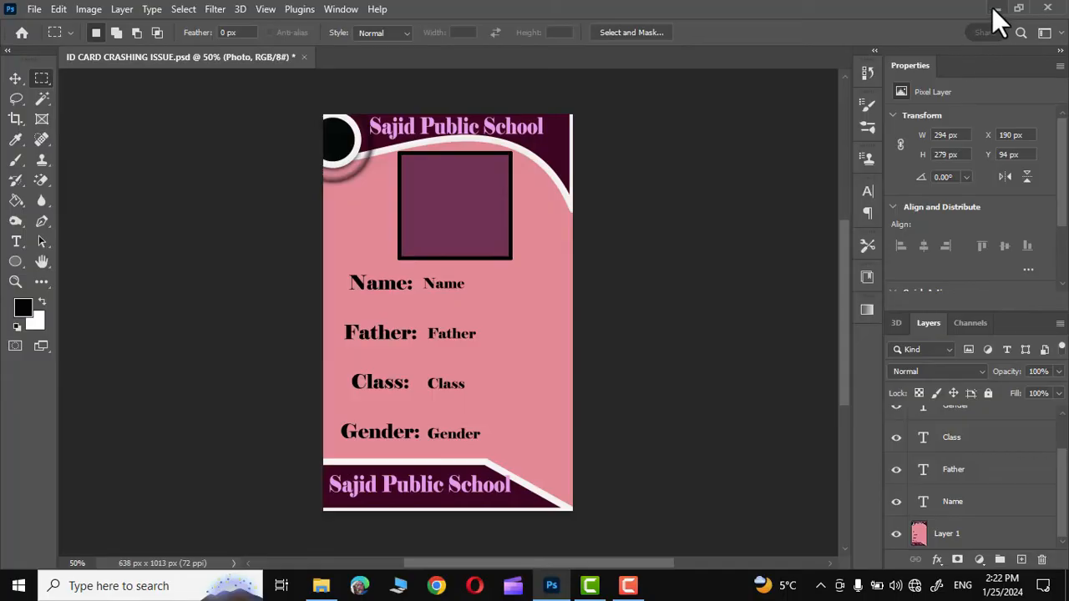
mouse_move(1018, 27)
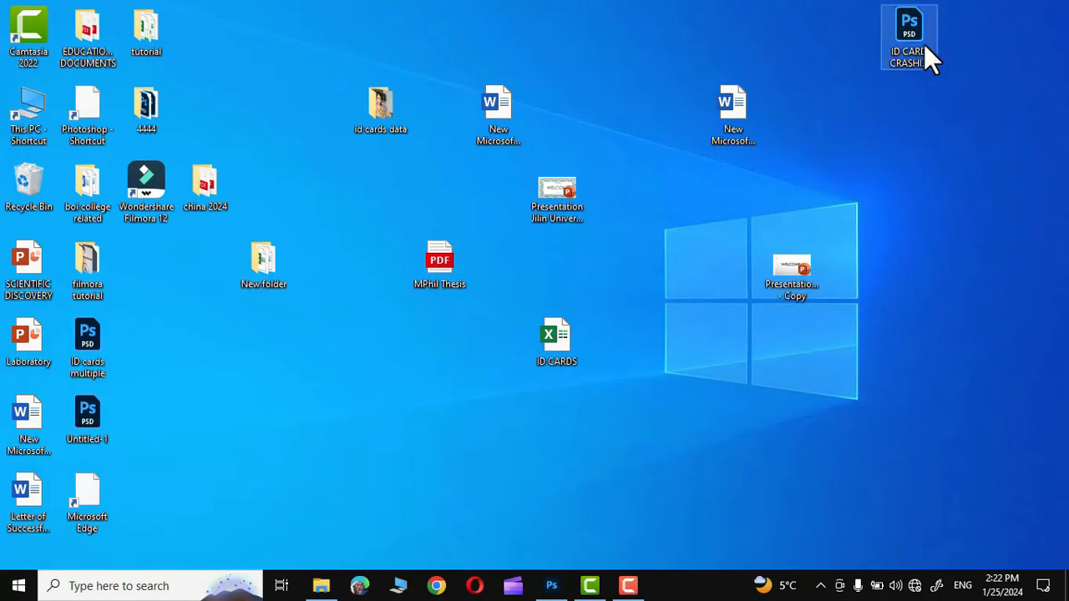
Open the id cards data folder maximized and view the Samar picture's Properties.
double_click(381, 109)
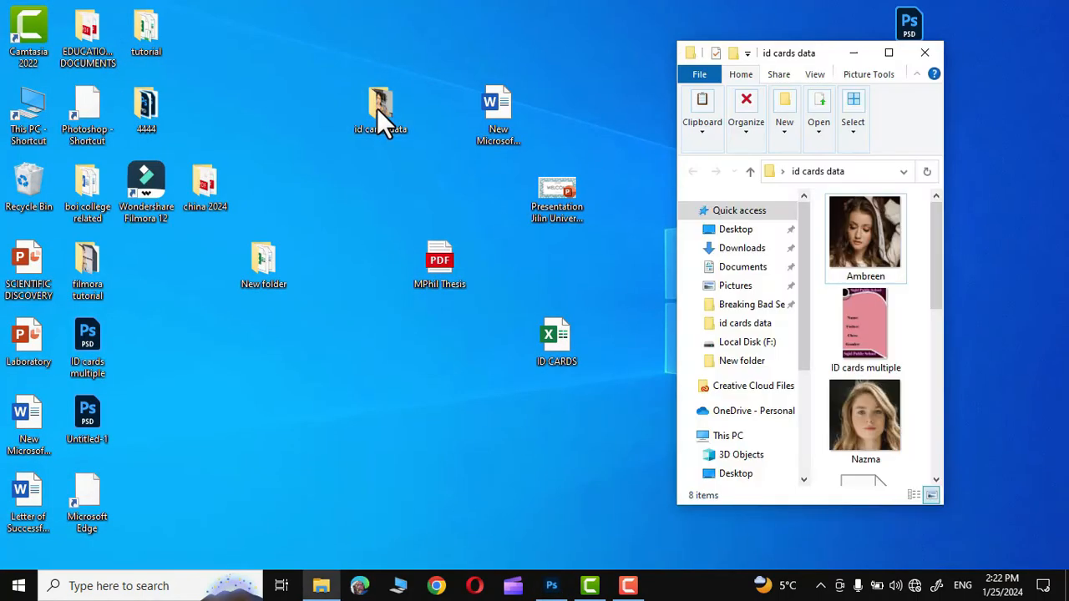
left_click(889, 52)
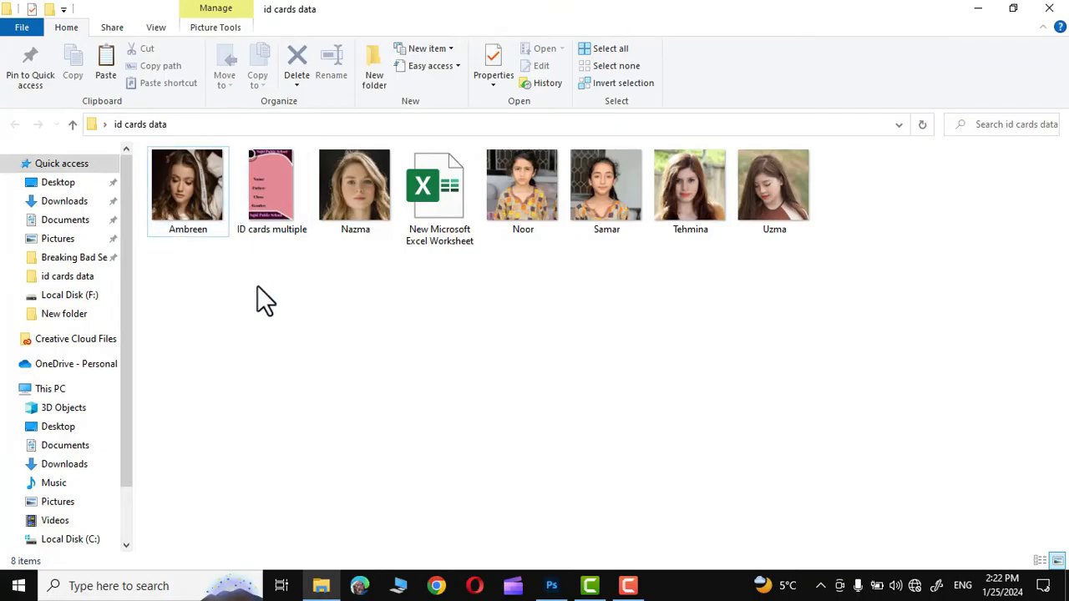
mouse_move(688, 271)
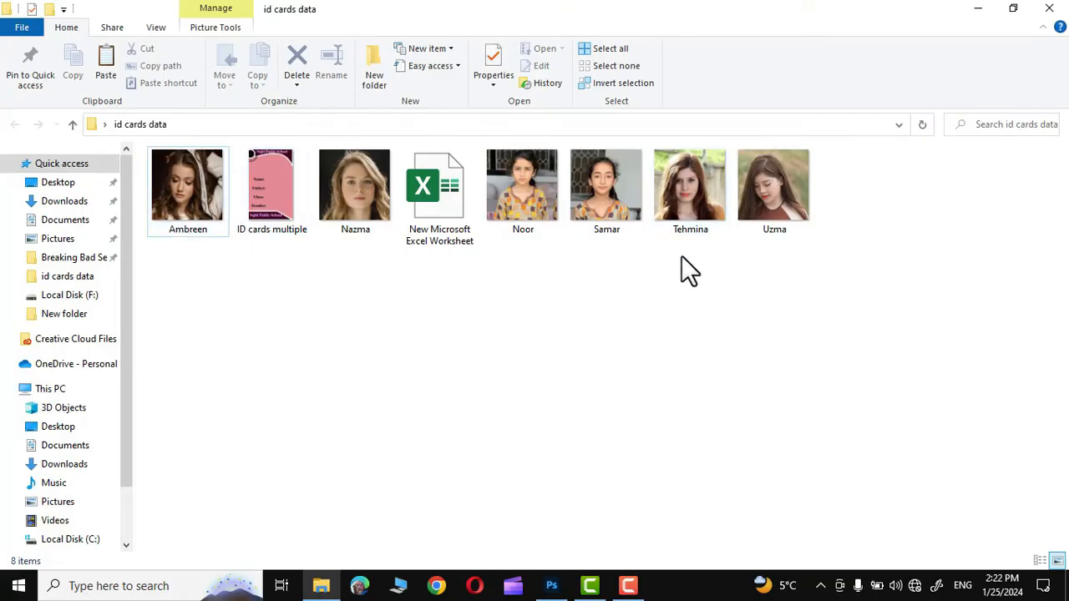
right_click(606, 184)
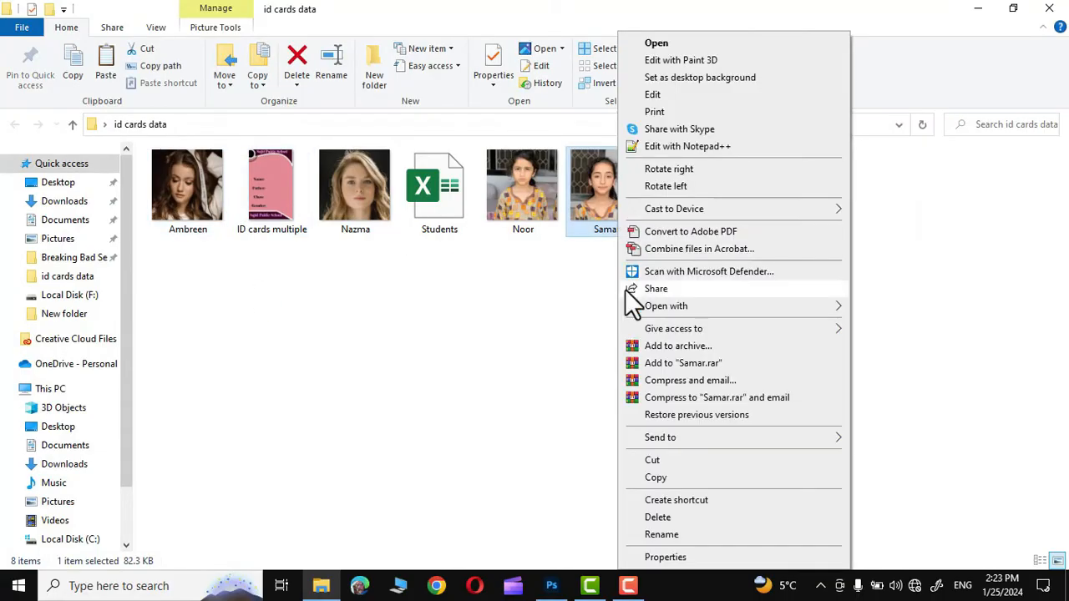
left_click(665, 558)
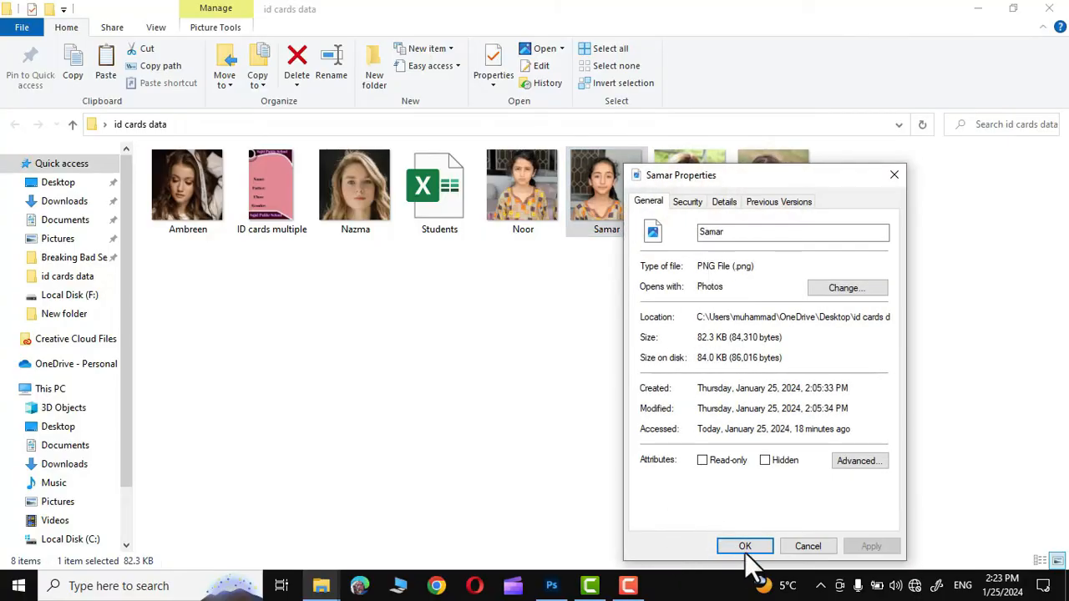
Open Students.xlsx, select A1:E7 and enter headings Name, Father, Class, Gender, Photo in row 1.
left_click(745, 545)
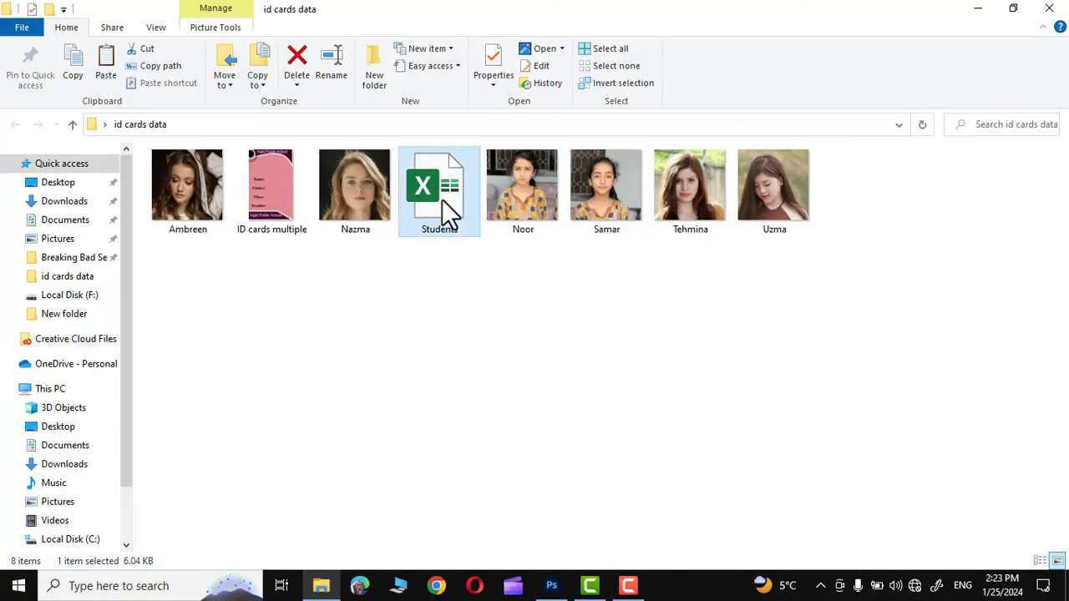
double_click(438, 183)
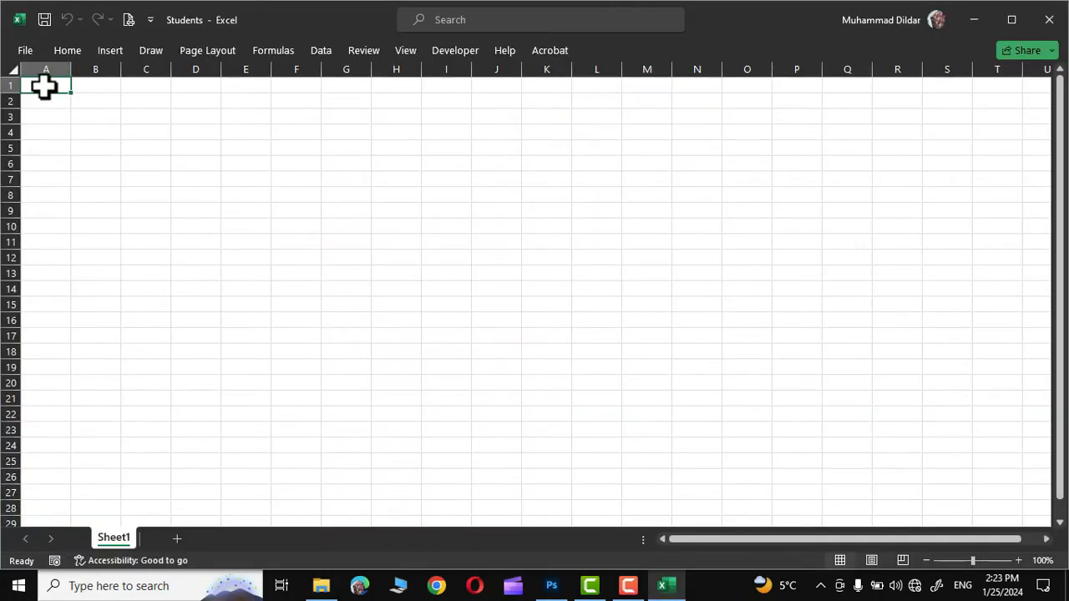
left_click_drag(47, 87, 244, 130)
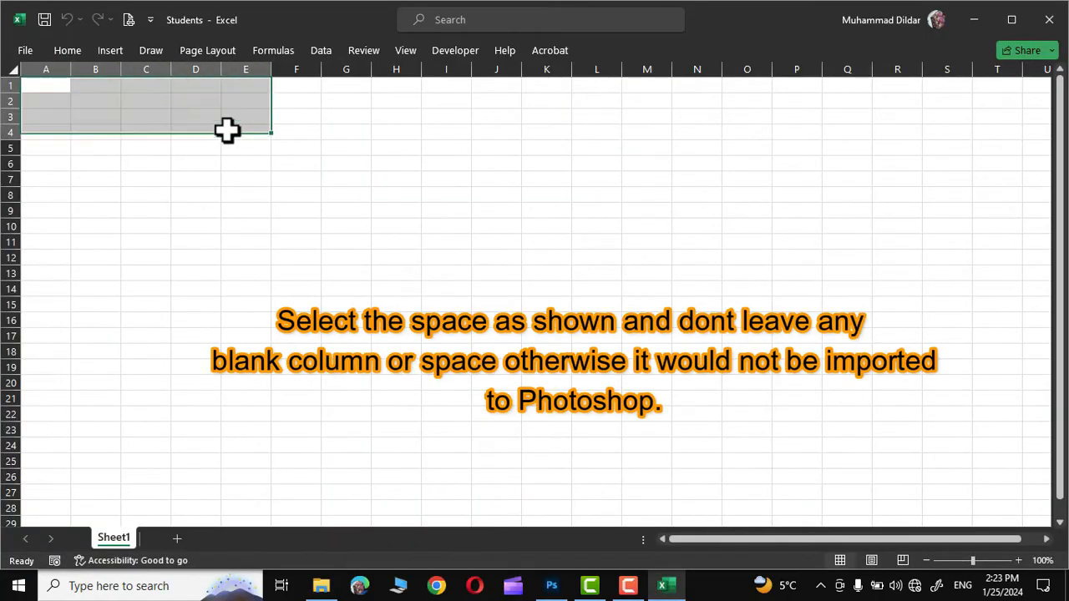
left_click_drag(227, 131, 227, 175)
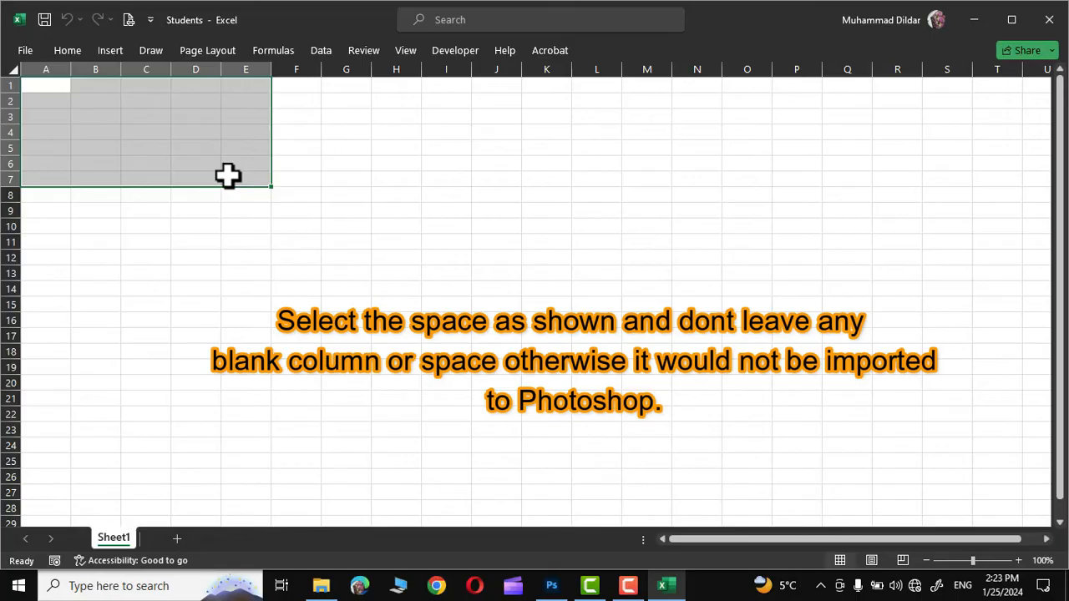
mouse_move(591, 278)
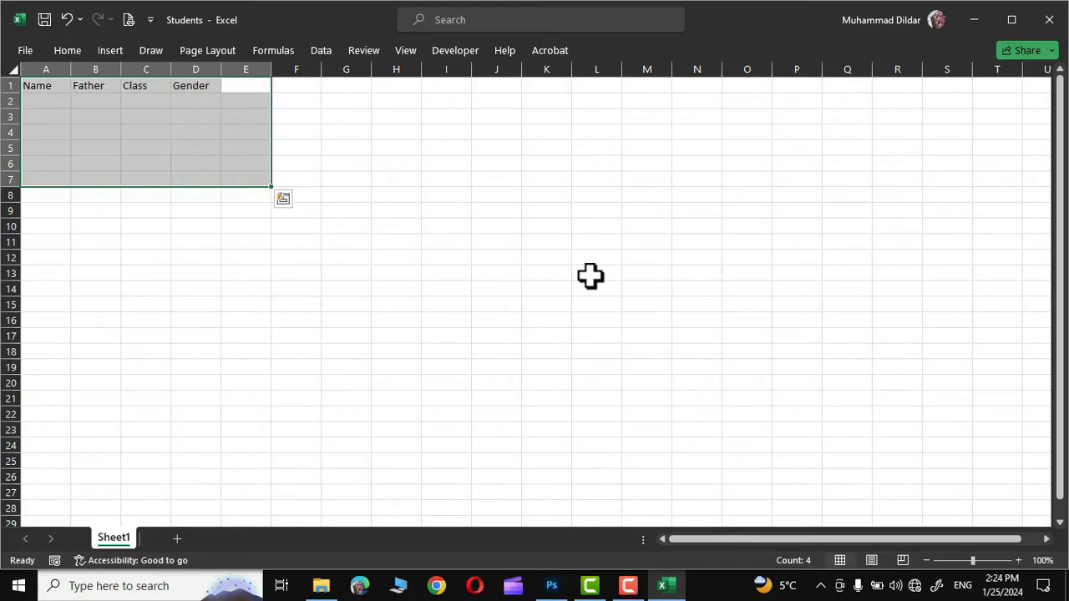
type("Photo")
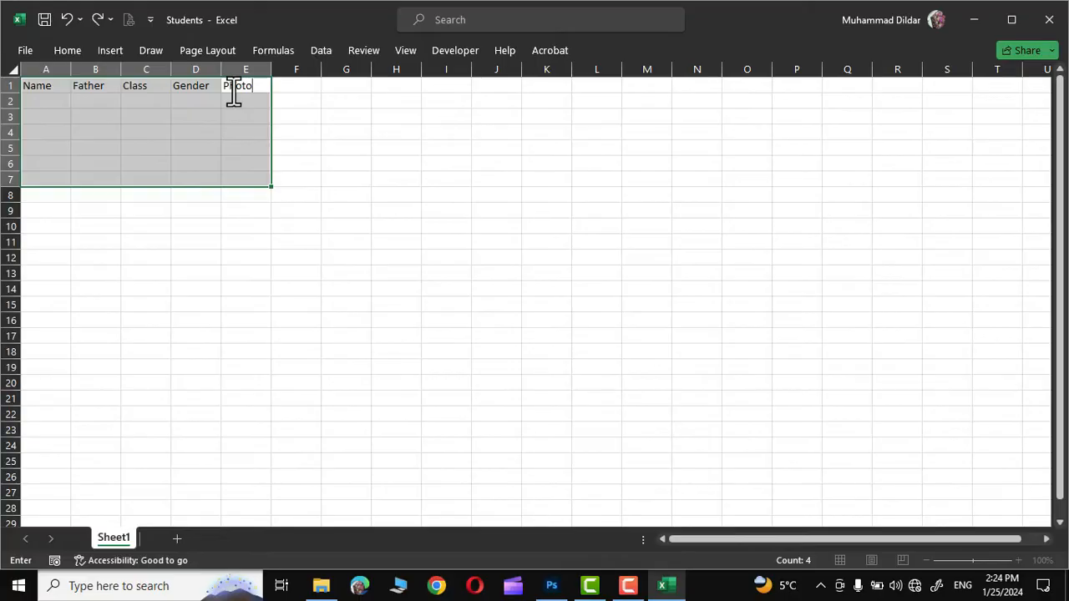
Briefly check the ID card template in Photoshop and return to the Students sheet.
left_click(551, 584)
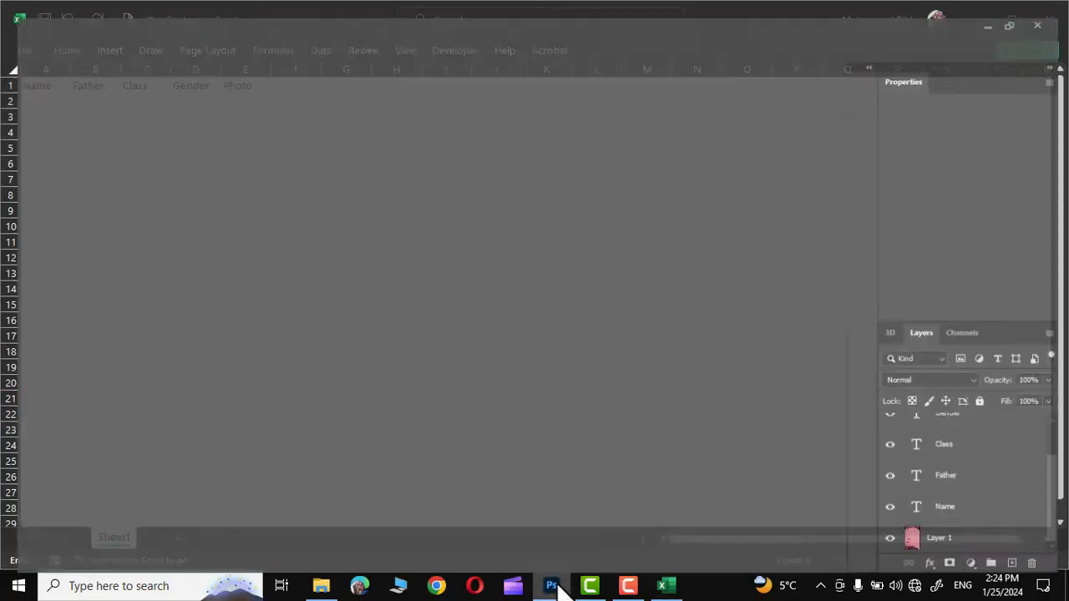
left_click(551, 584)
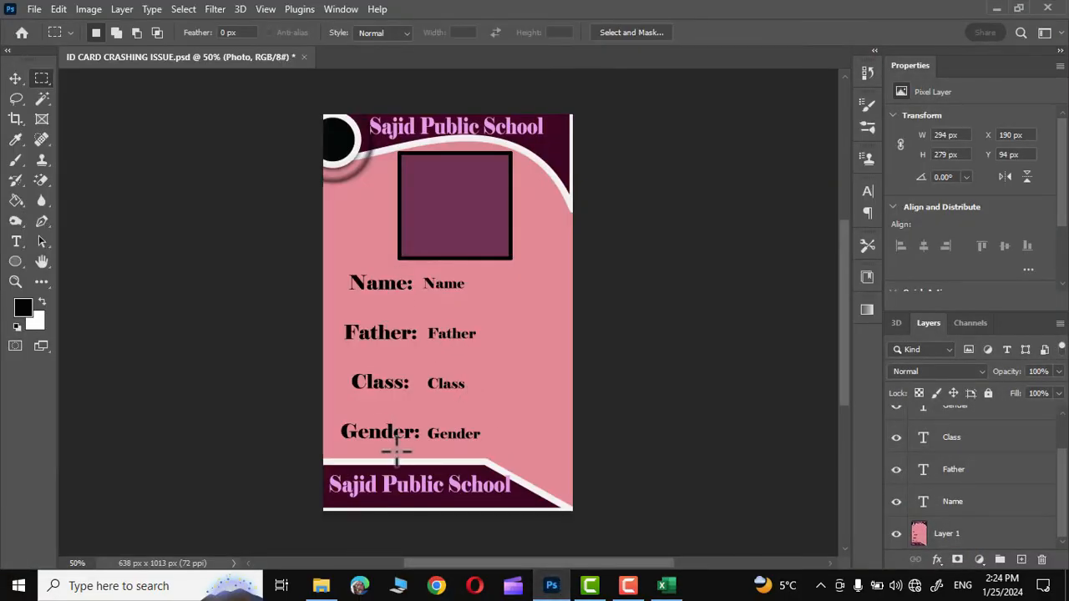
left_click(665, 585)
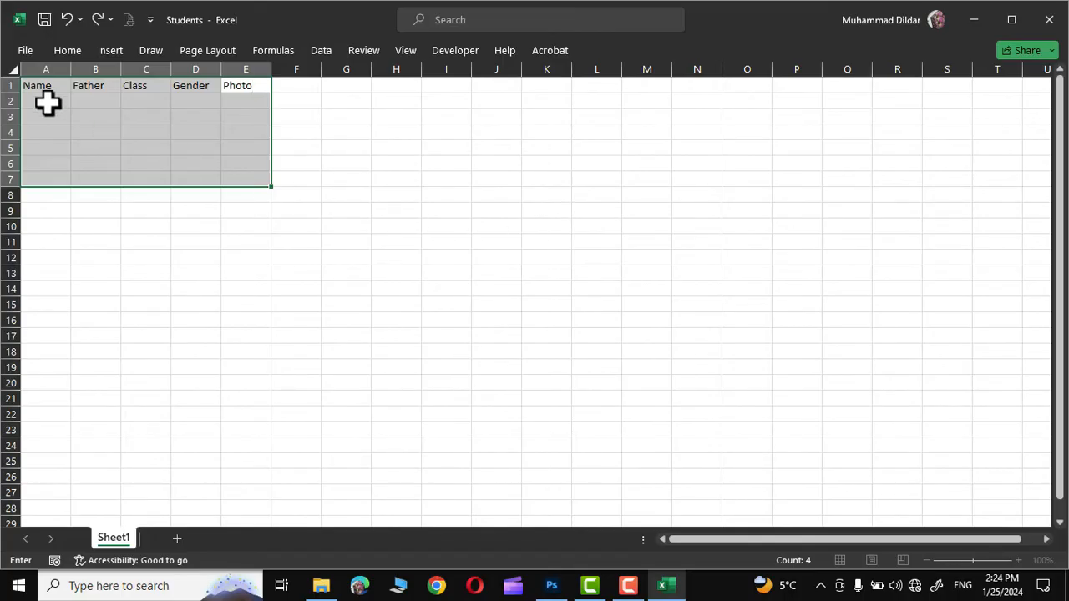
Enter the six students' data from A2 with photo names Uzma.png, Noma.png and Flash Fill the rest.
left_click(47, 102)
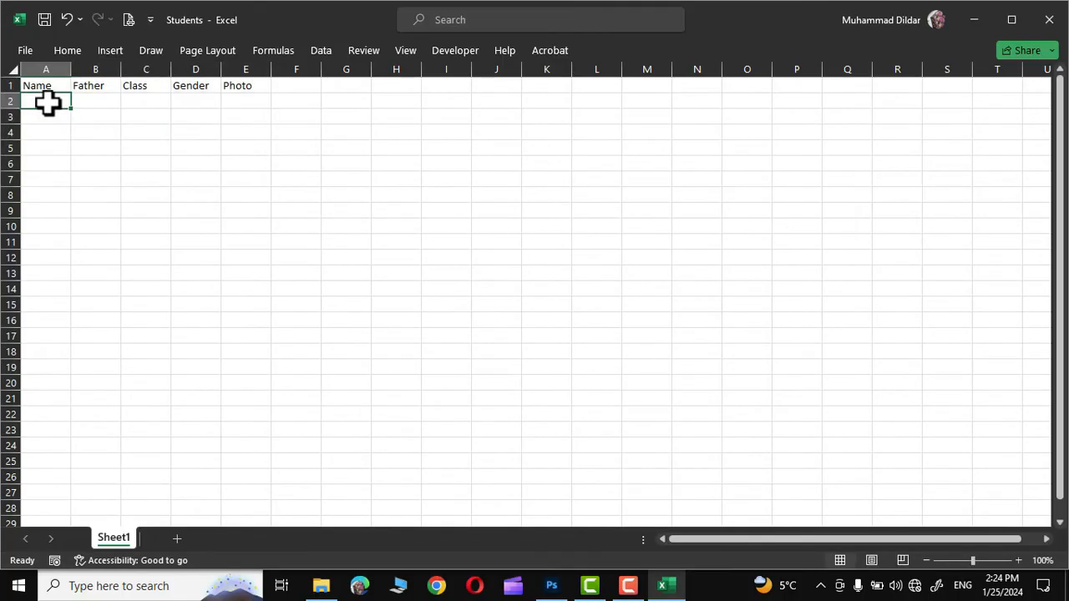
type("Uzam")
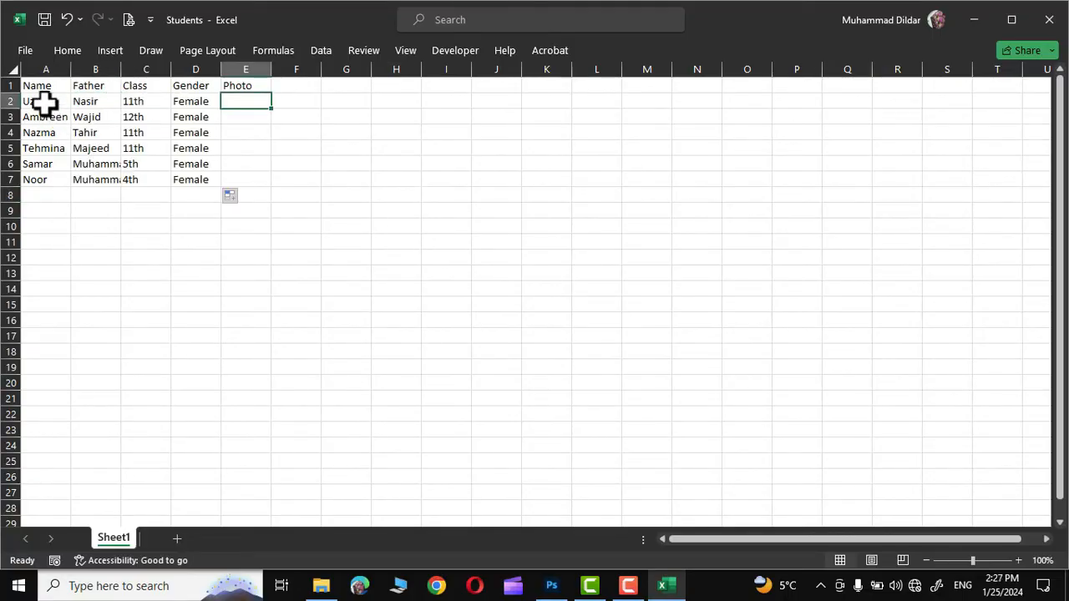
mouse_move(245, 100)
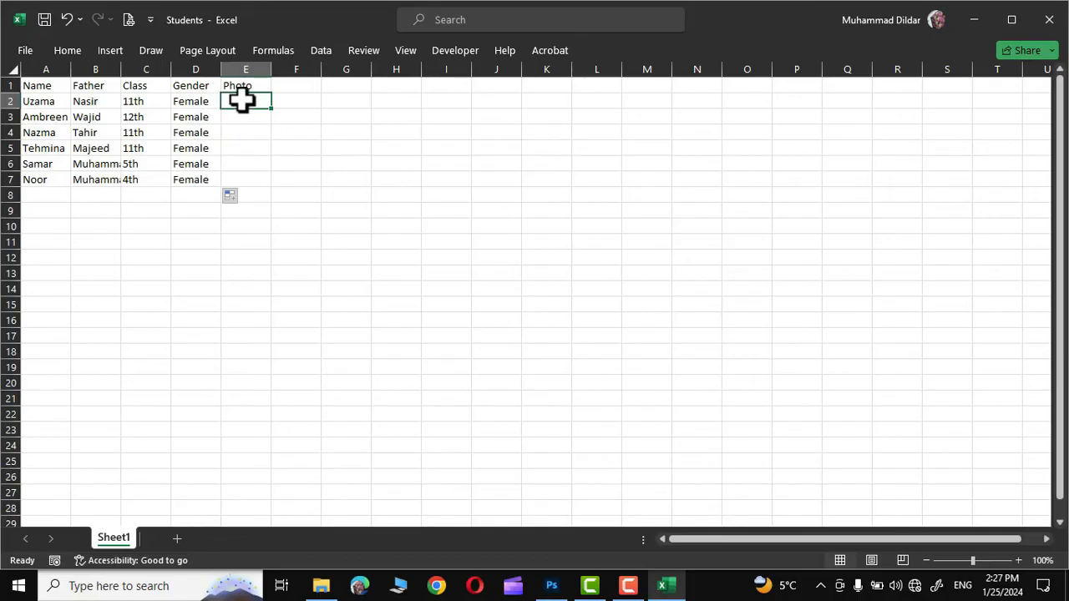
mouse_move(244, 109)
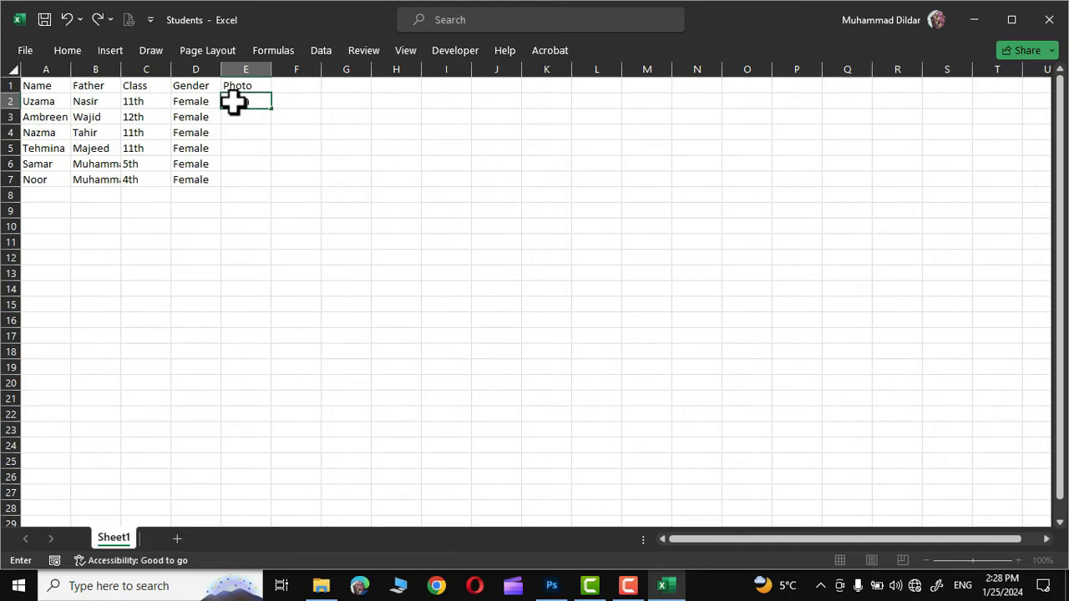
type("Uzma.png")
left_click(245, 117)
type("Amma.png")
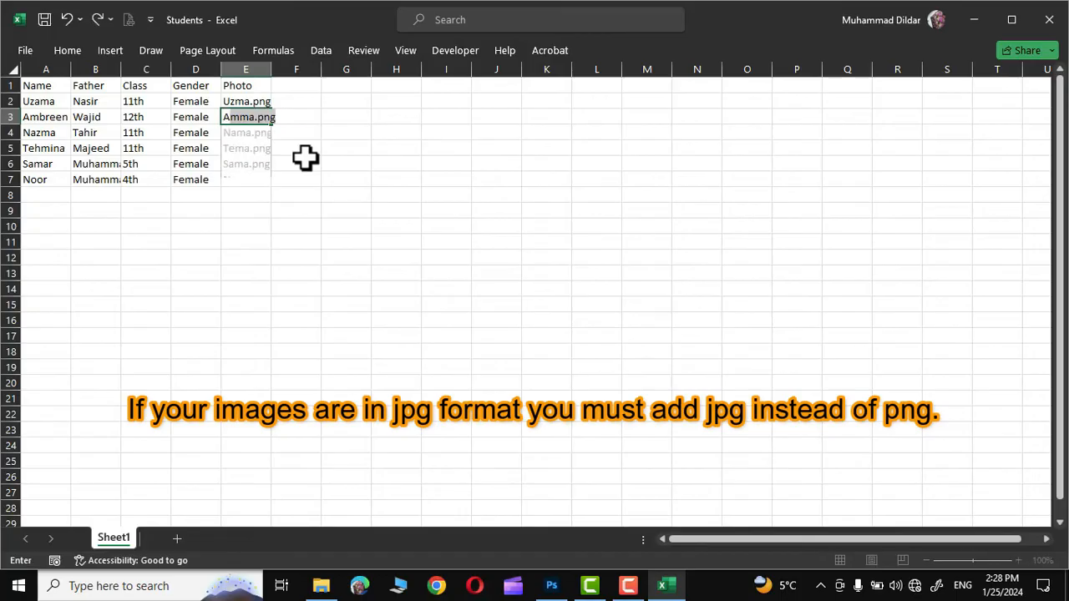
type("Noma.png")
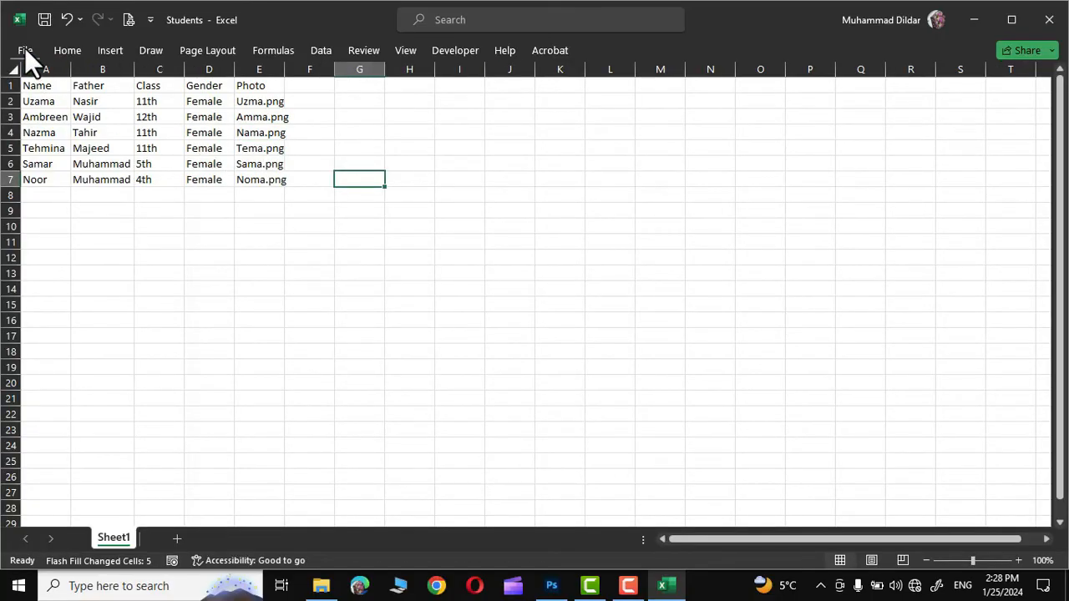
Save the sheet as Text (Tab delimited) named ID Cards in the id cards data folder.
left_click(23, 51)
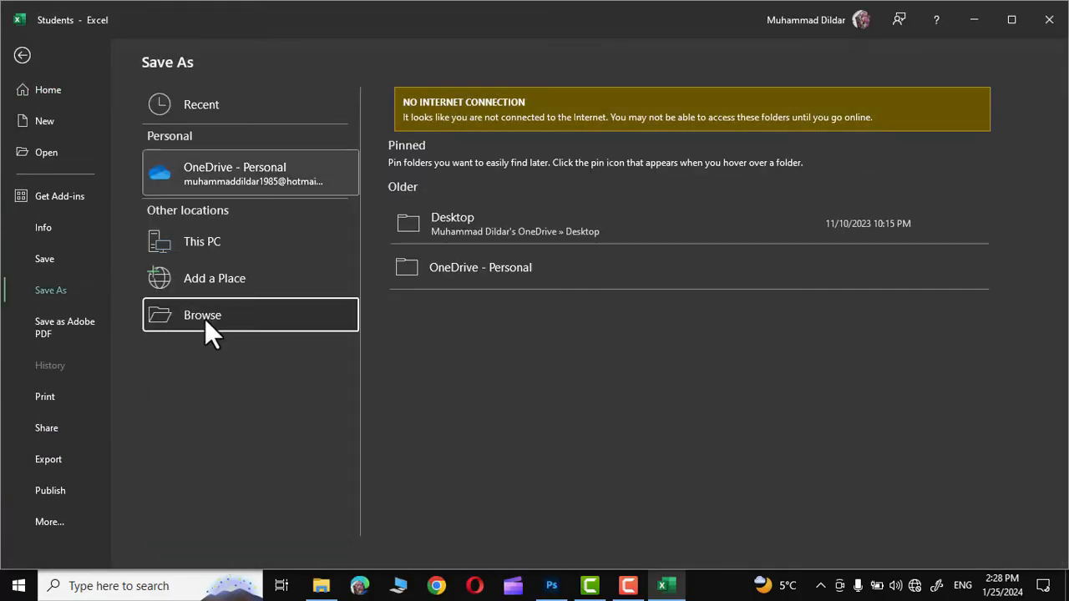
left_click(202, 314)
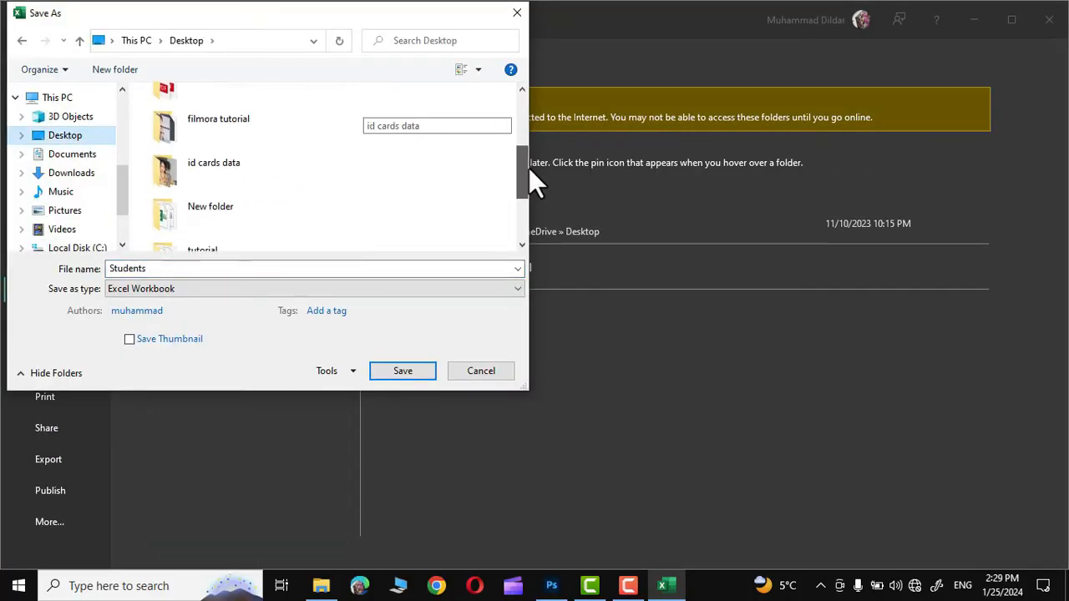
double_click(214, 170)
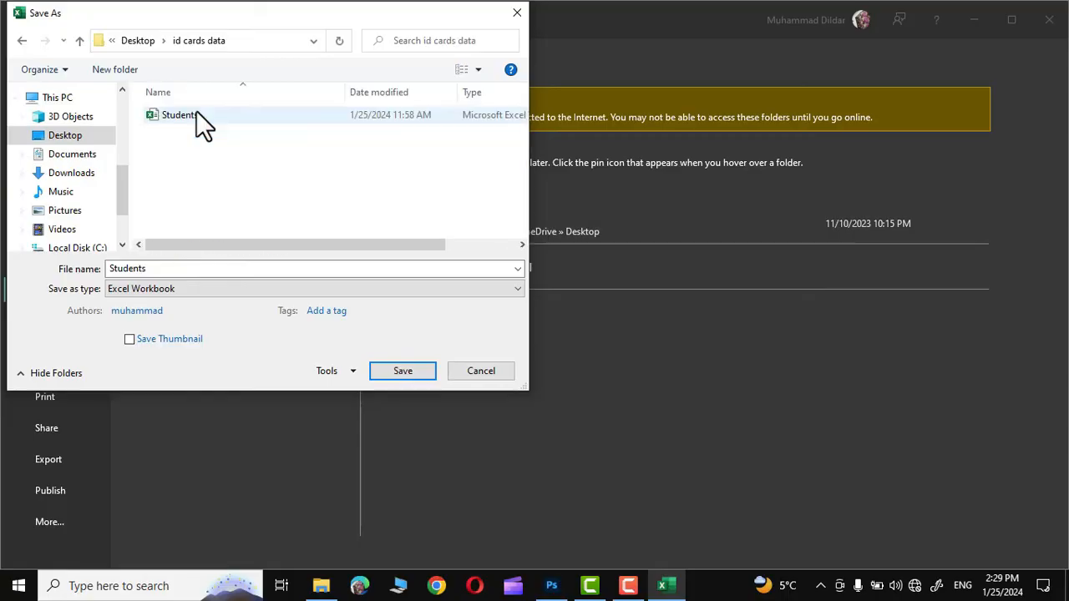
type("ID")
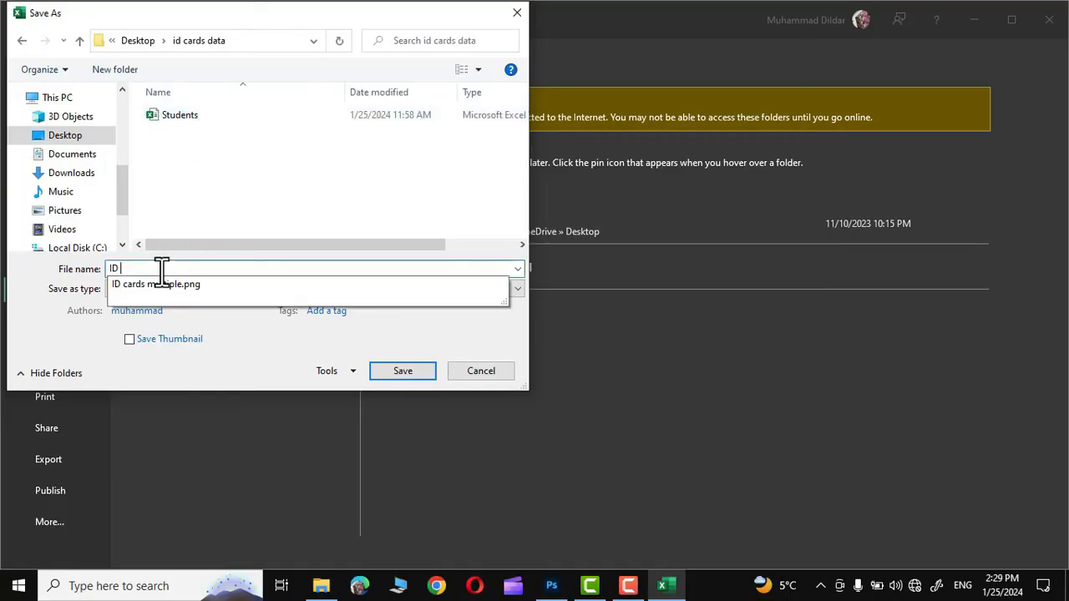
left_click(518, 288)
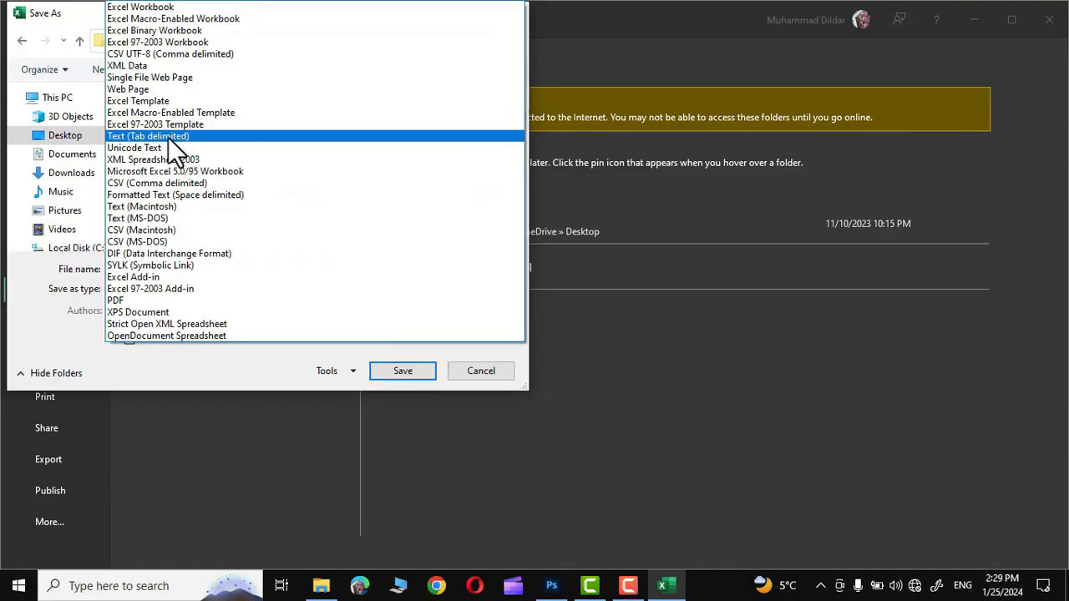
left_click(147, 135)
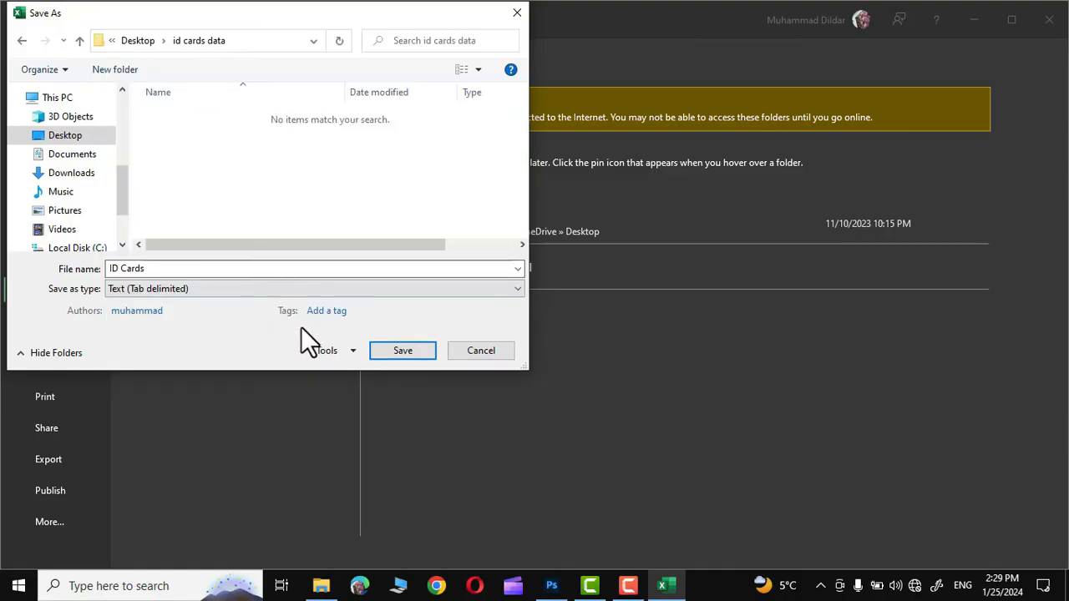
left_click(401, 350)
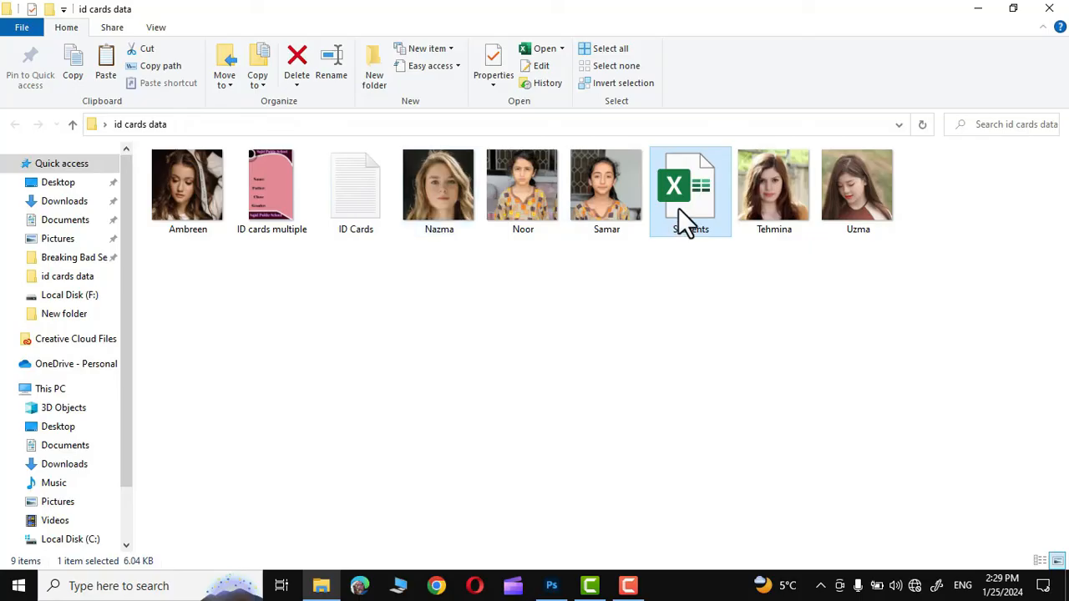
mouse_move(356, 184)
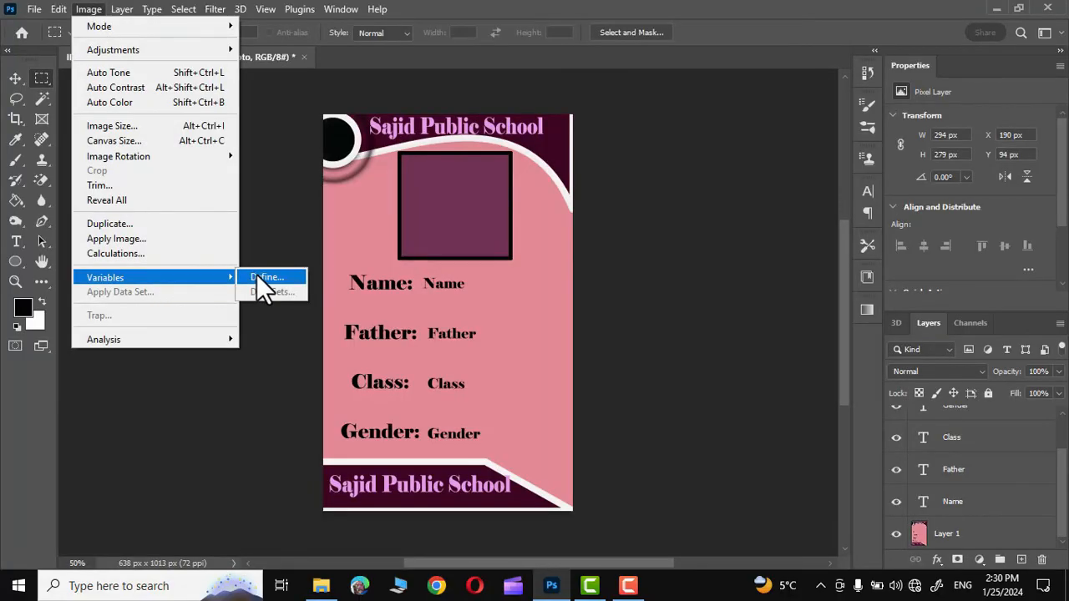
Define the Photo layer as a Pixel Replacement variable named Photo.
left_click(267, 277)
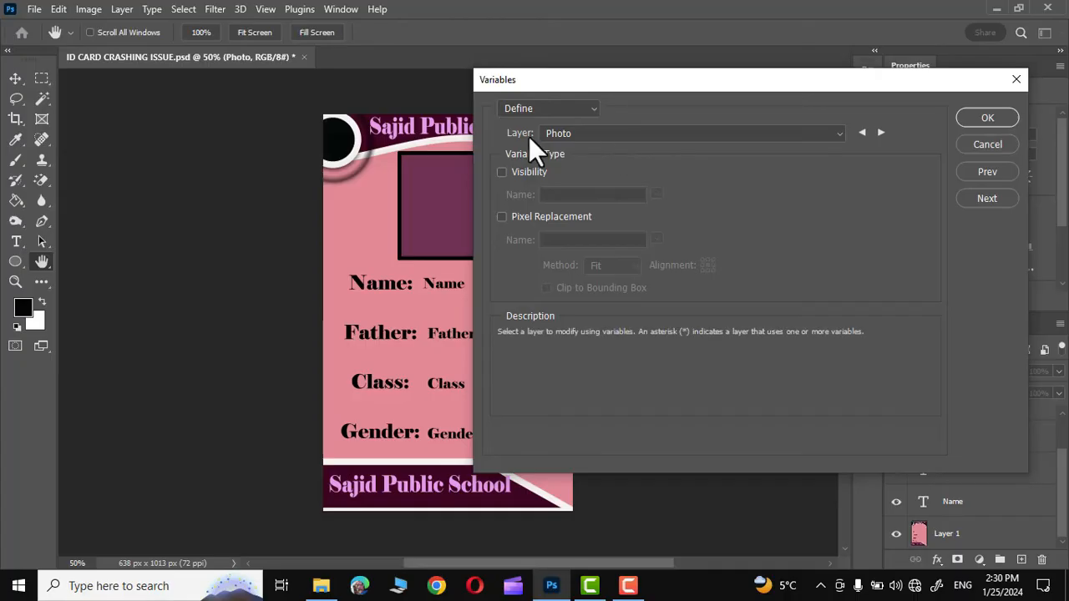
mouse_move(660, 142)
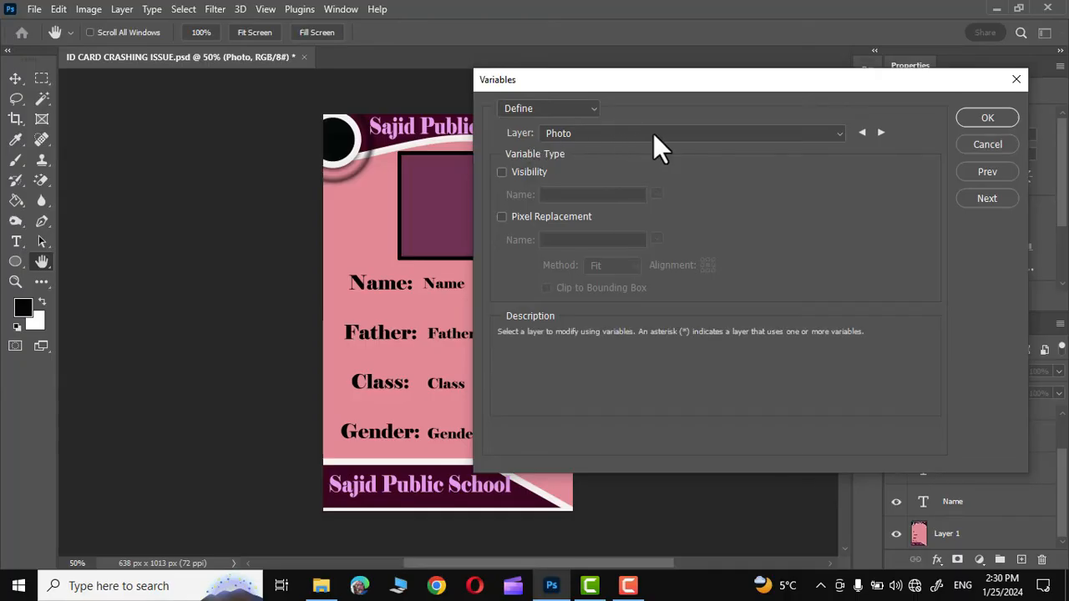
left_click(501, 217)
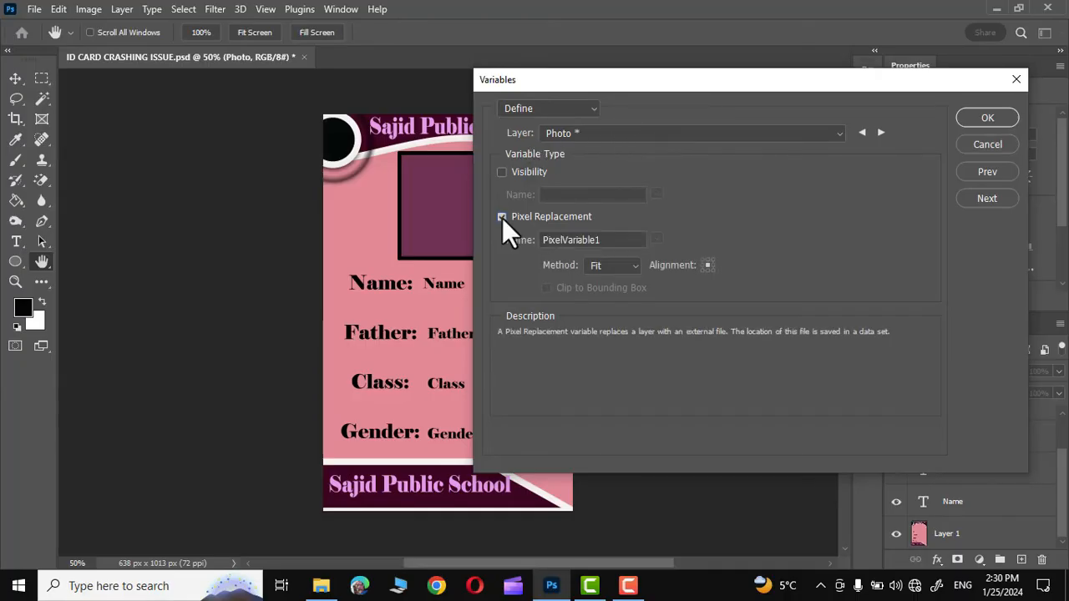
left_click(501, 218)
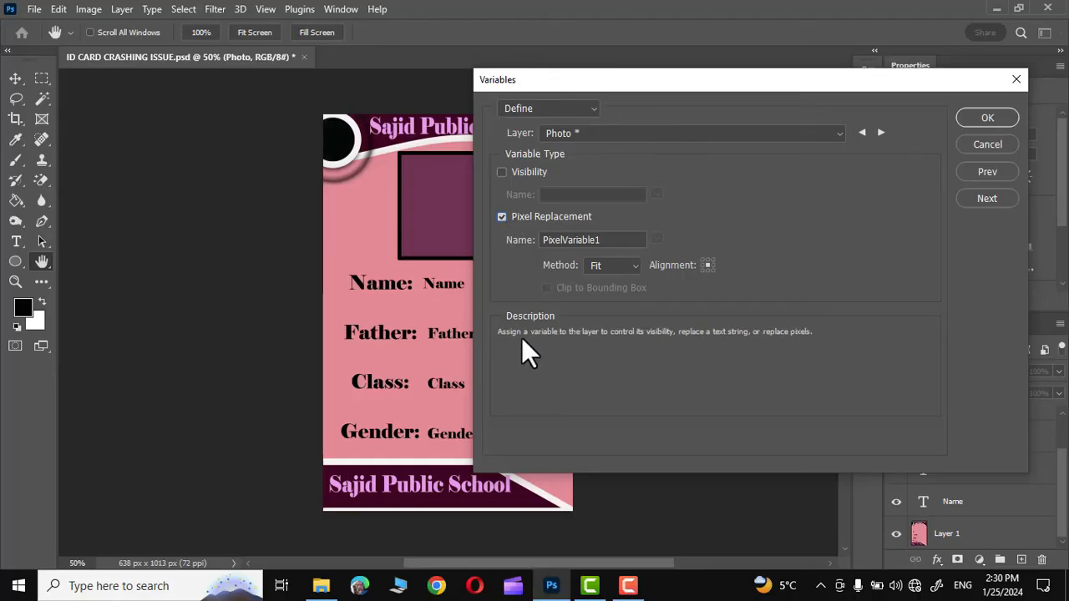
mouse_move(631, 346)
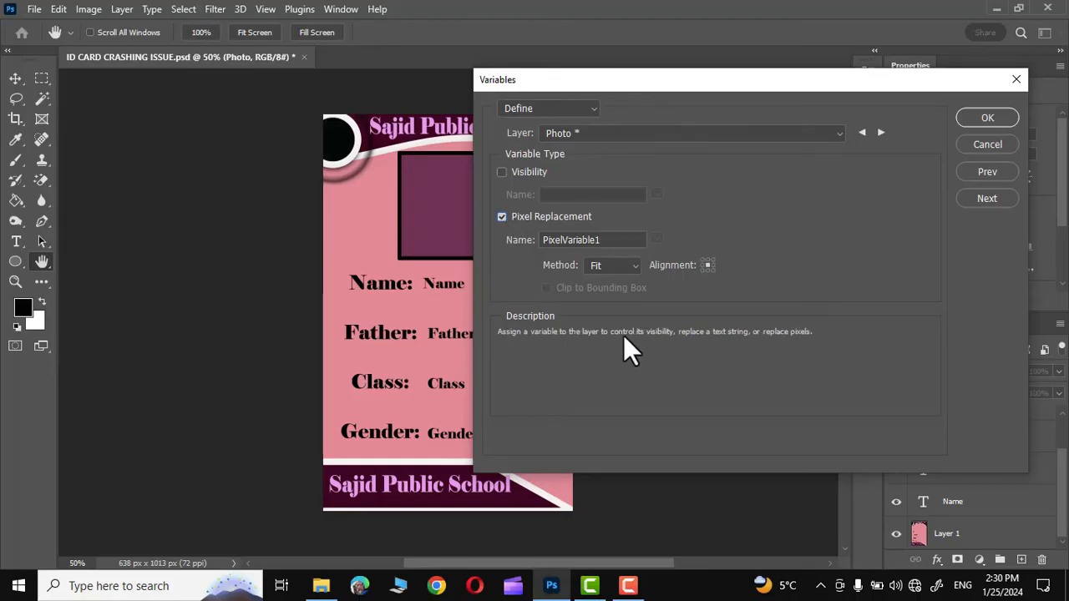
mouse_move(688, 346)
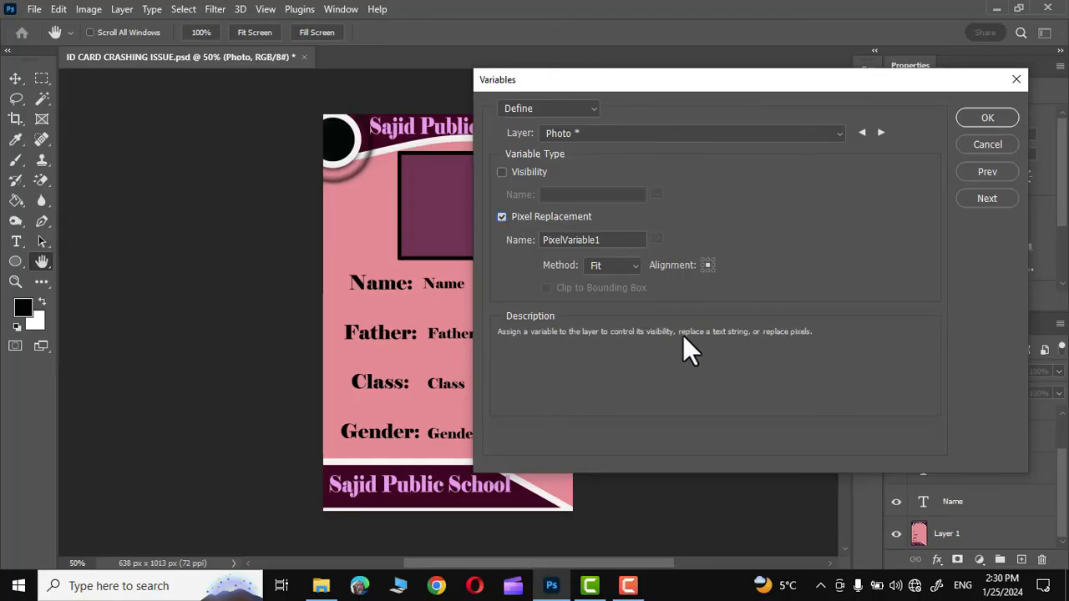
mouse_move(802, 346)
type("P")
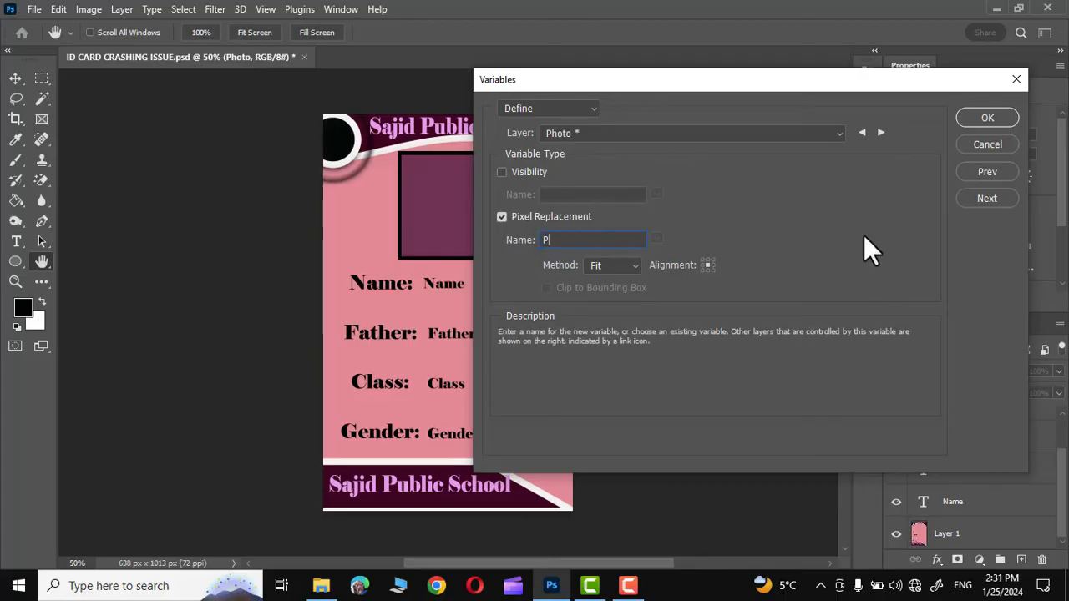
type("hoto")
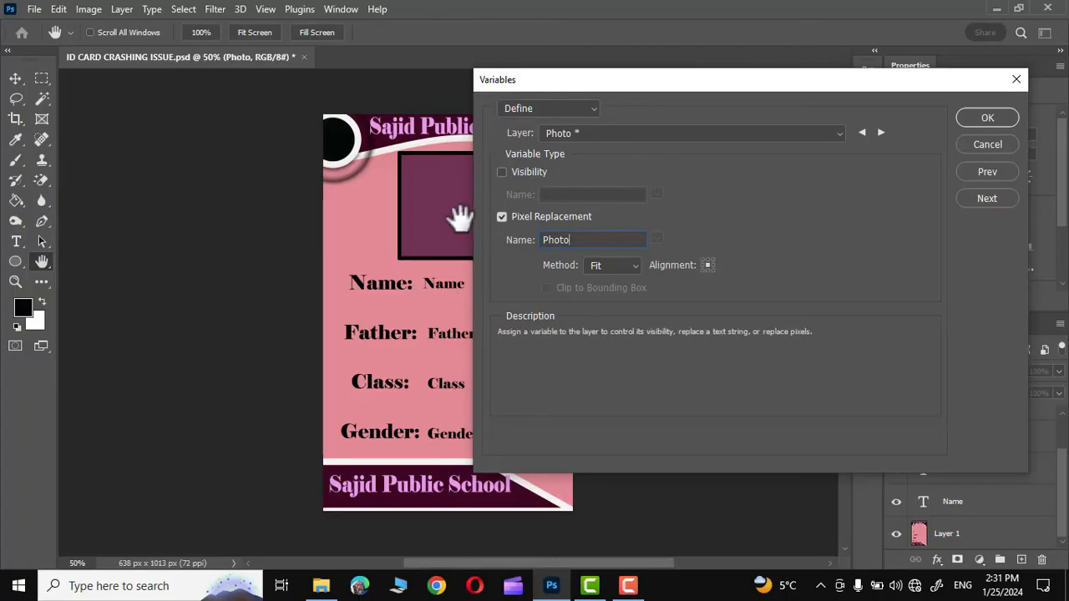
mouse_move(421, 387)
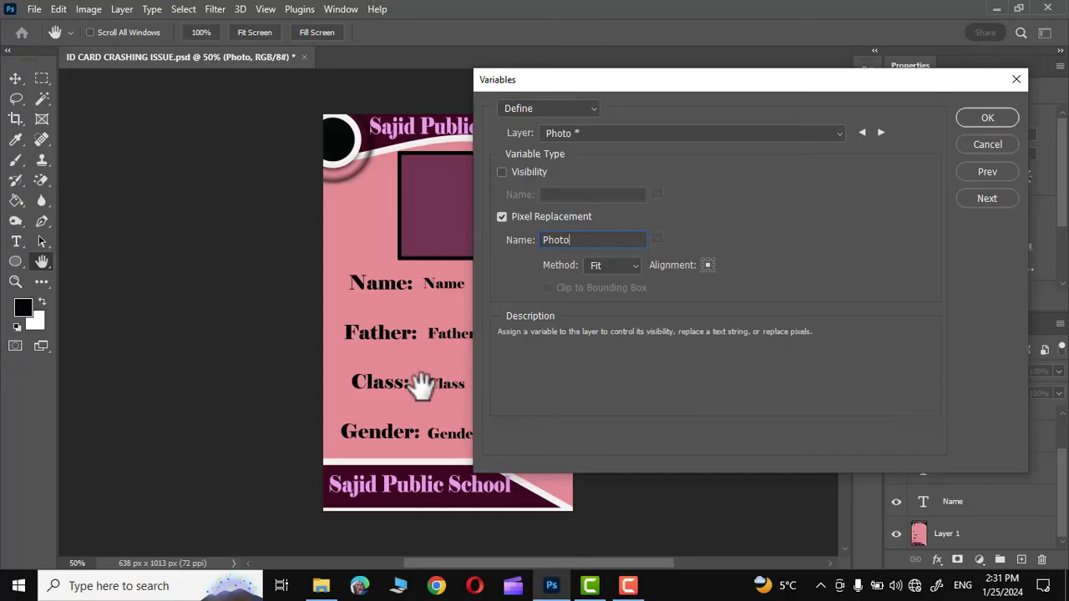
mouse_move(847, 194)
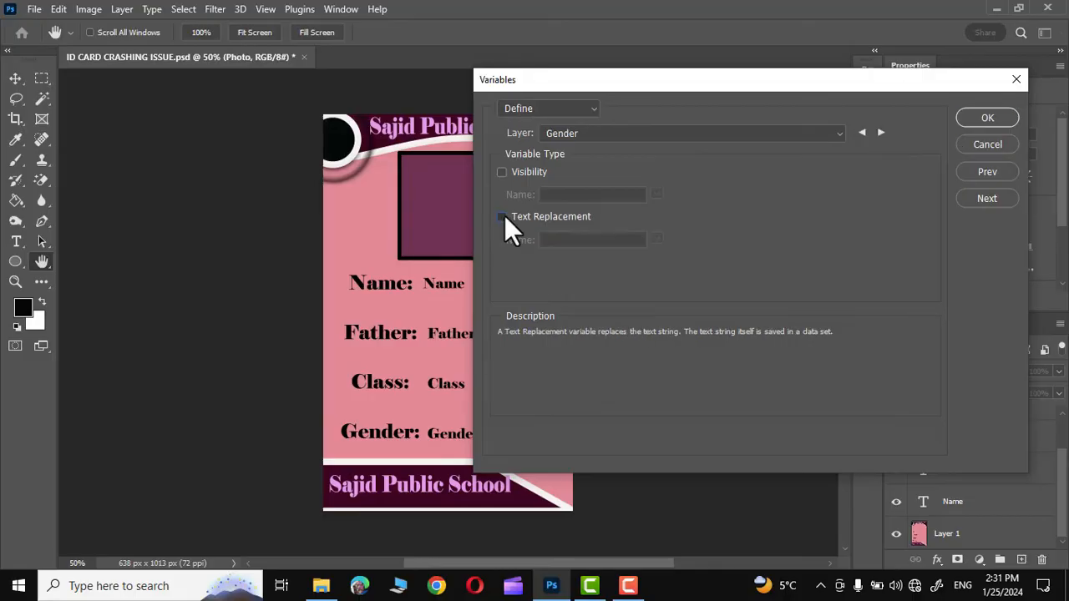
Set Text Replacement variables Gender and Name on the matching text layers.
left_click(501, 217)
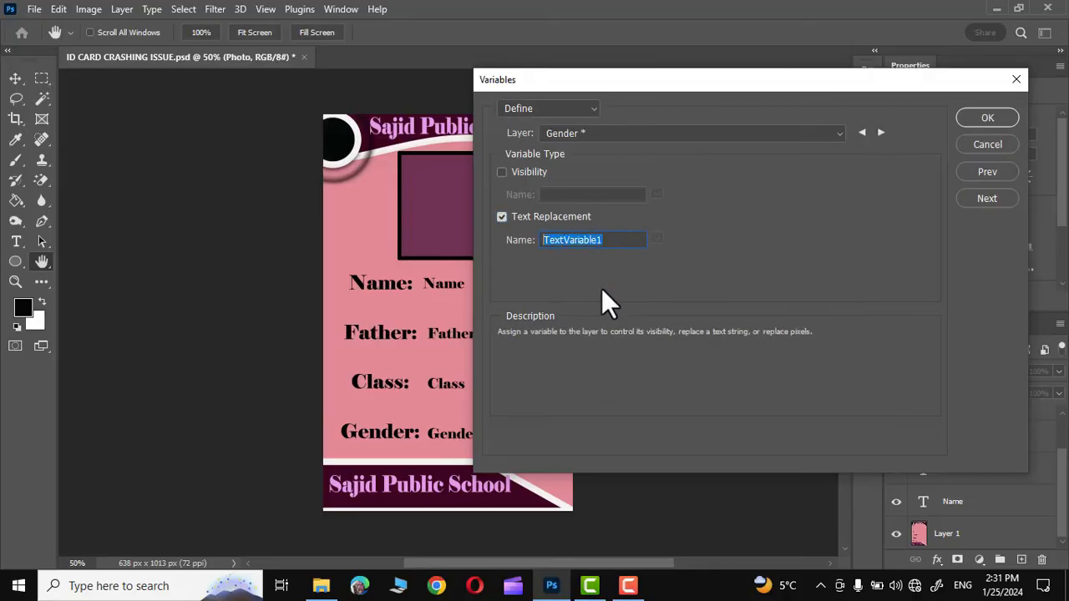
type("Gender")
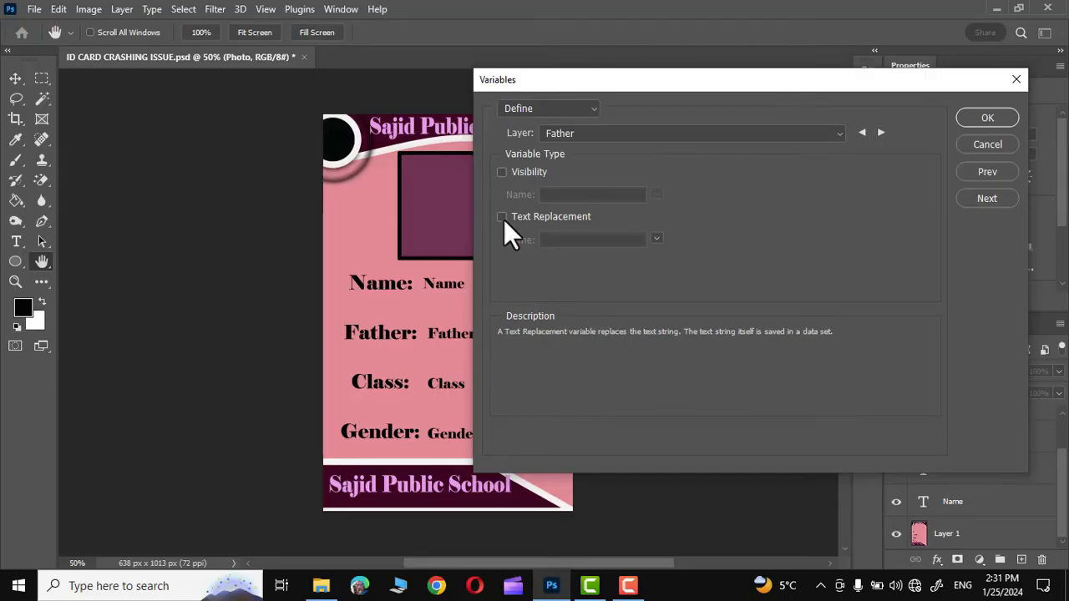
left_click(501, 218)
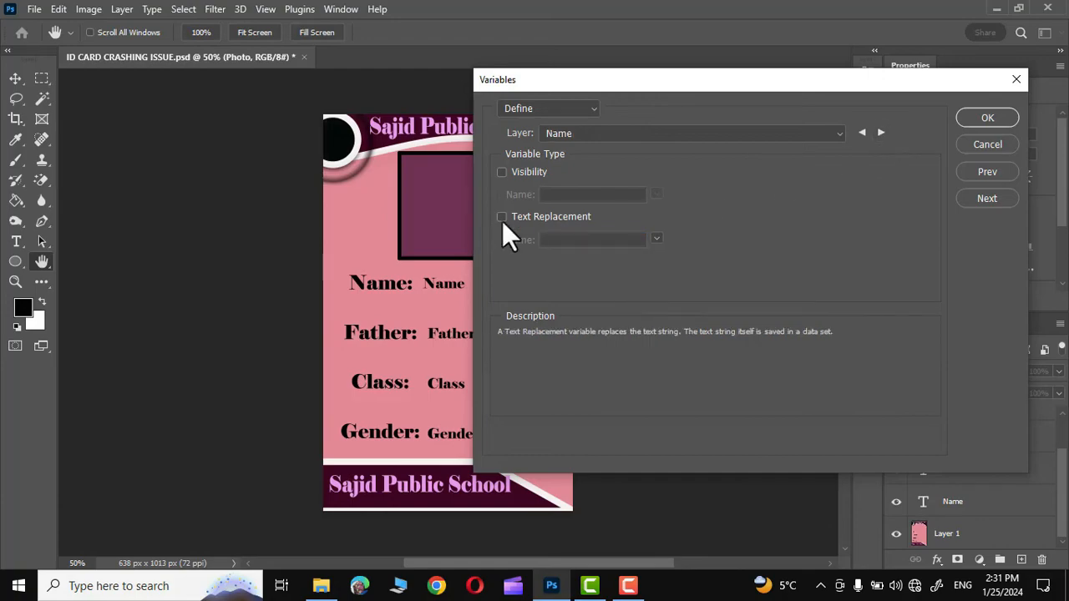
left_click(501, 217)
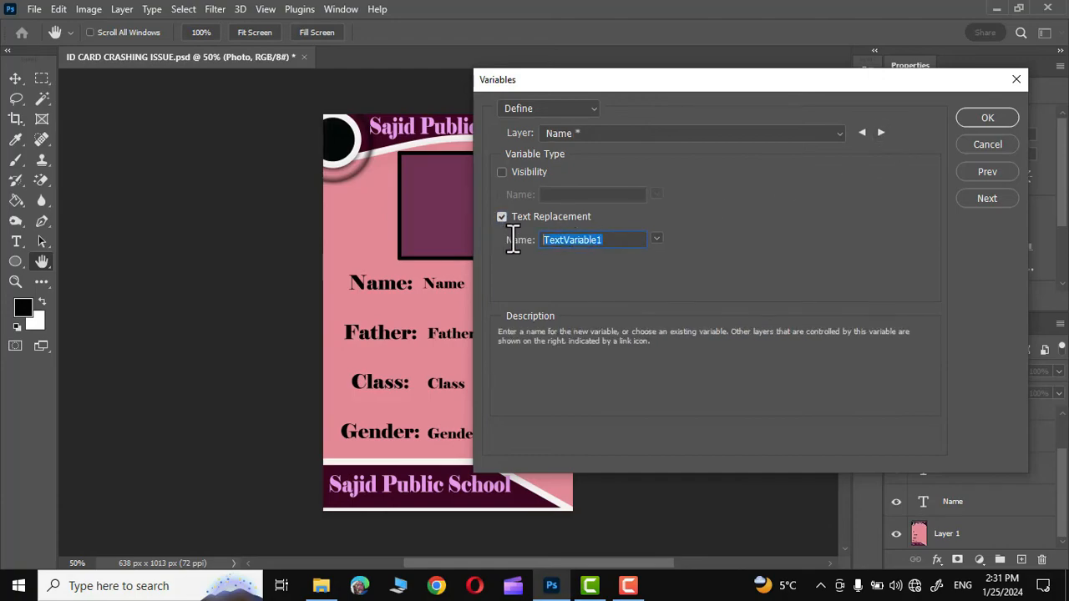
type("Name")
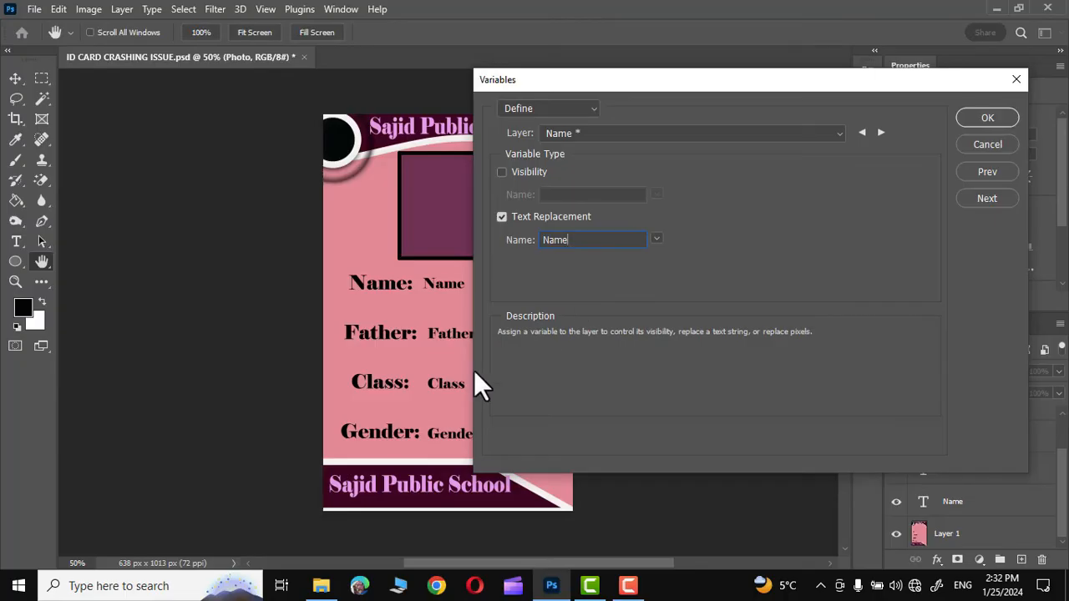
Step through the layers to review the defined variables and confirm with OK.
left_click(882, 134)
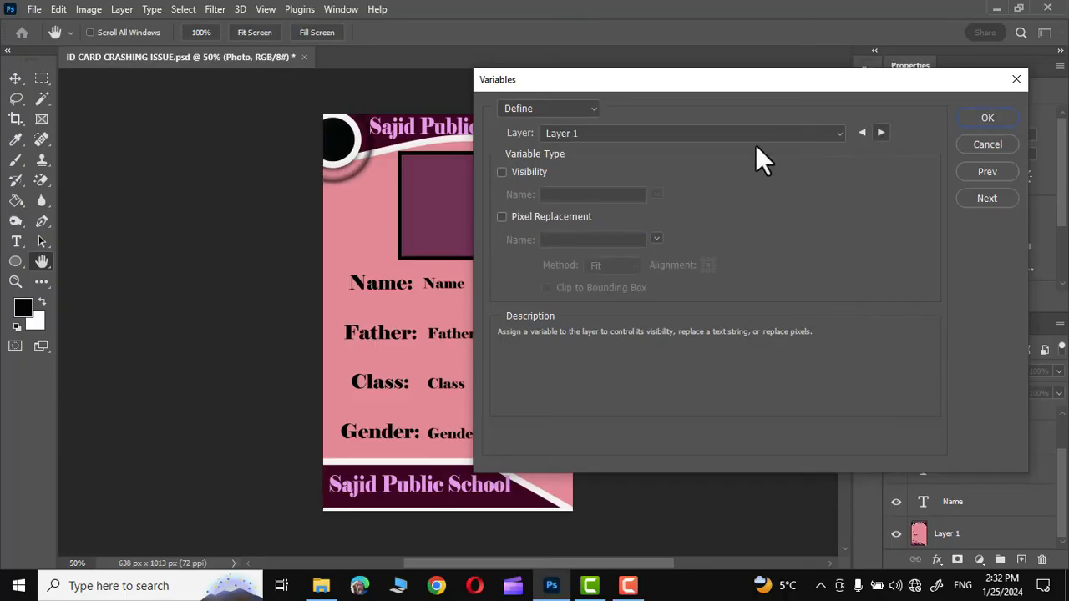
mouse_move(952, 543)
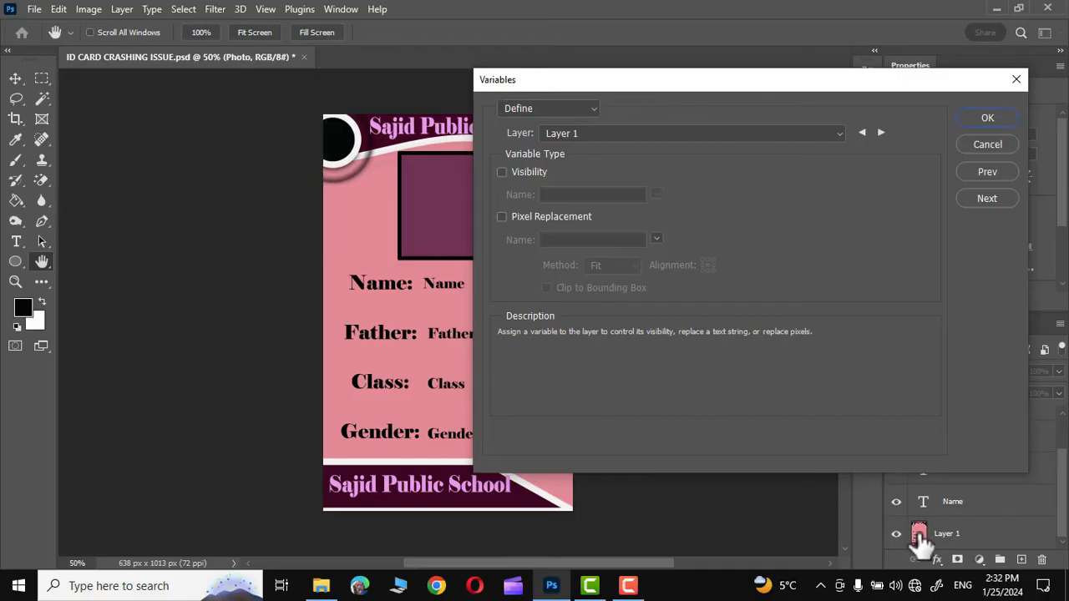
left_click(882, 133)
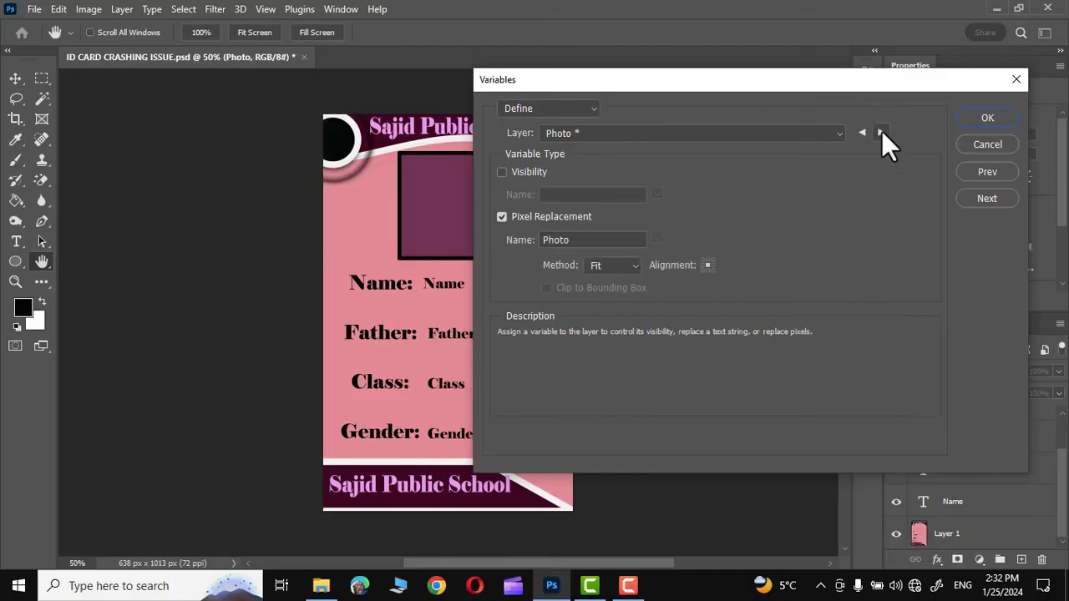
left_click(882, 134)
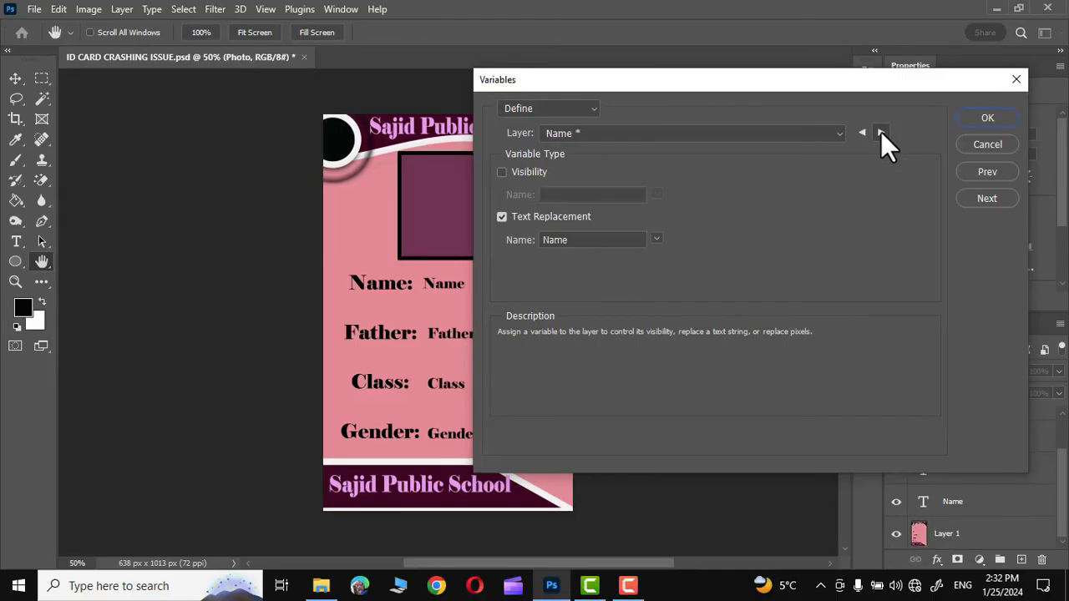
left_click(882, 133)
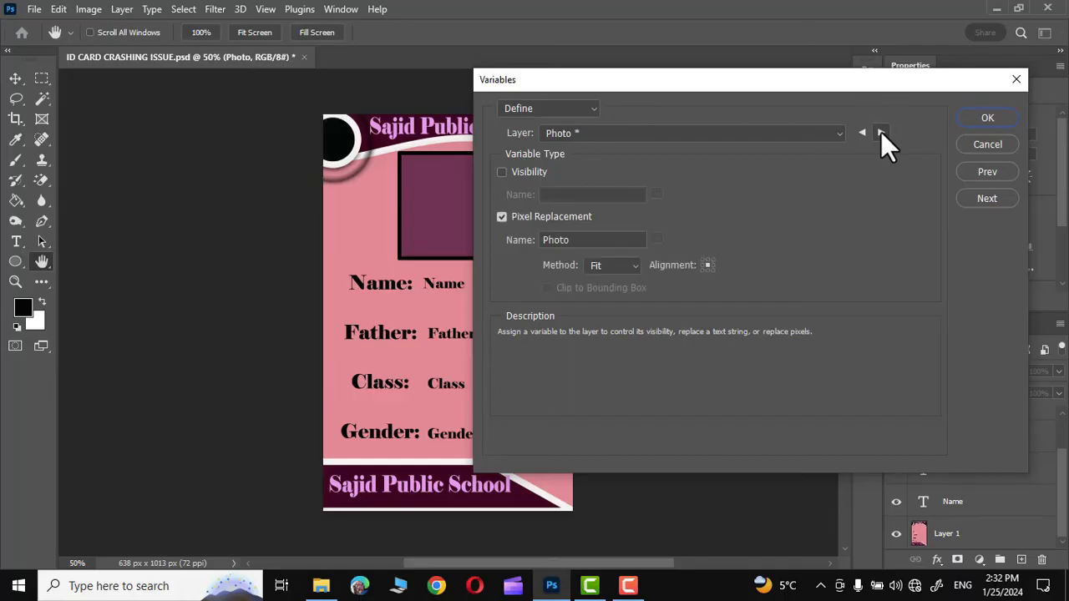
left_click(987, 117)
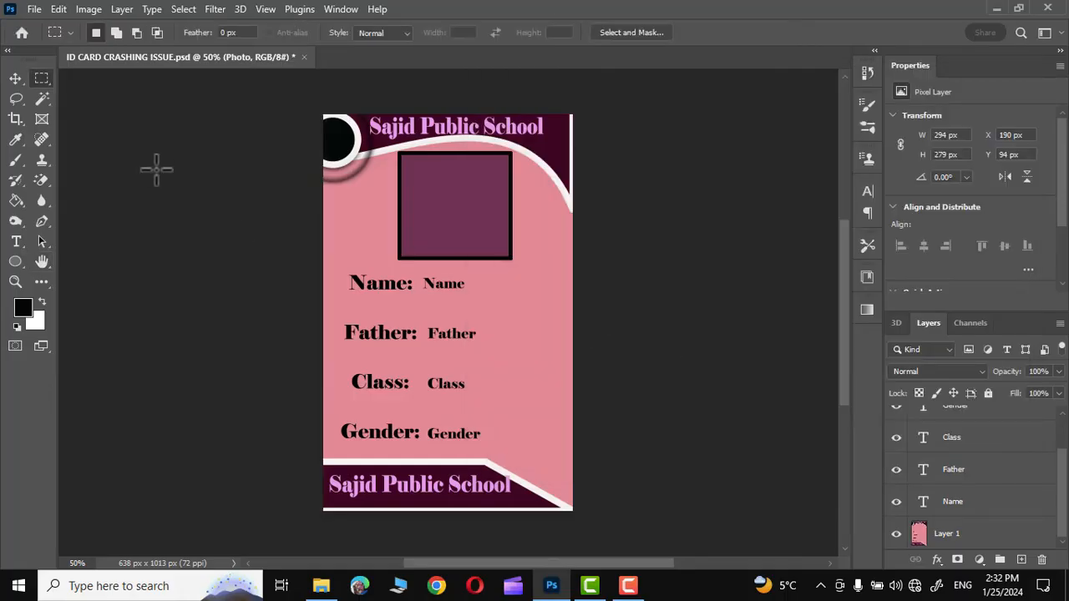
Open Image > Variables > Data Sets, untick Preview and start an Import.
left_click(89, 10)
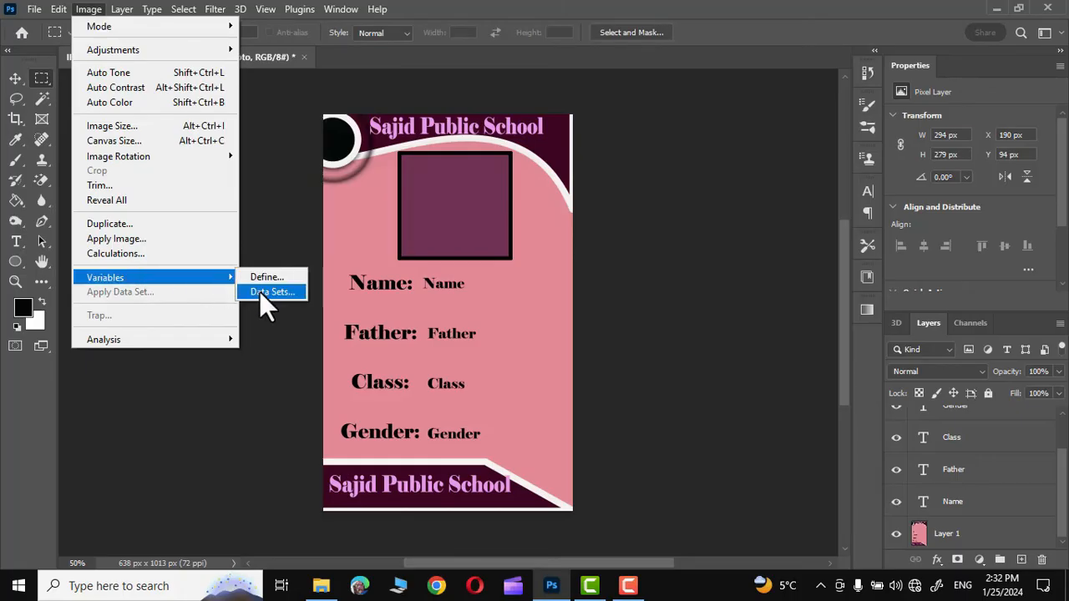
left_click(270, 290)
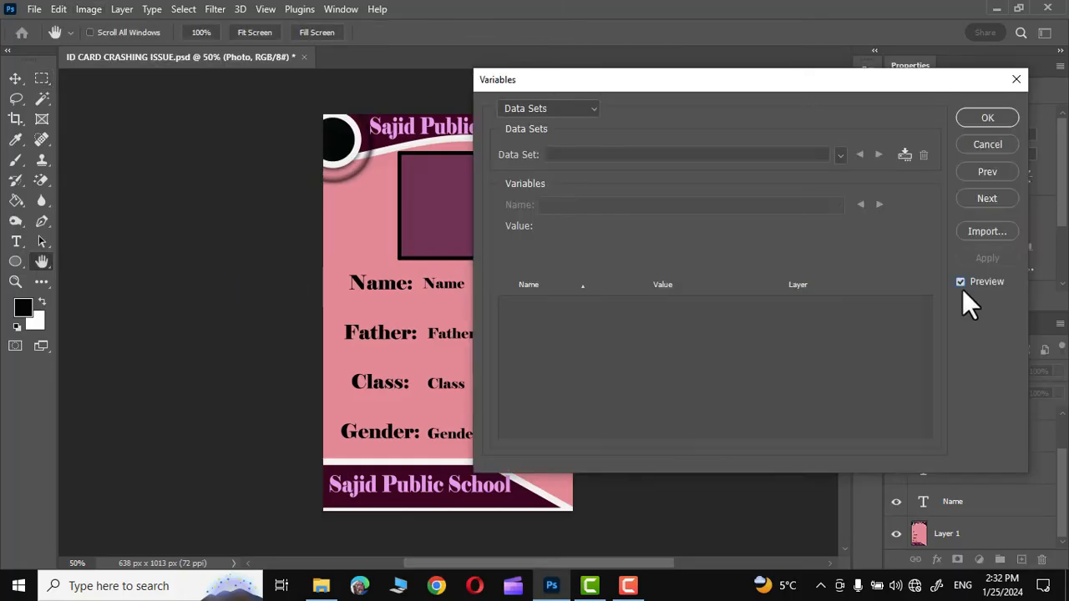
left_click(960, 280)
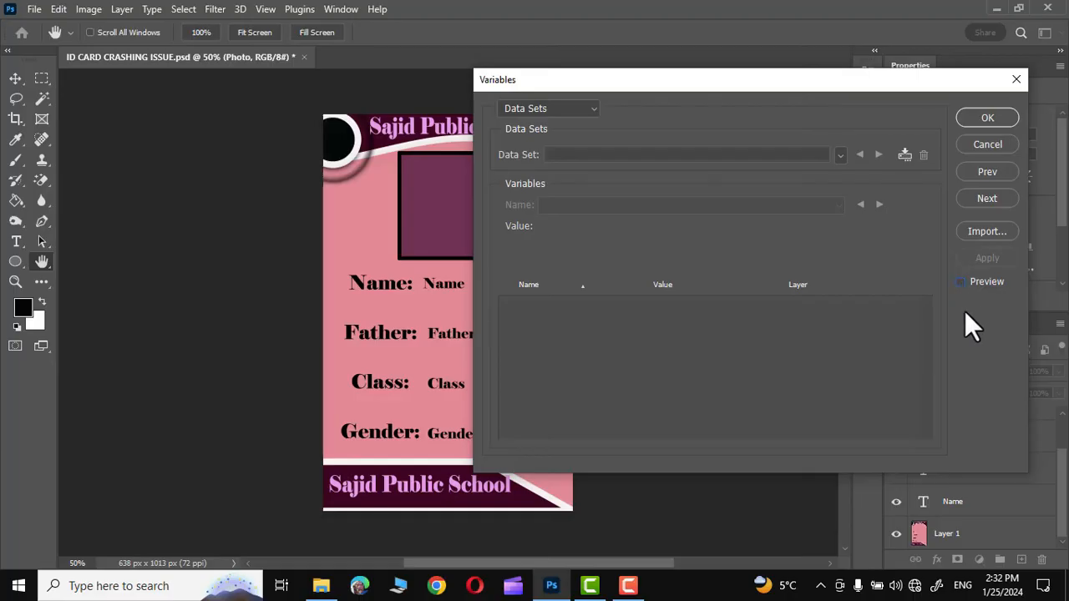
left_click(987, 231)
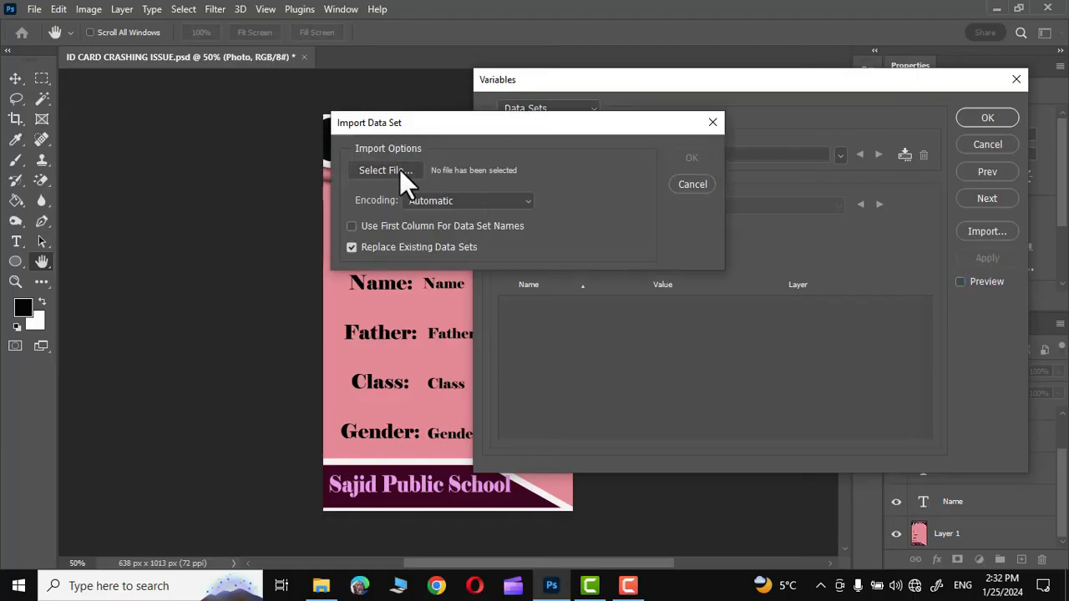
Load ID Cards.txt from the id cards data folder as Data Set 1 and confirm.
left_click(384, 171)
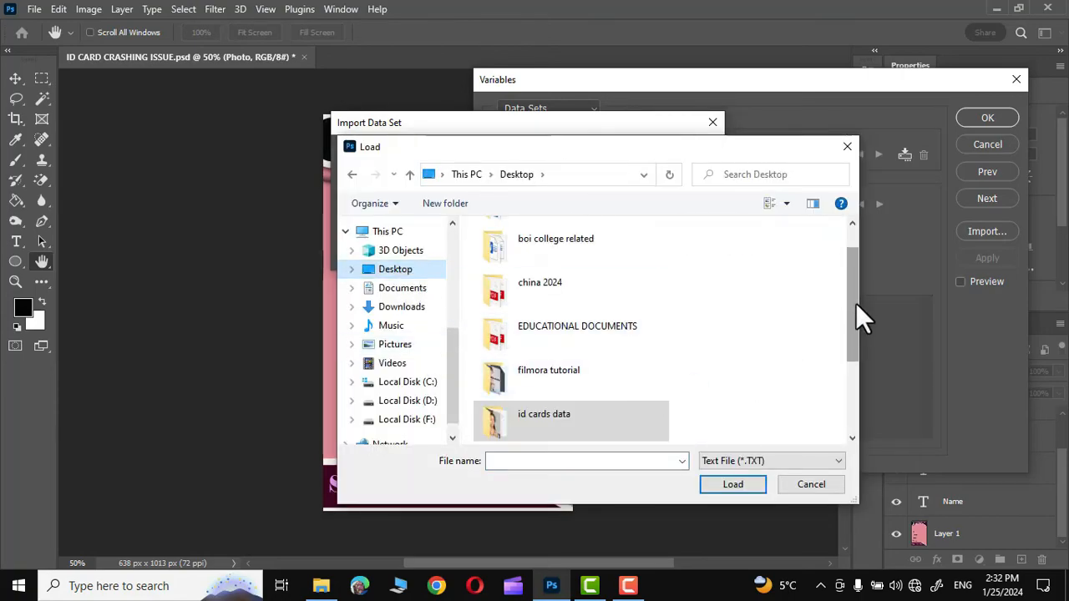
double_click(545, 415)
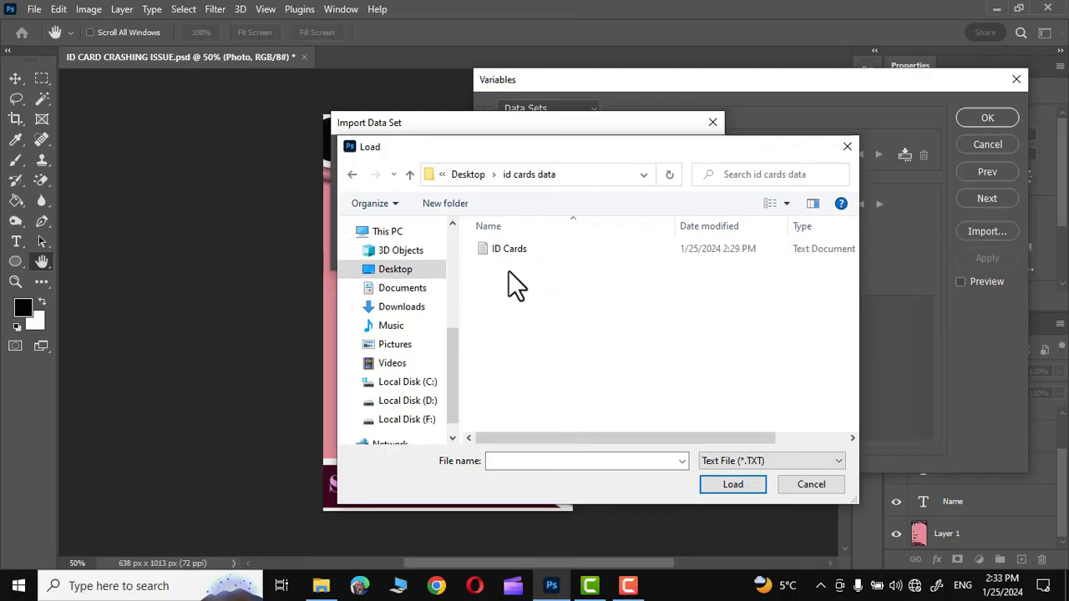
left_click(510, 247)
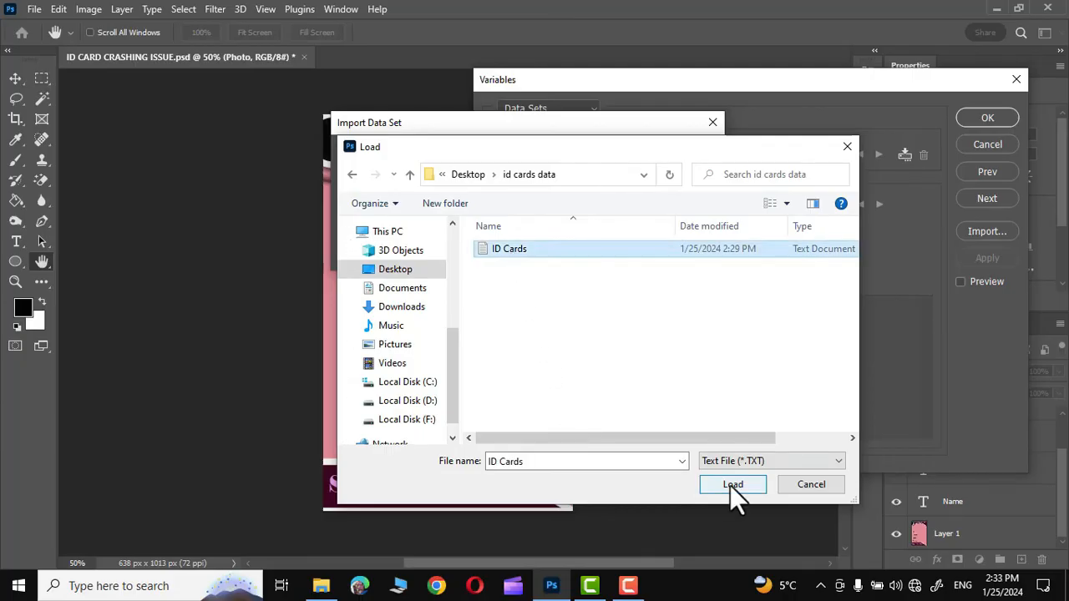
left_click(732, 484)
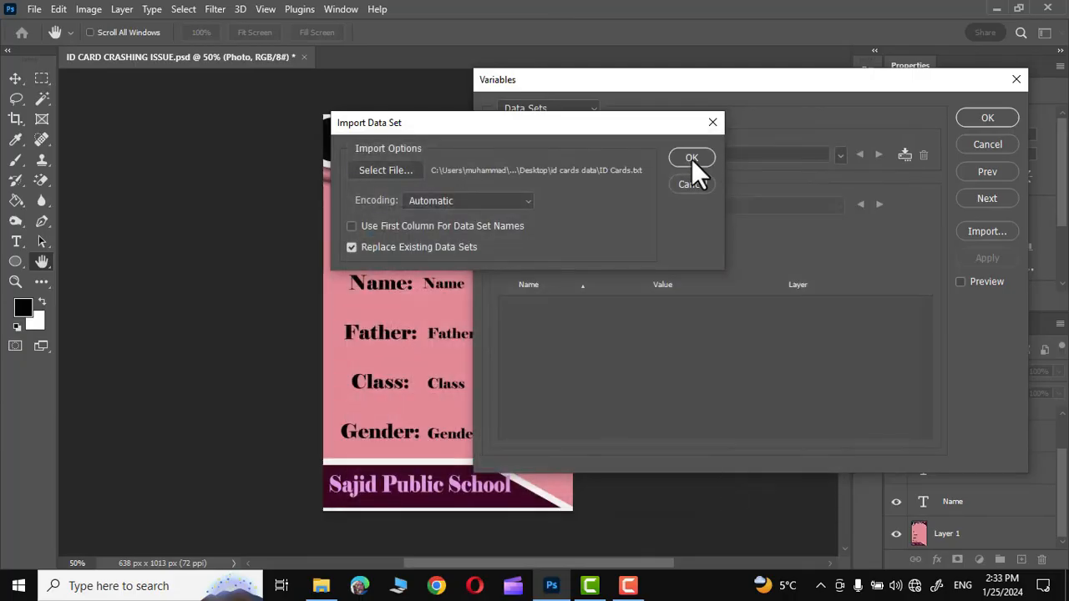
left_click(691, 157)
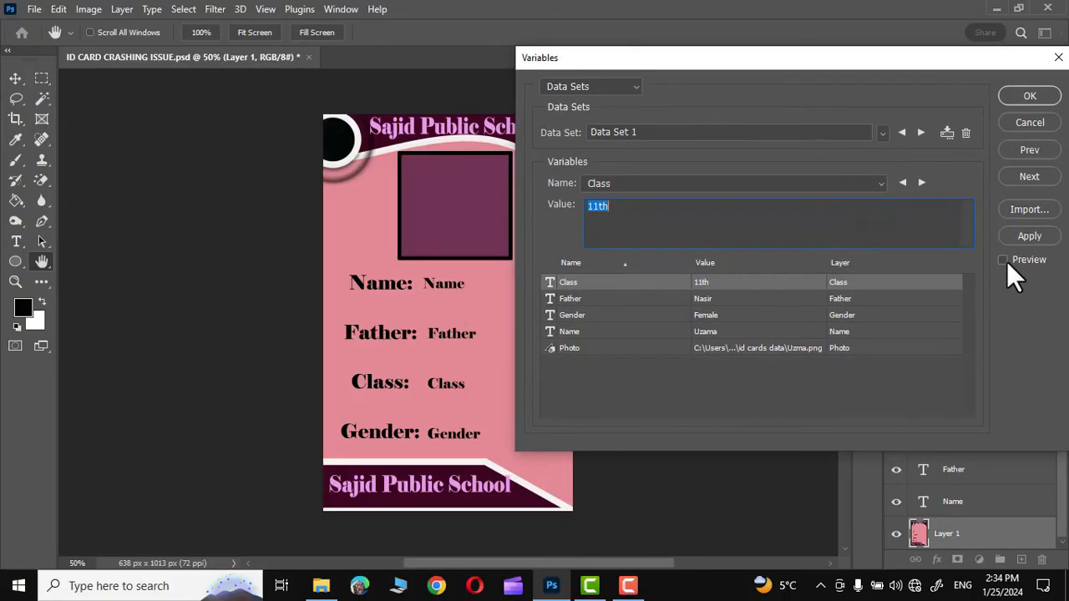
mouse_move(364, 402)
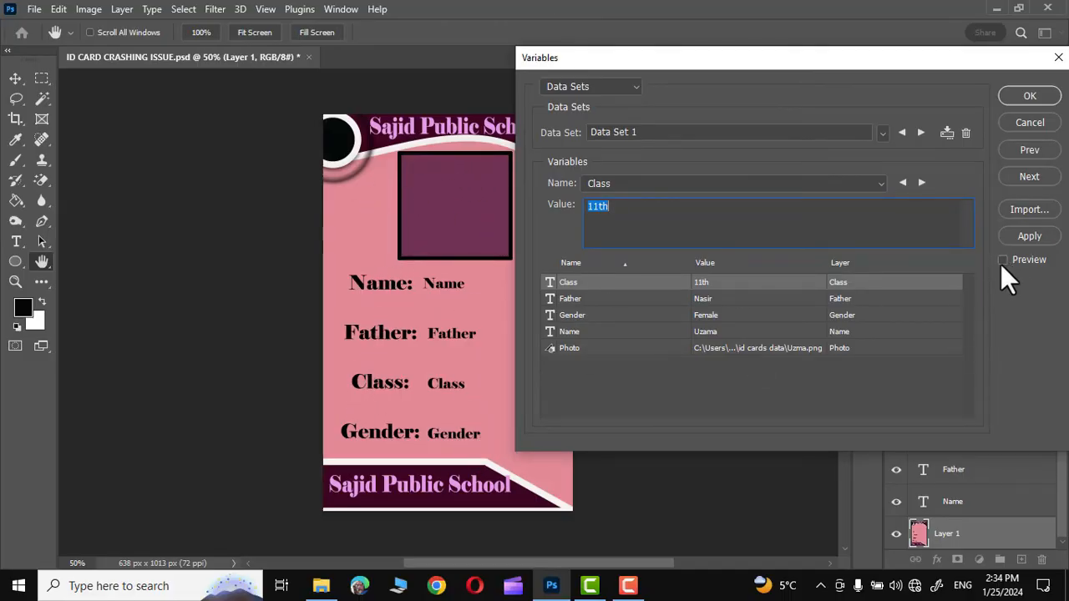
Preview each student's data set on the card in turn, then accept the Variables dialog.
left_click(1003, 261)
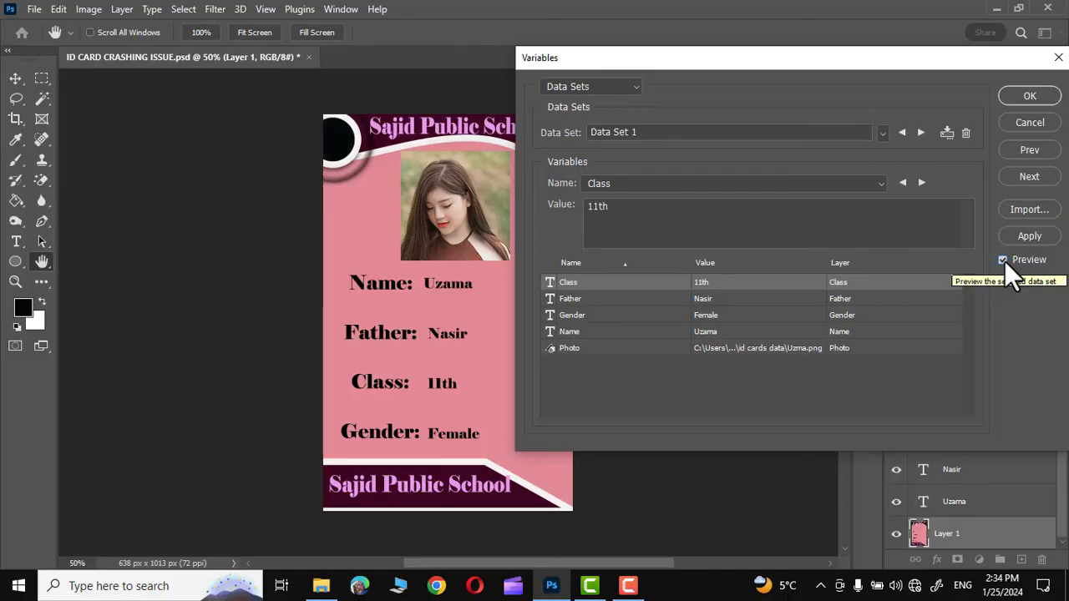
left_click(921, 137)
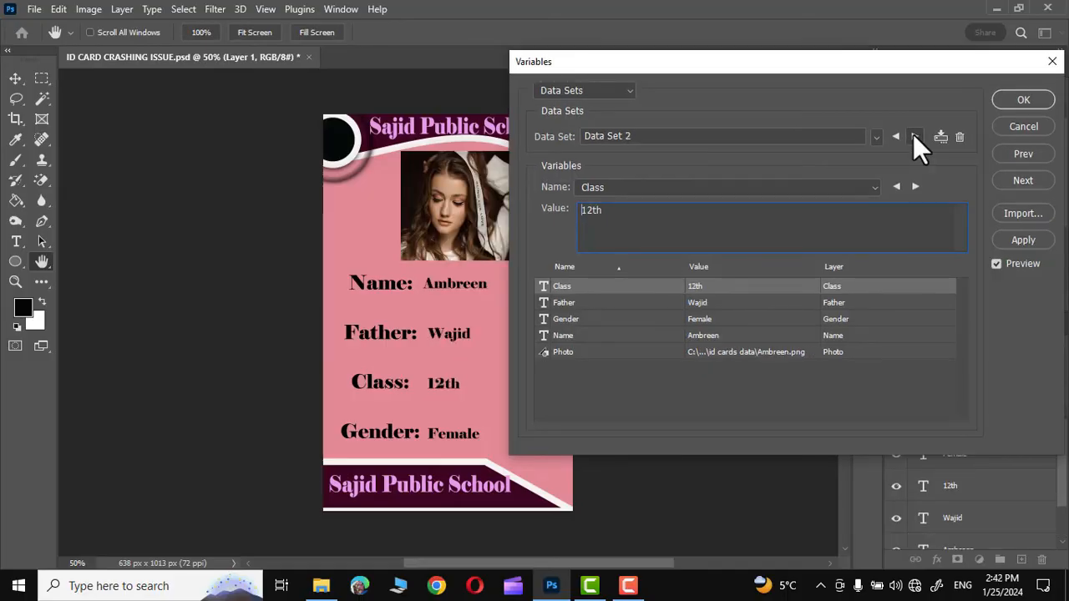
left_click(915, 137)
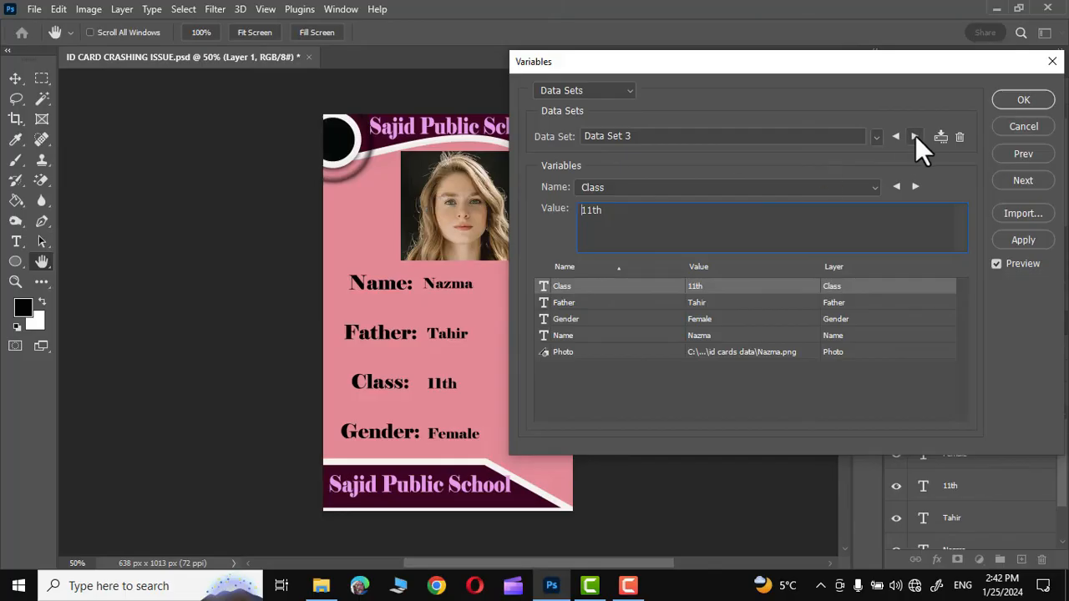
left_click(915, 137)
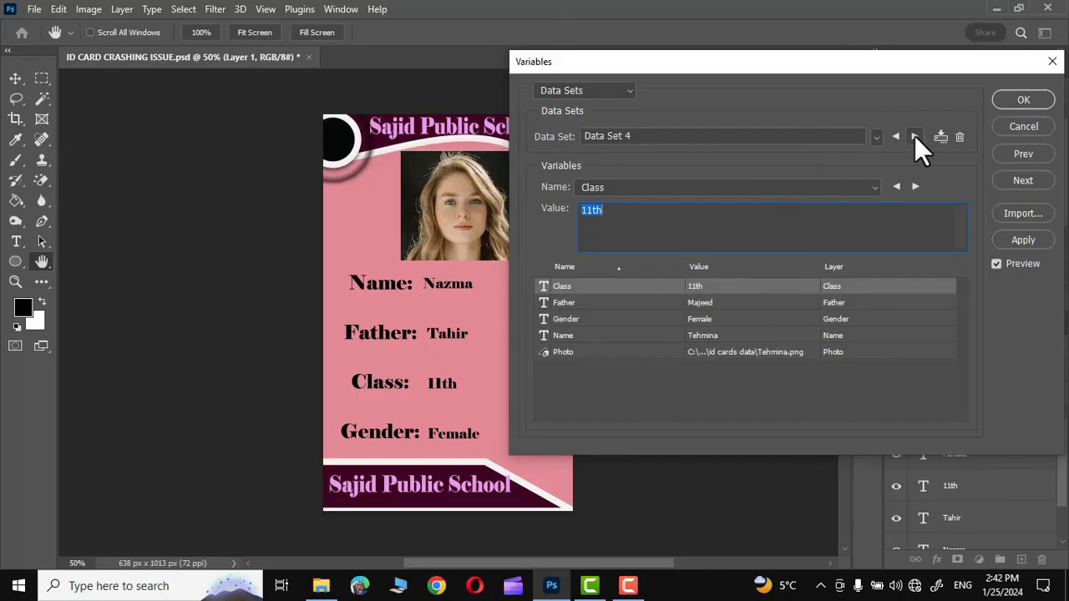
left_click(916, 137)
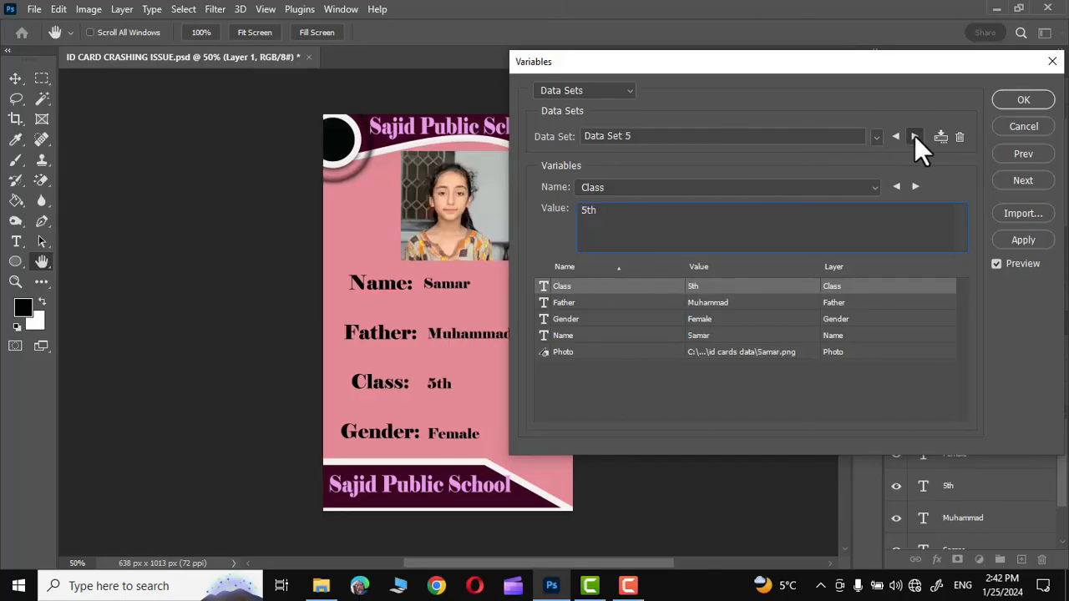
left_click(916, 137)
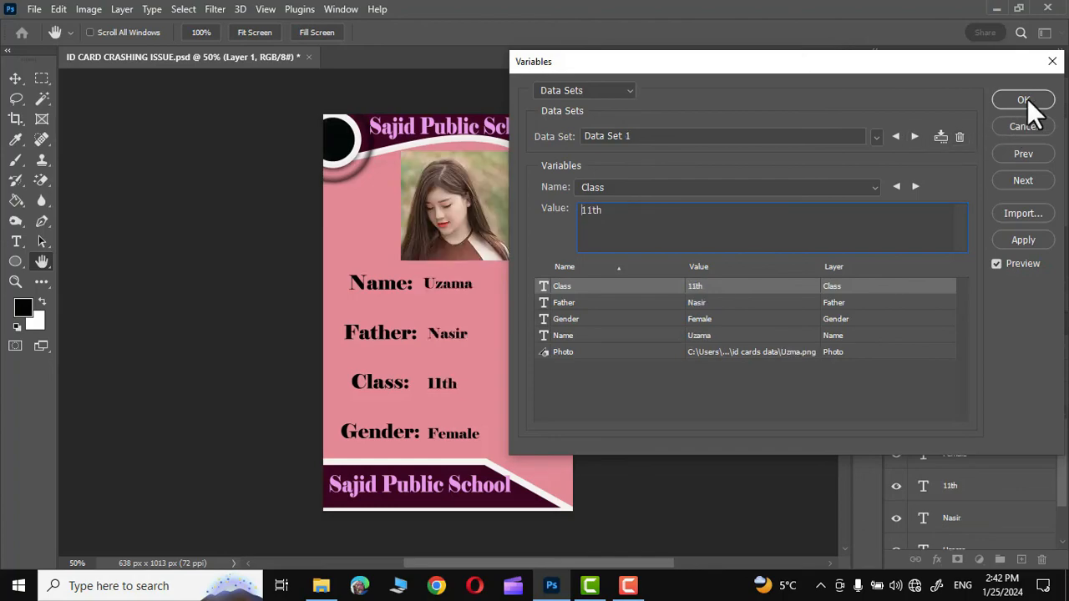
left_click(1022, 101)
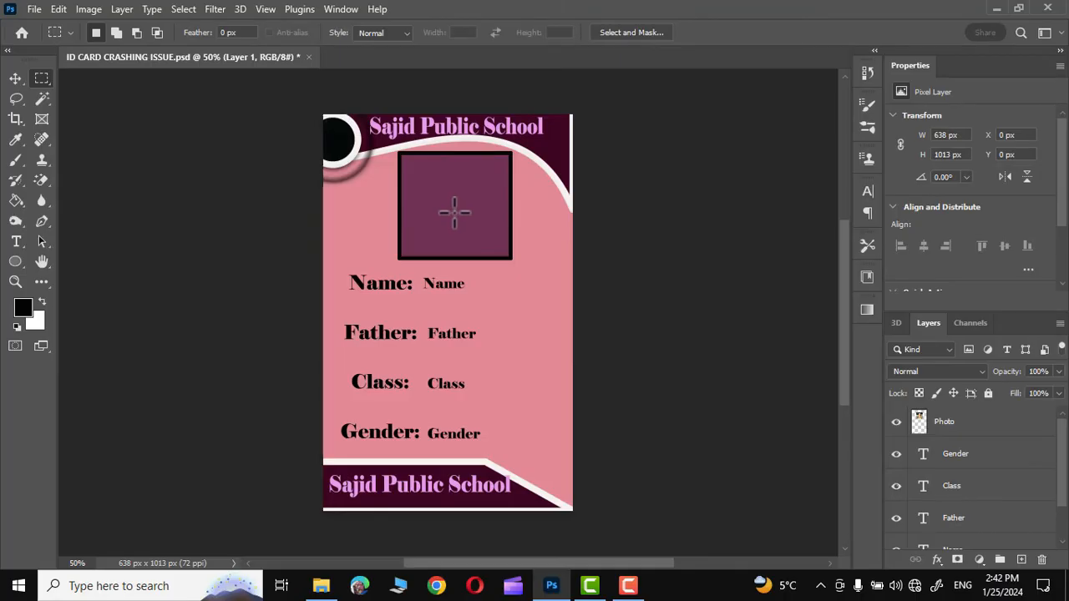
mouse_move(692, 236)
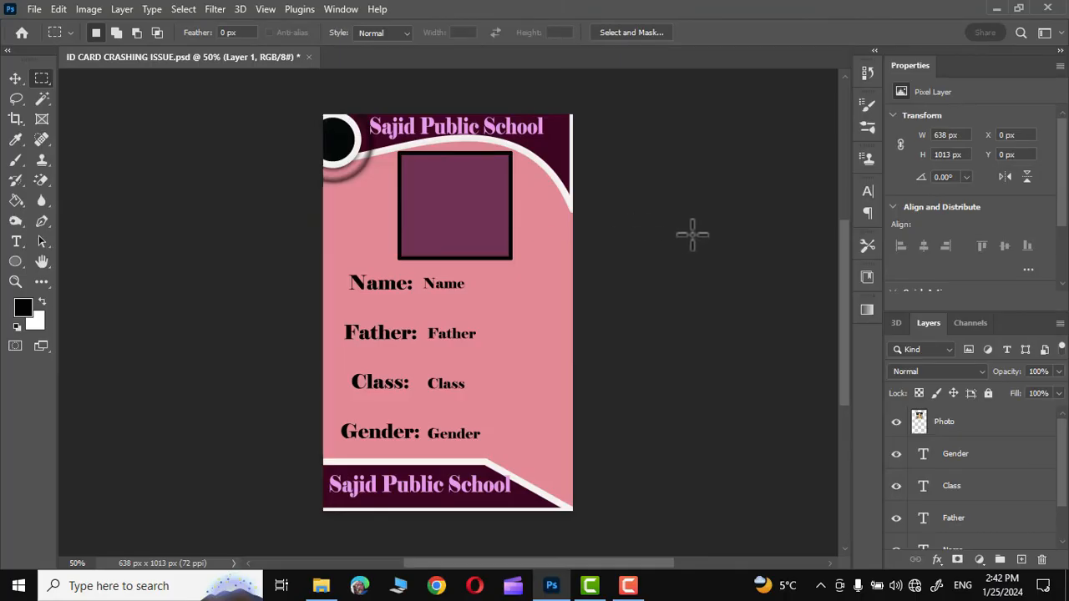
mouse_move(660, 238)
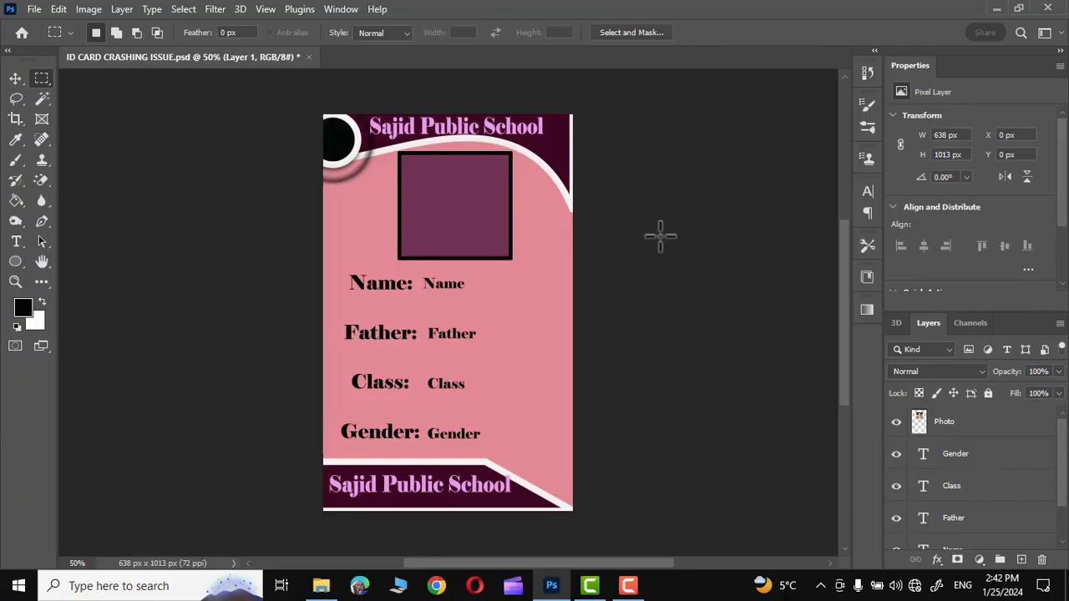
mouse_move(35, 15)
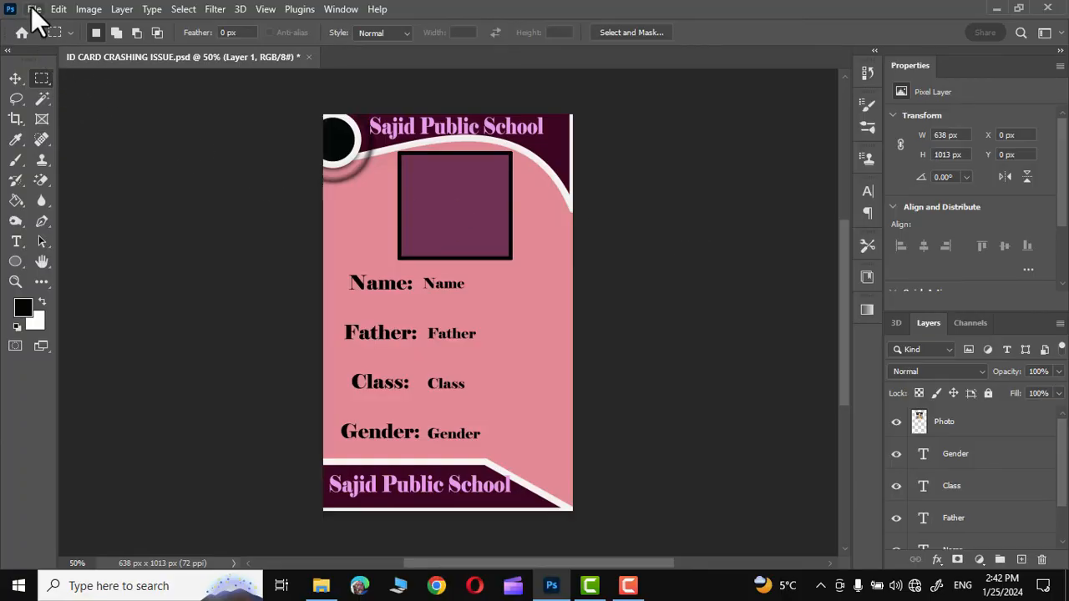
Export Data Sets as Files into a new 'new ID cards' folder on the Desktop.
left_click(34, 10)
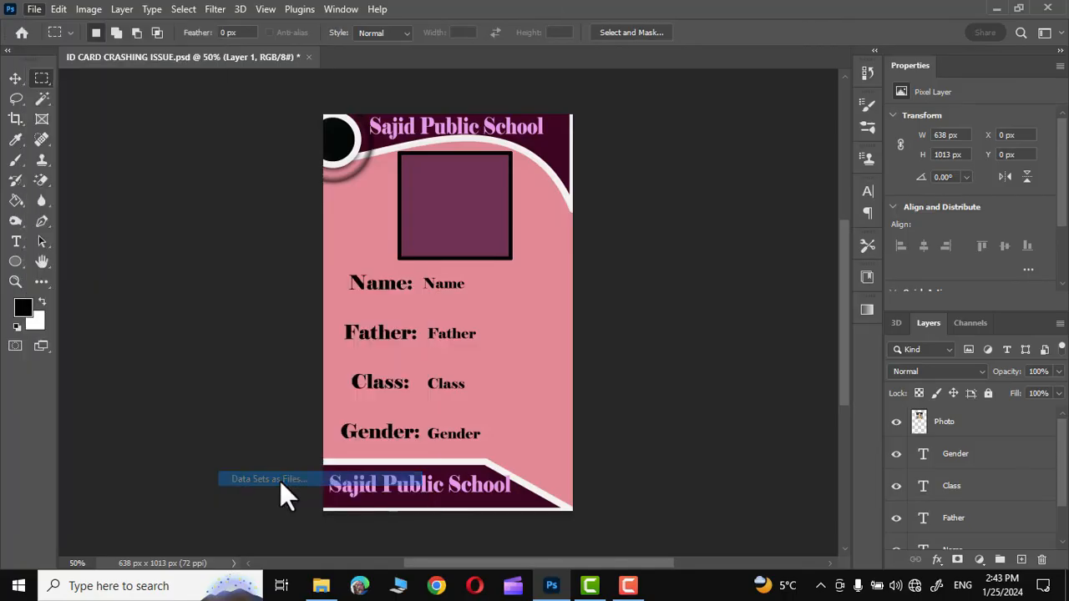
left_click(268, 478)
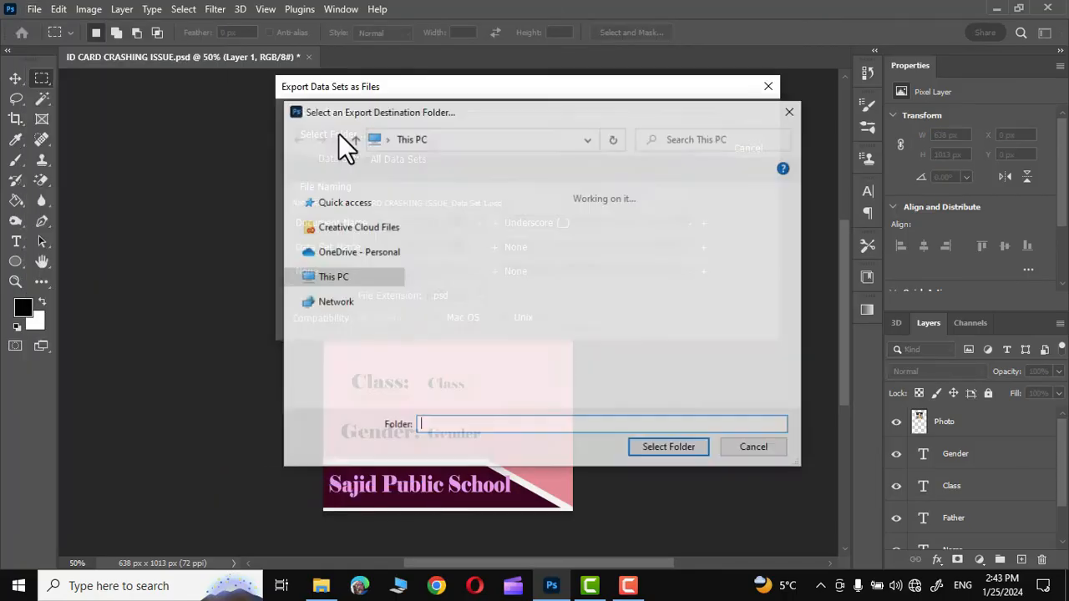
left_click(501, 241)
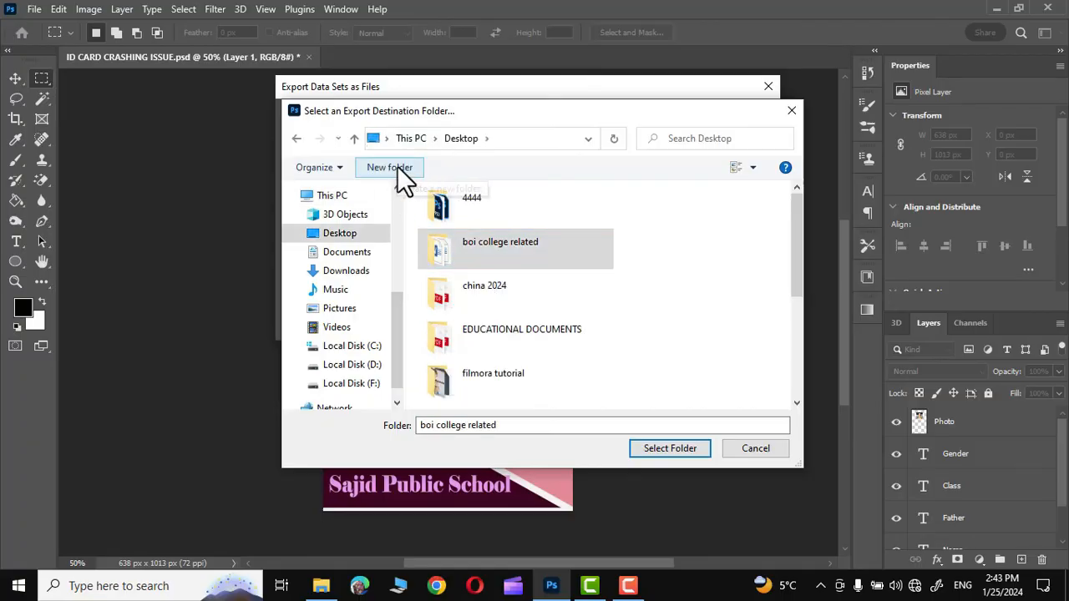
left_click(389, 167)
type("new ID cards")
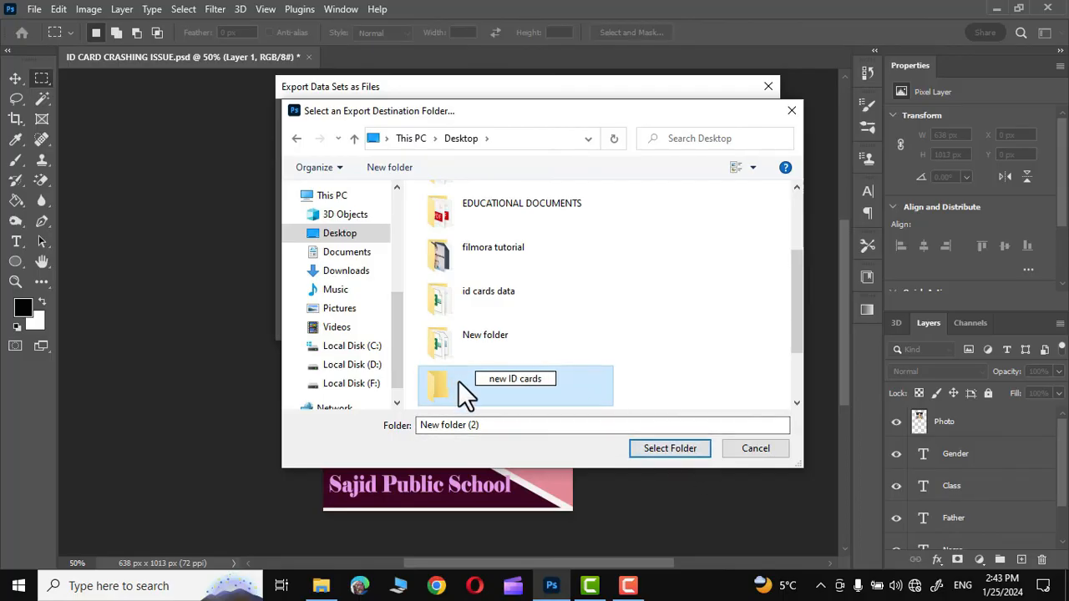
left_click(668, 447)
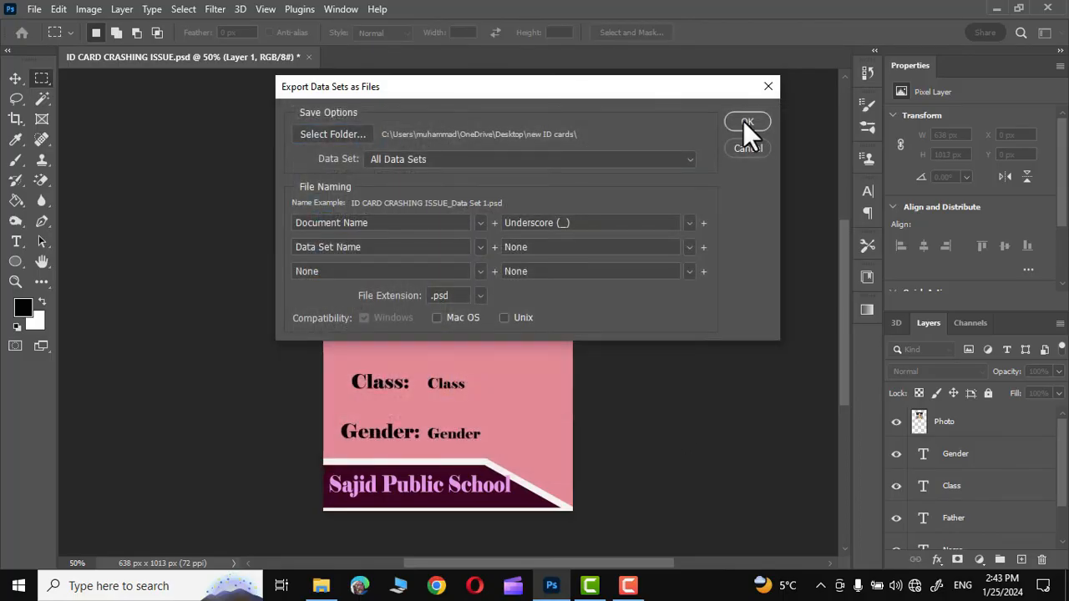
left_click(747, 123)
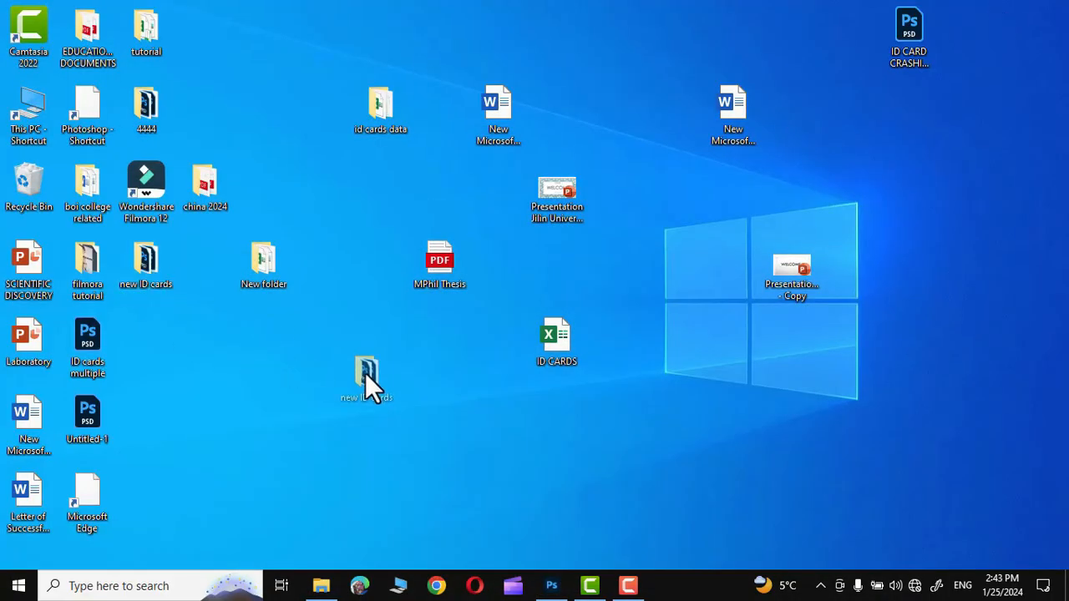
Browse the 'new ID cards' folder of six PSDs and open the Data Set 1 and 2 cards.
double_click(366, 376)
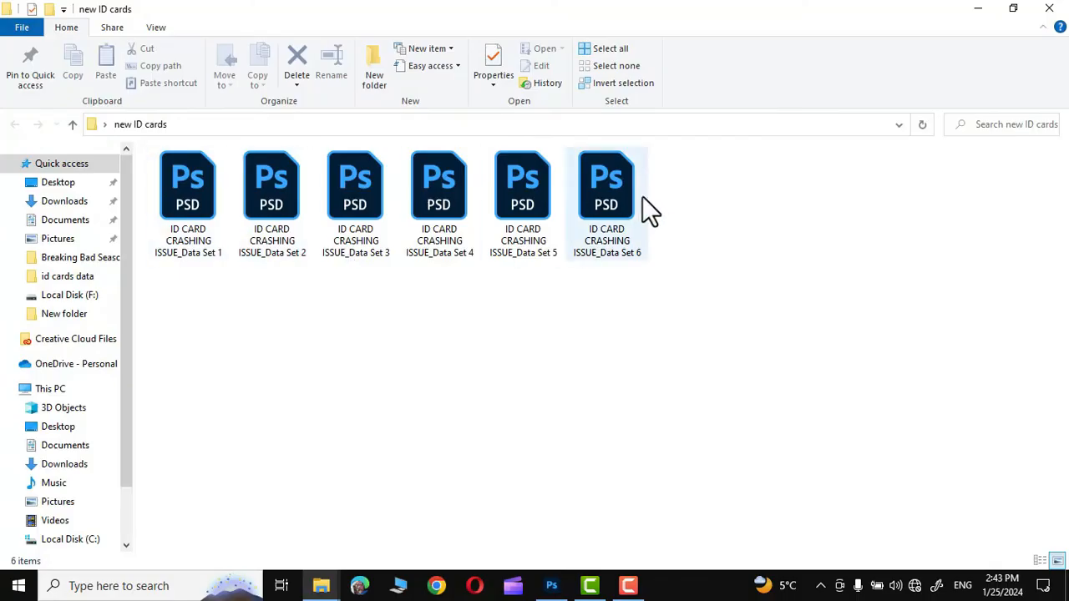
mouse_move(209, 208)
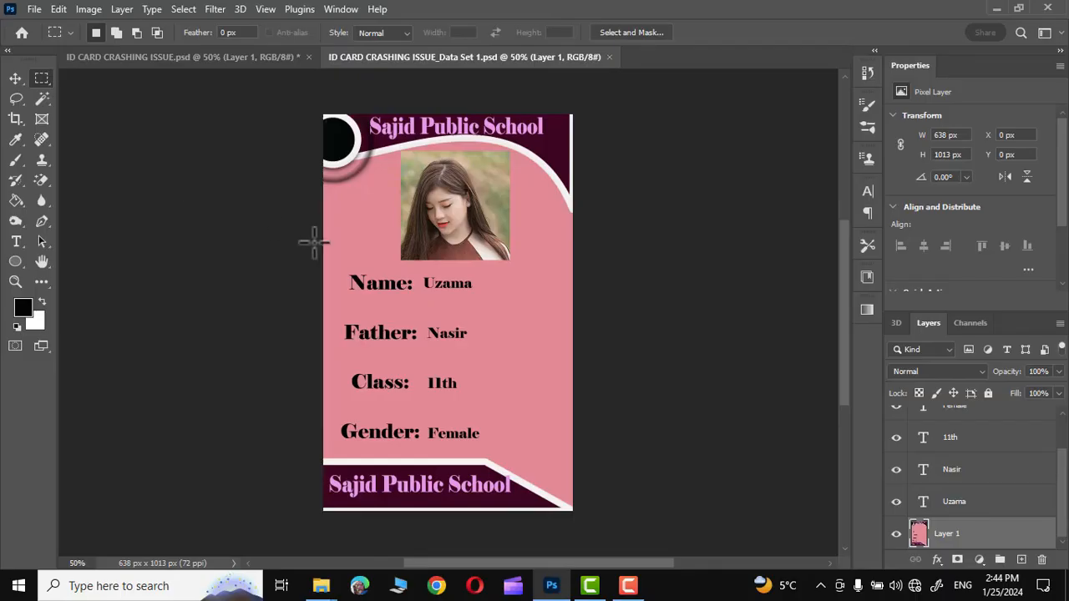
left_click(321, 584)
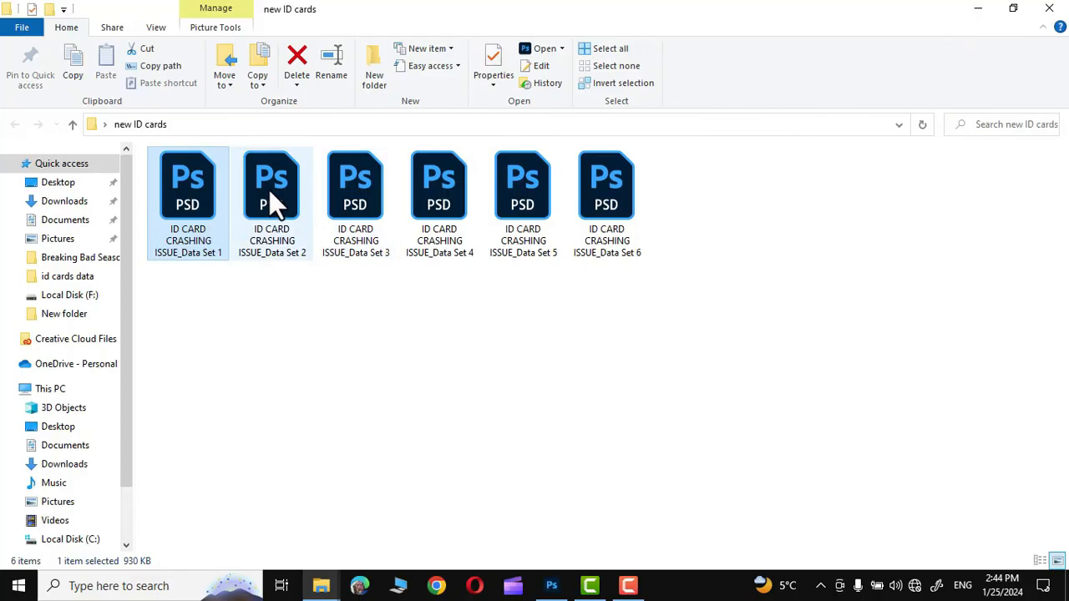
double_click(271, 184)
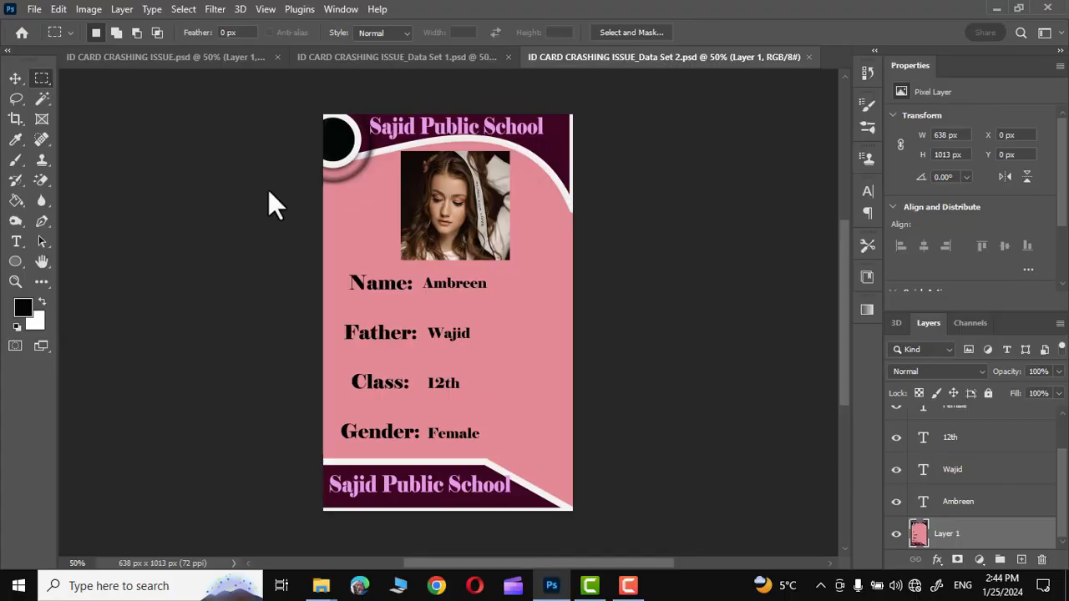
left_click(321, 585)
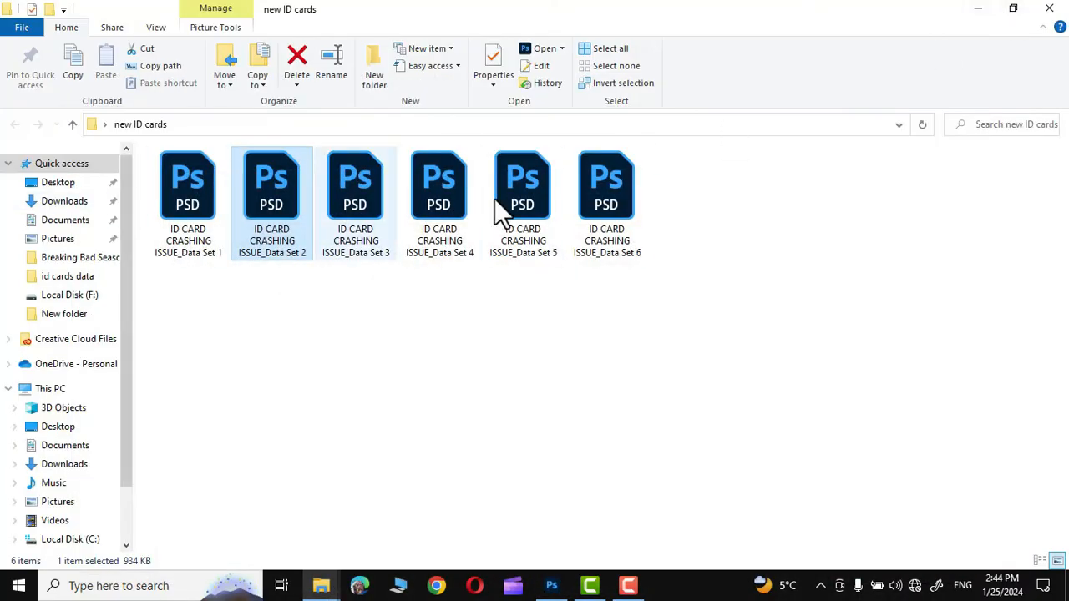
mouse_move(784, 208)
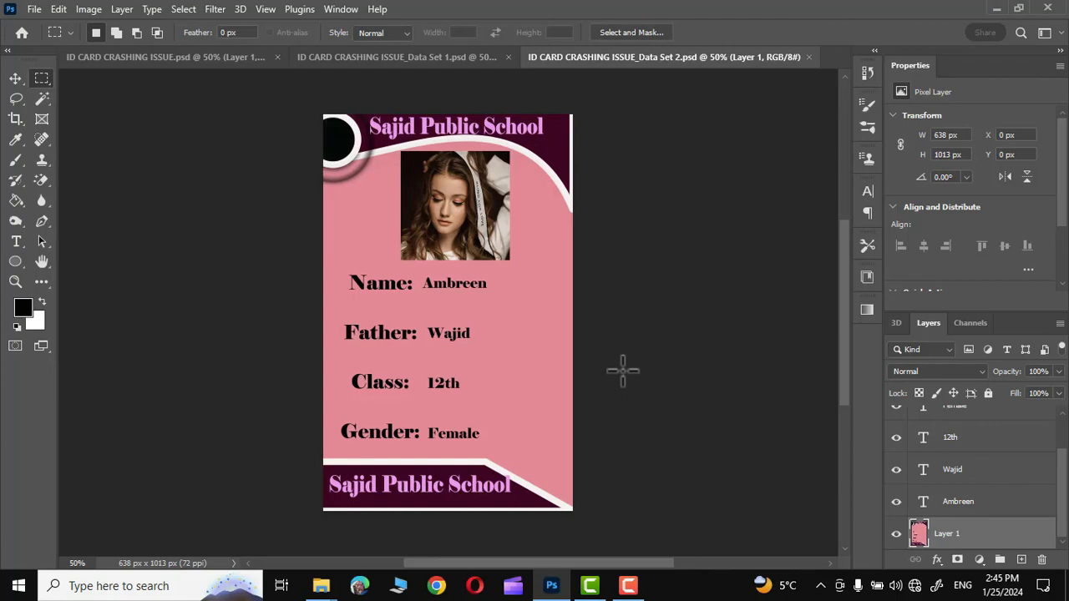
mouse_move(676, 247)
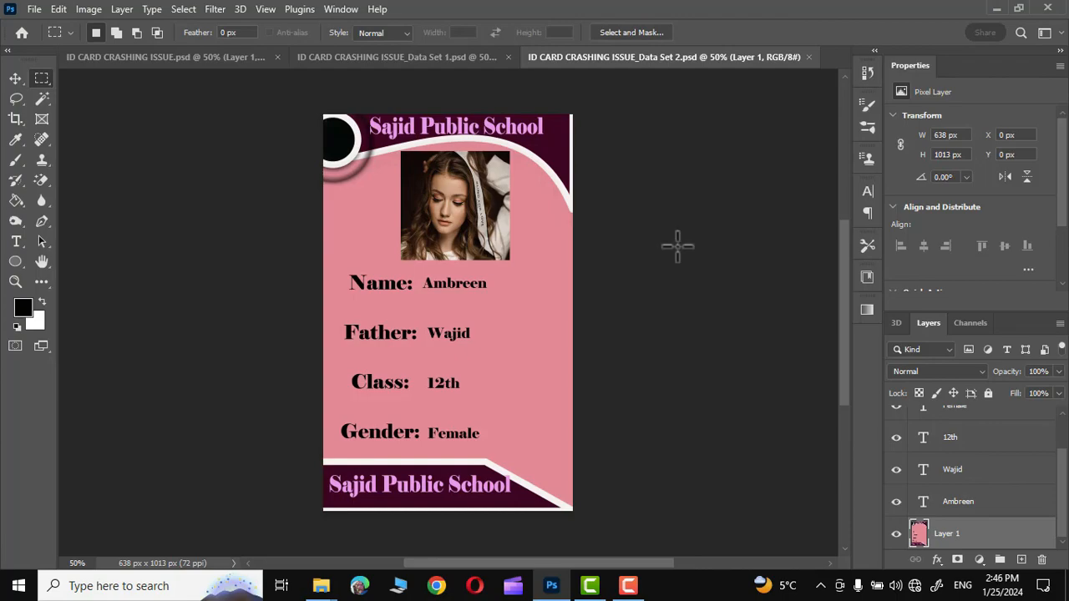